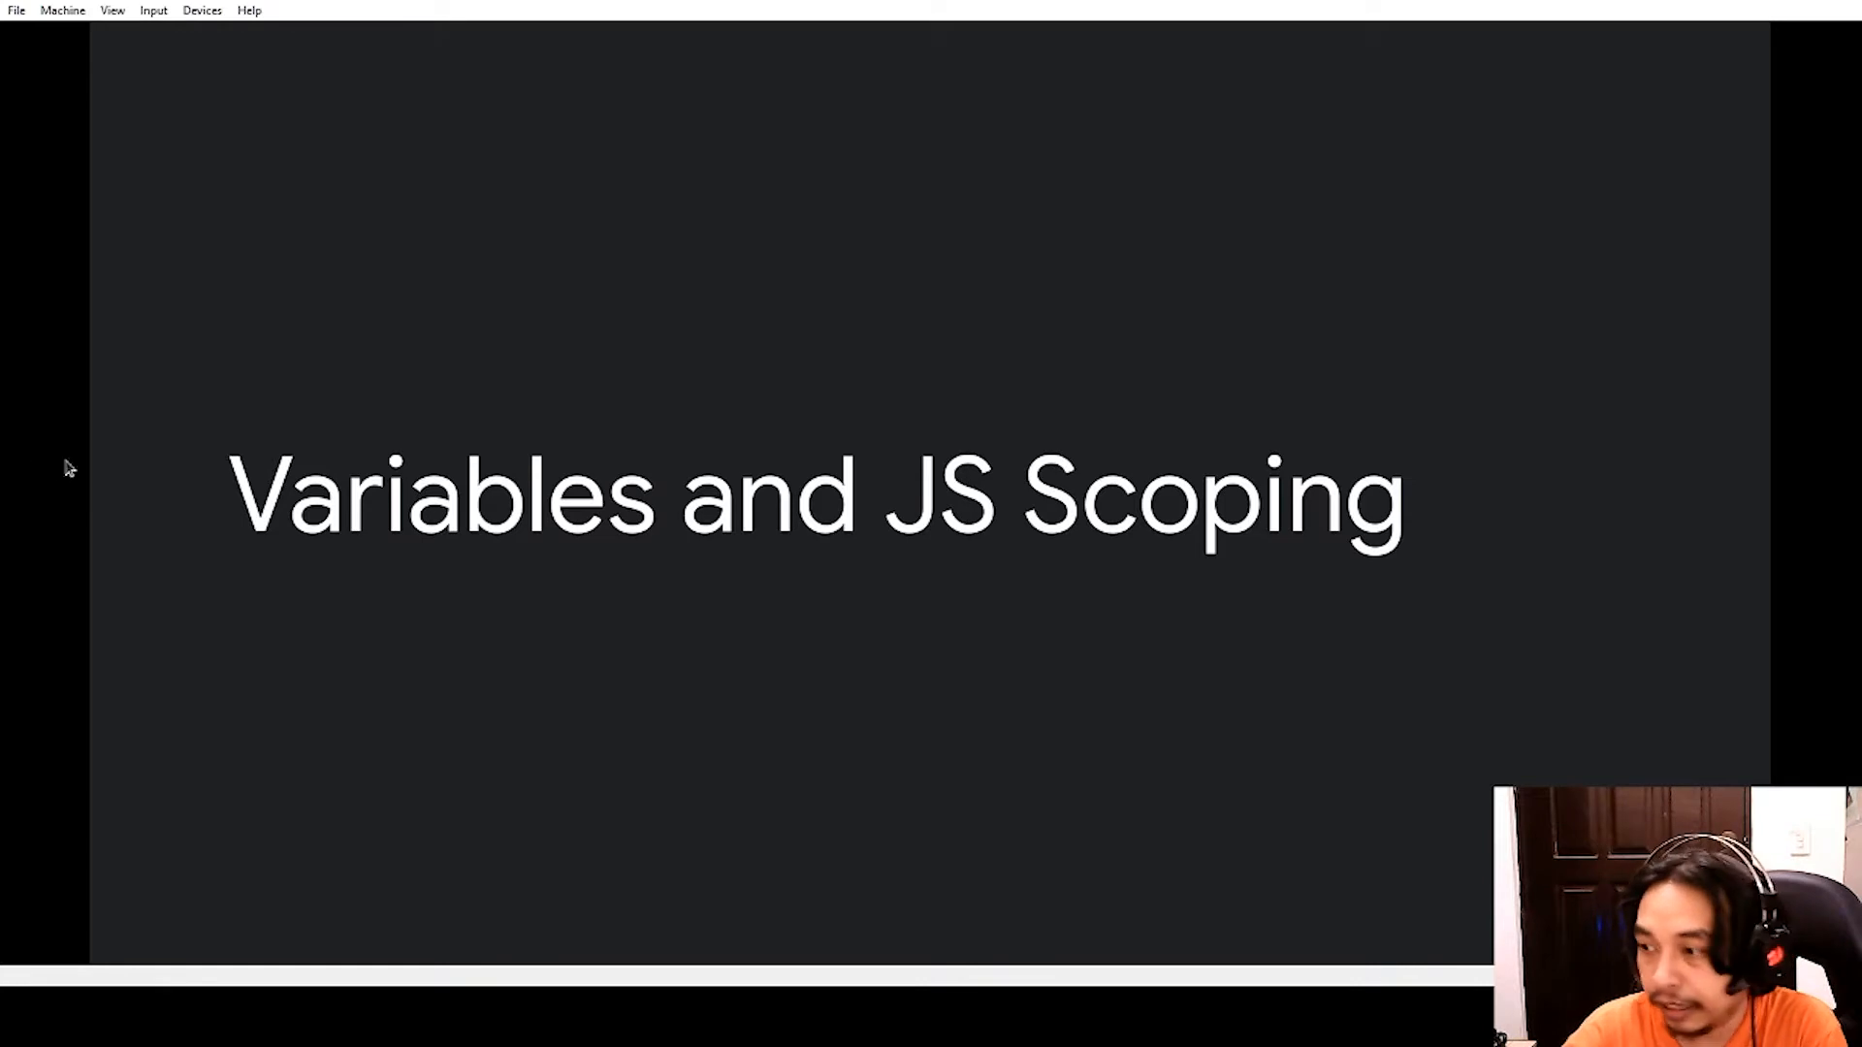
# Switch from the title slide to VS Code showing script.js with its empty /** */ comment
pyautogui.press('alt+tab')
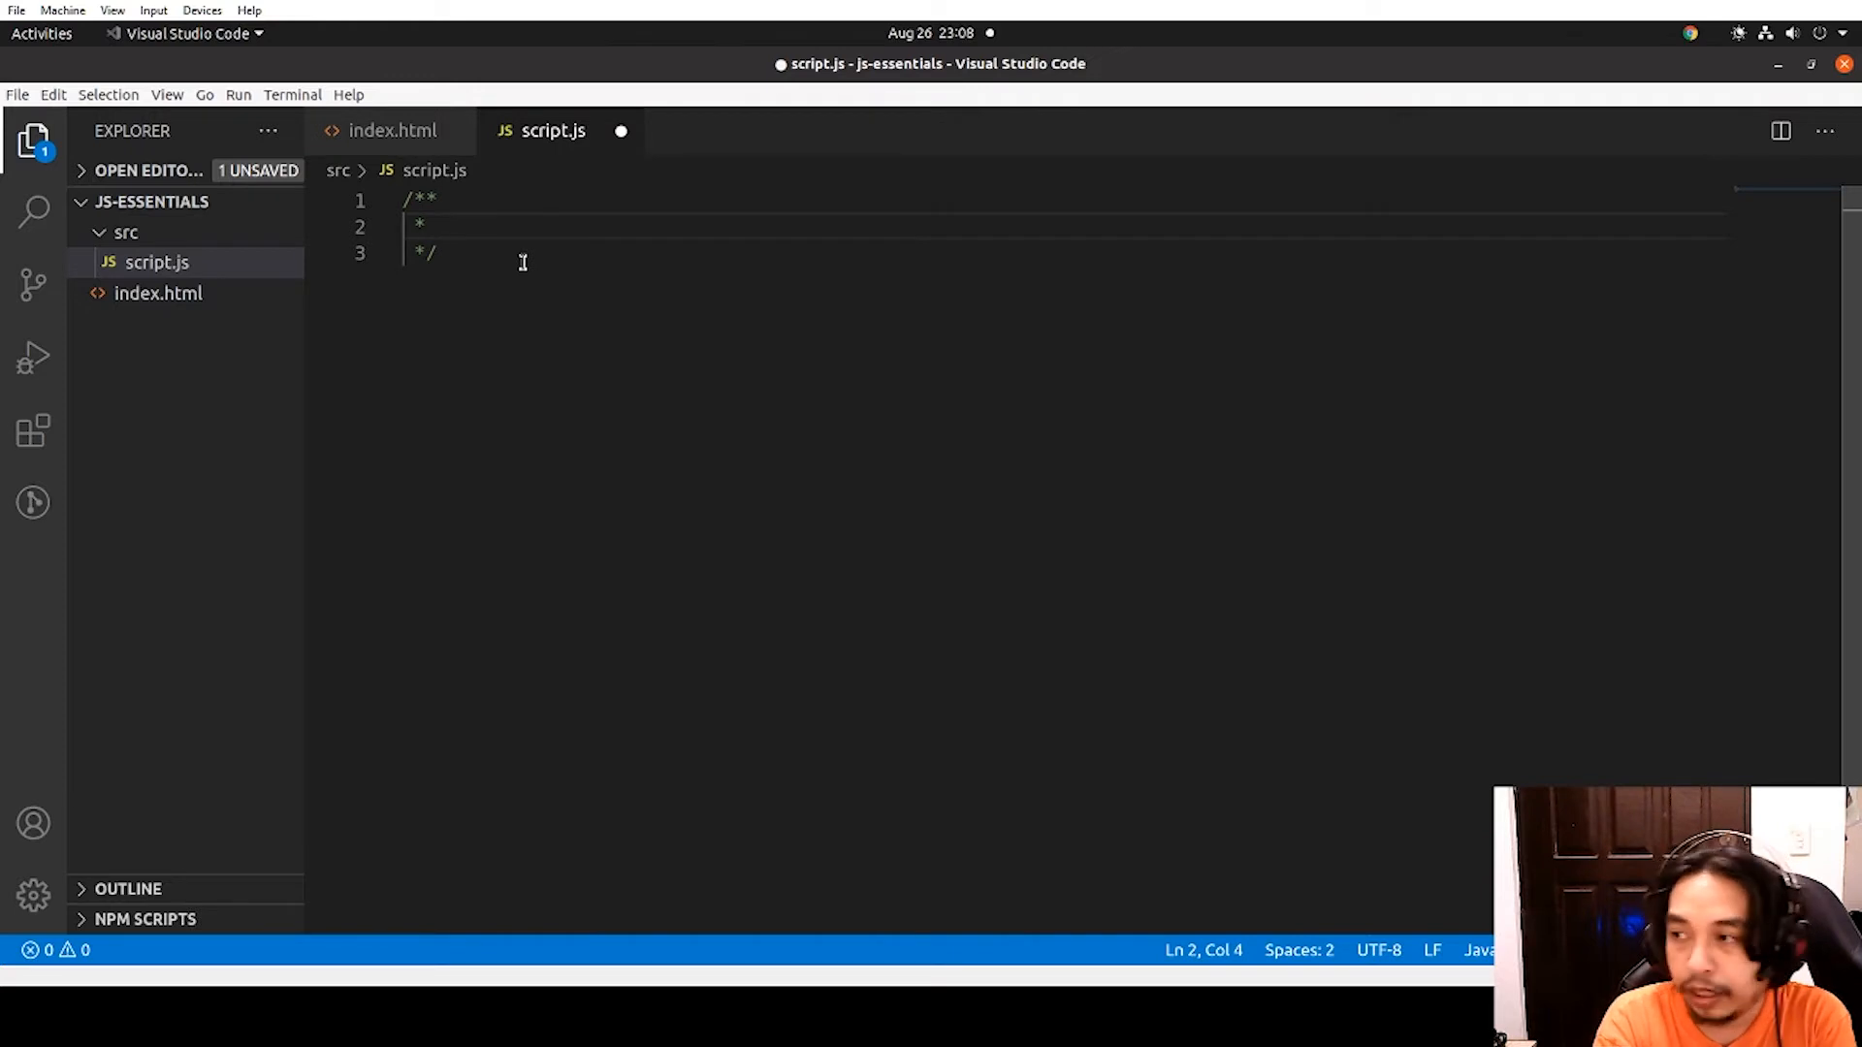
# Write '2 General types of scope' with '1. Global' and '2. Local', leaving blank lines below
pyautogui.write('2 General type')
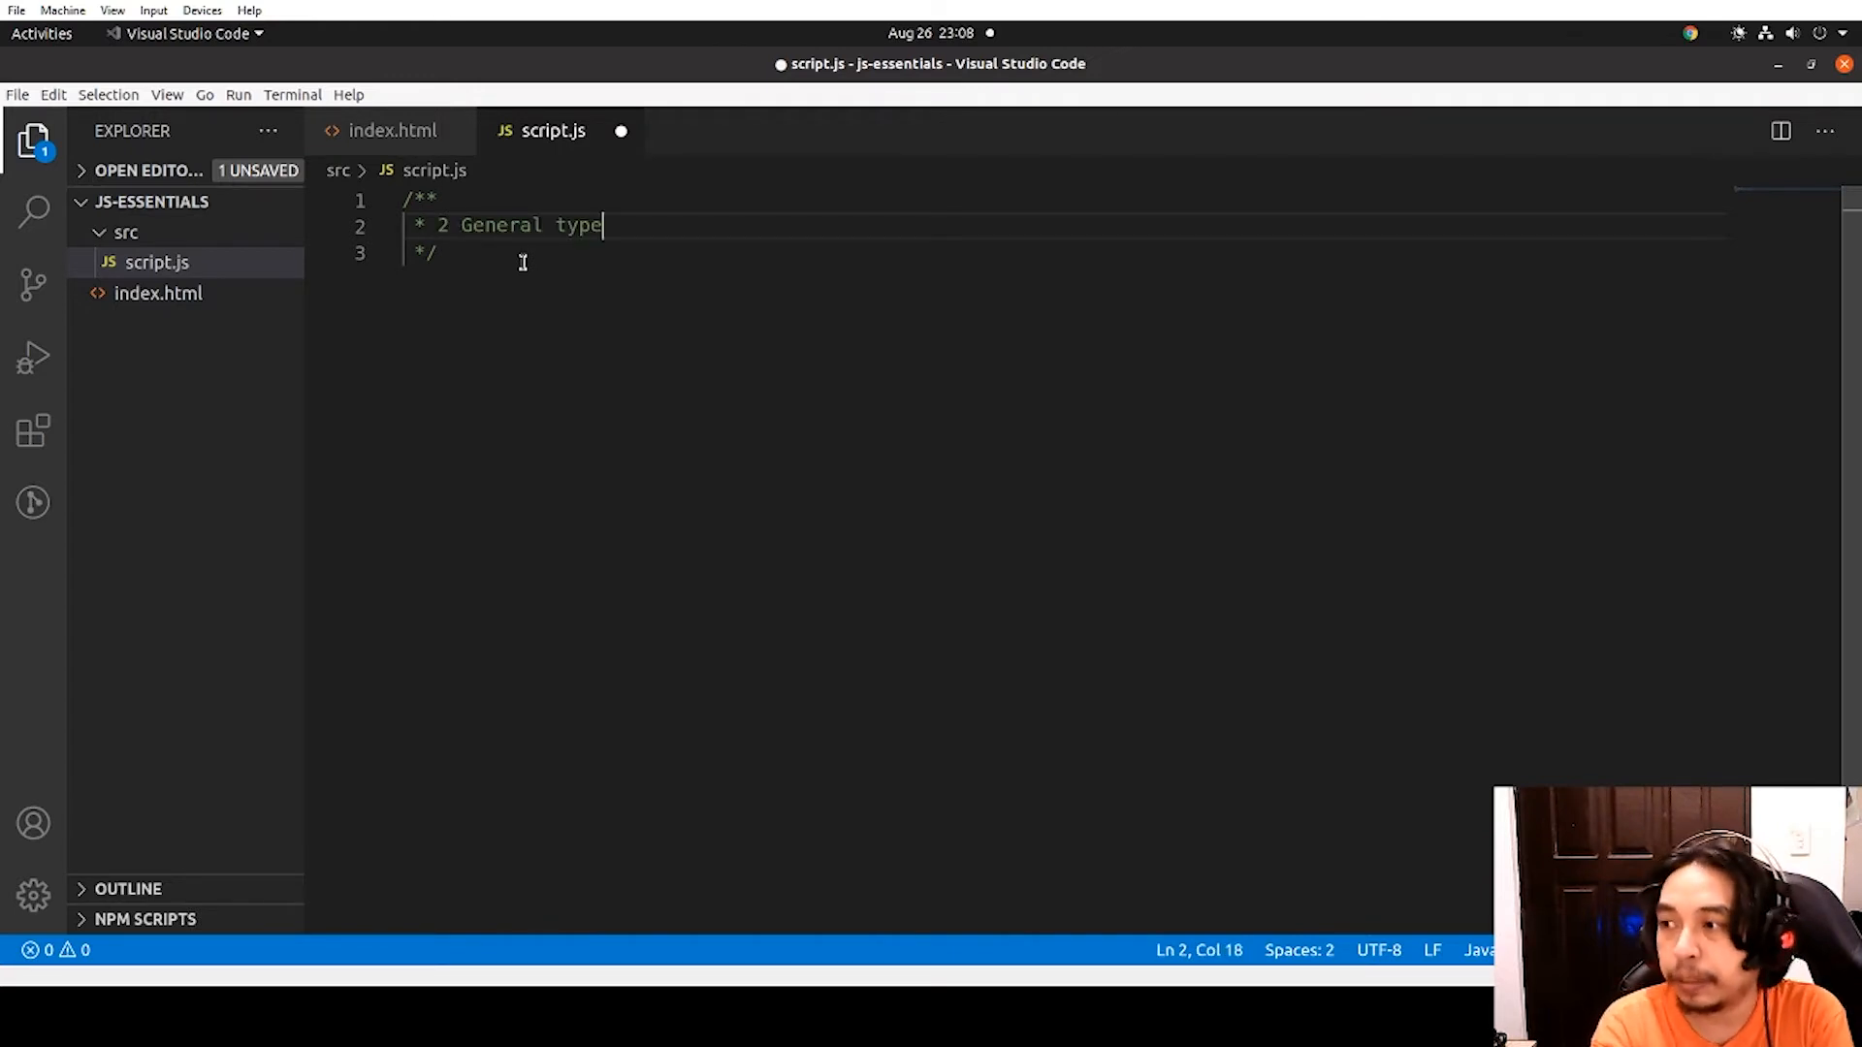
pyautogui.write('s of scope')
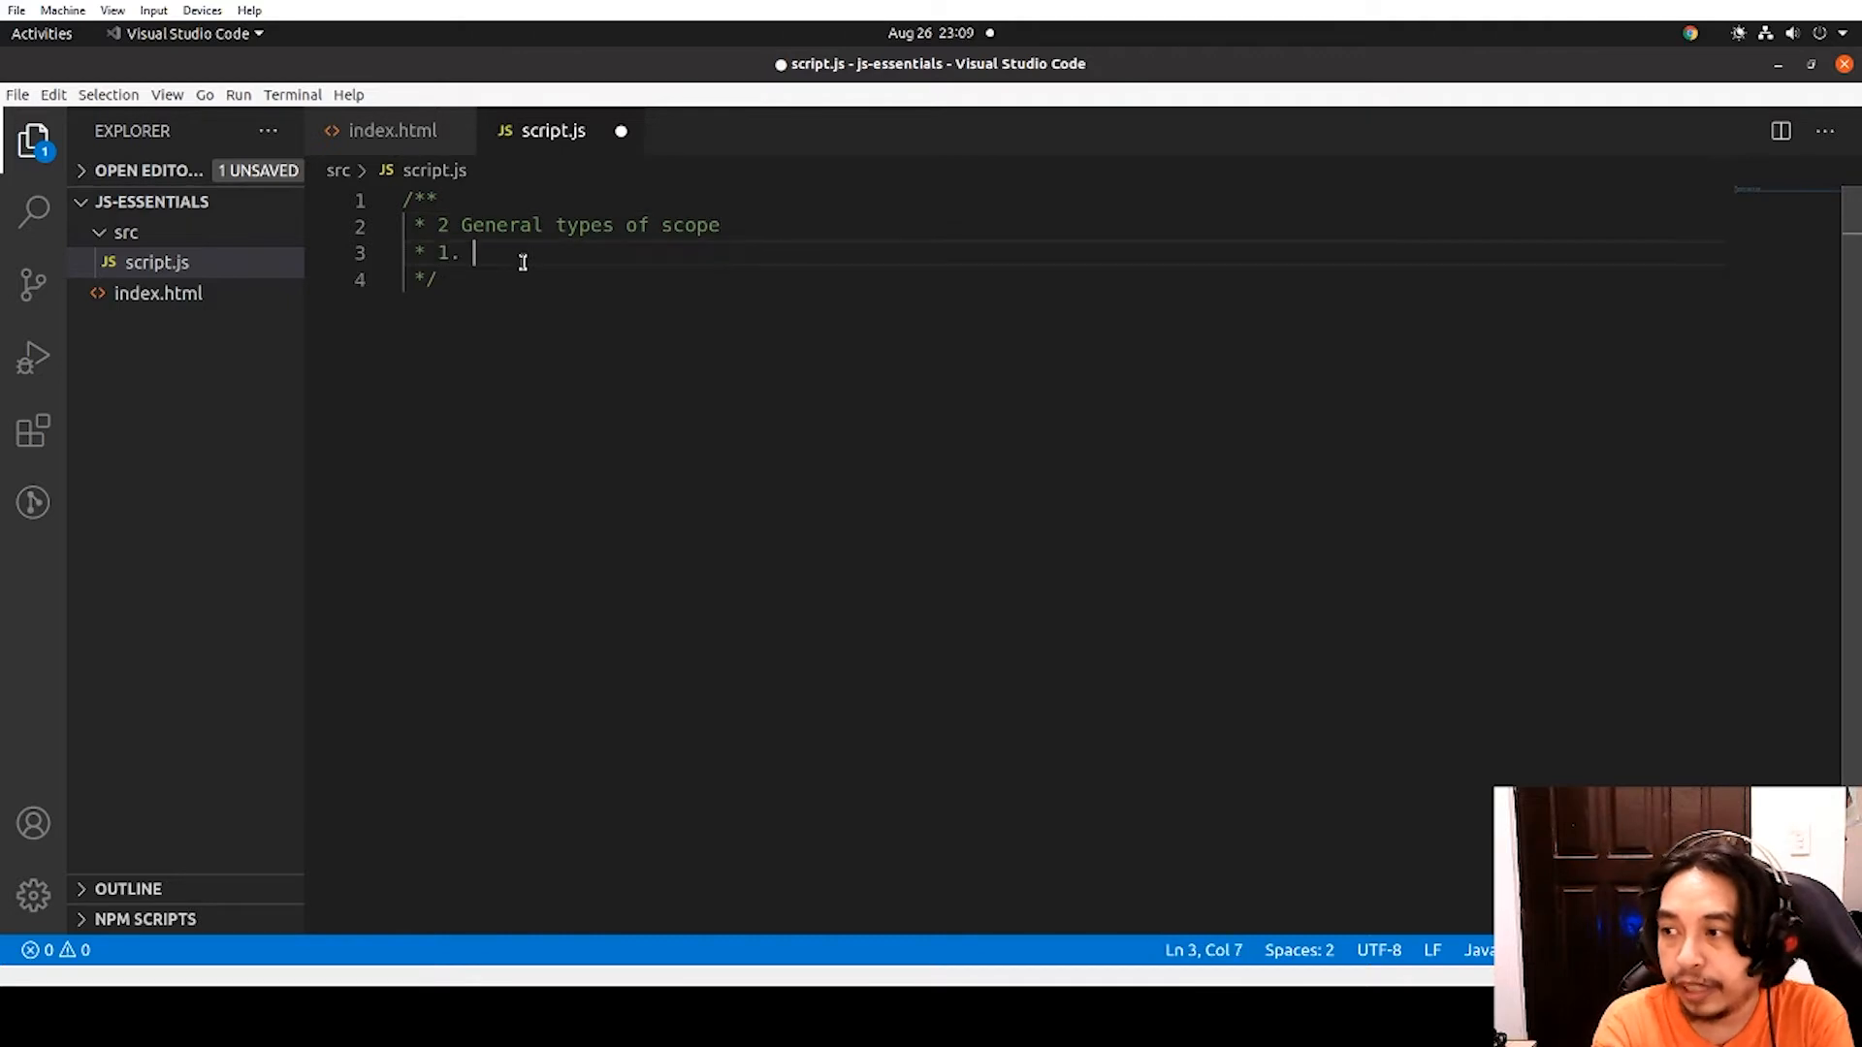
pyautogui.write('Global')
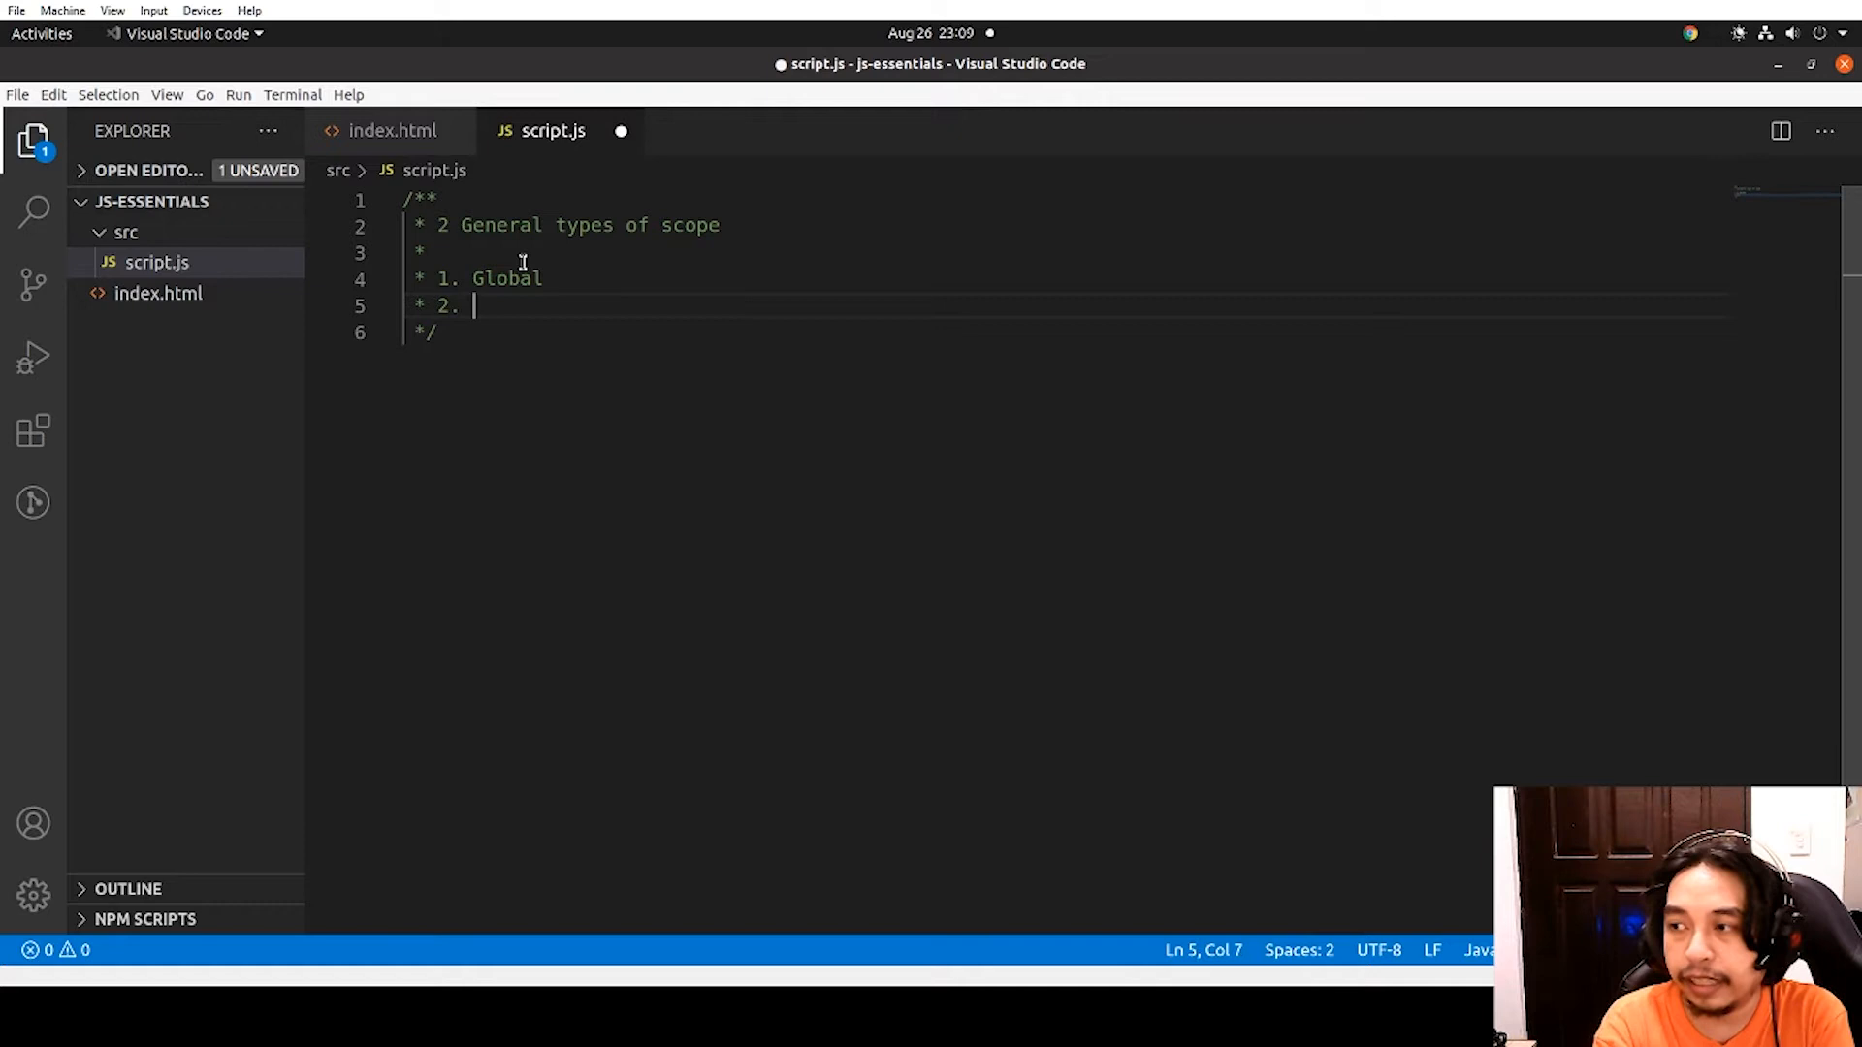
pyautogui.write('Local')
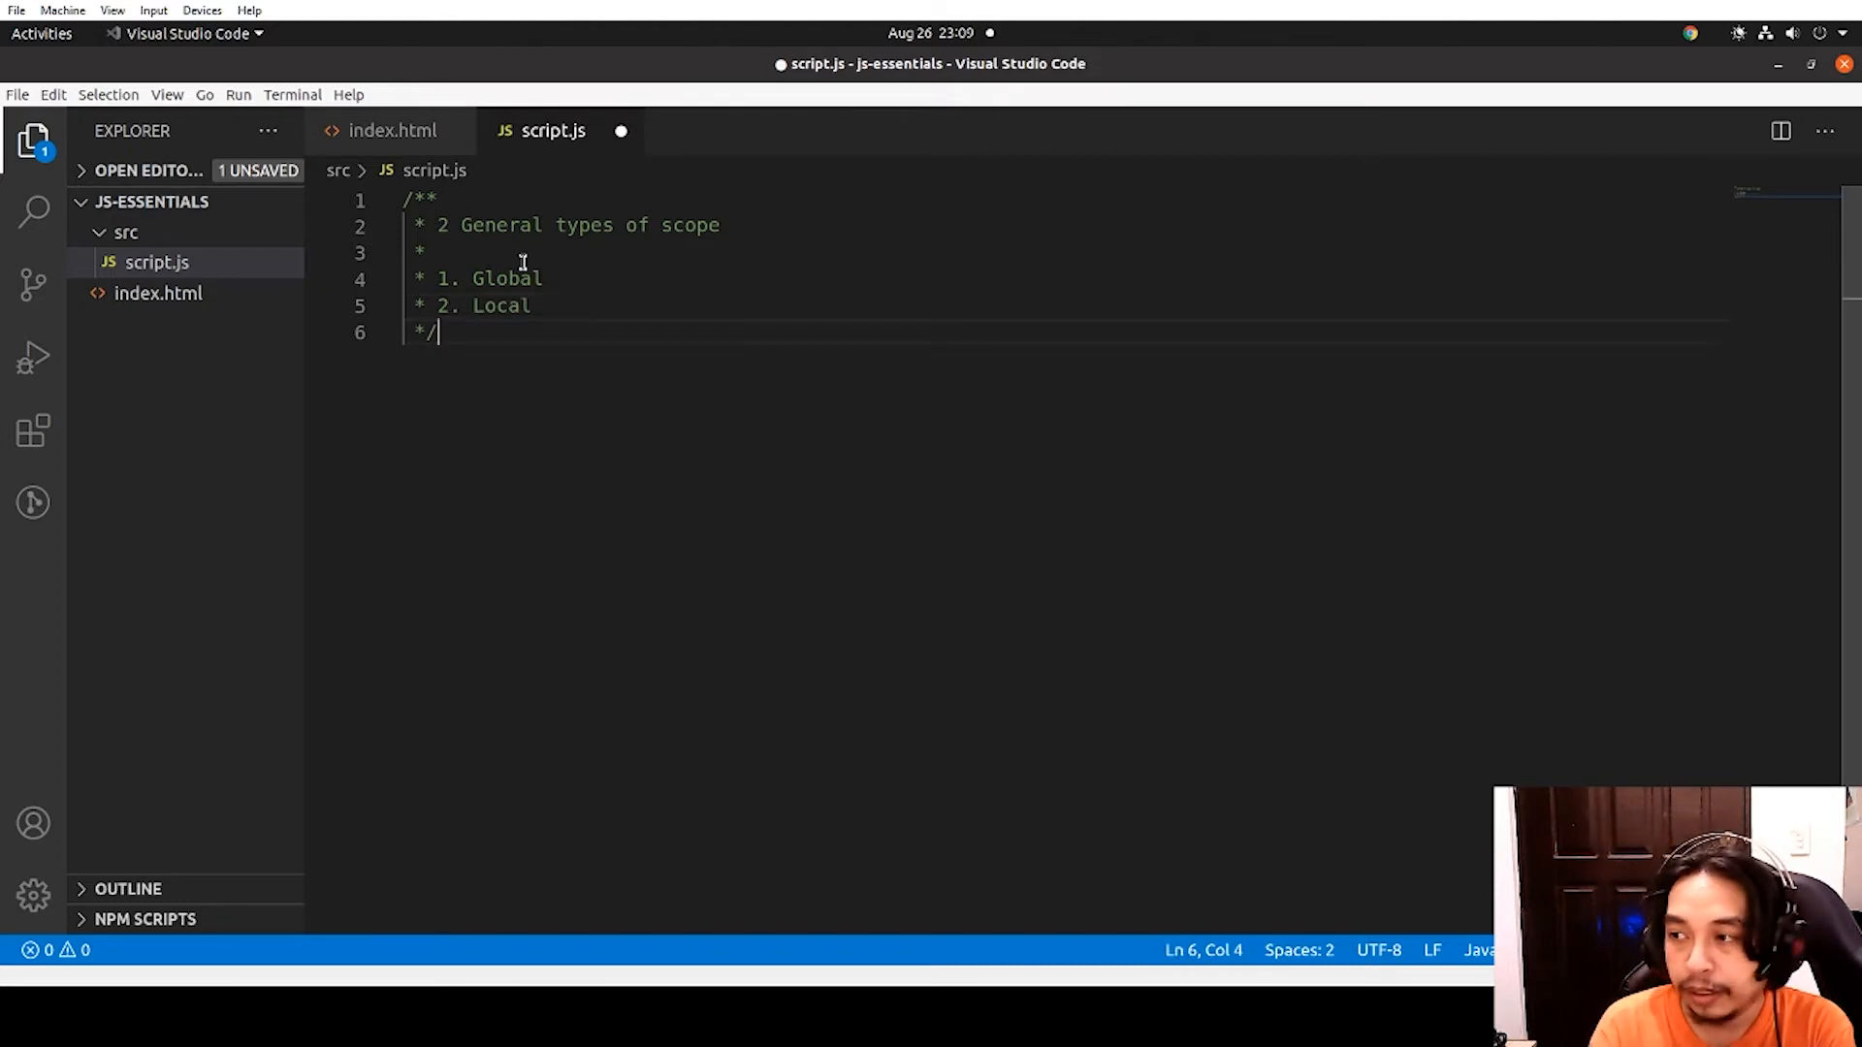
pyautogui.press('Enter')
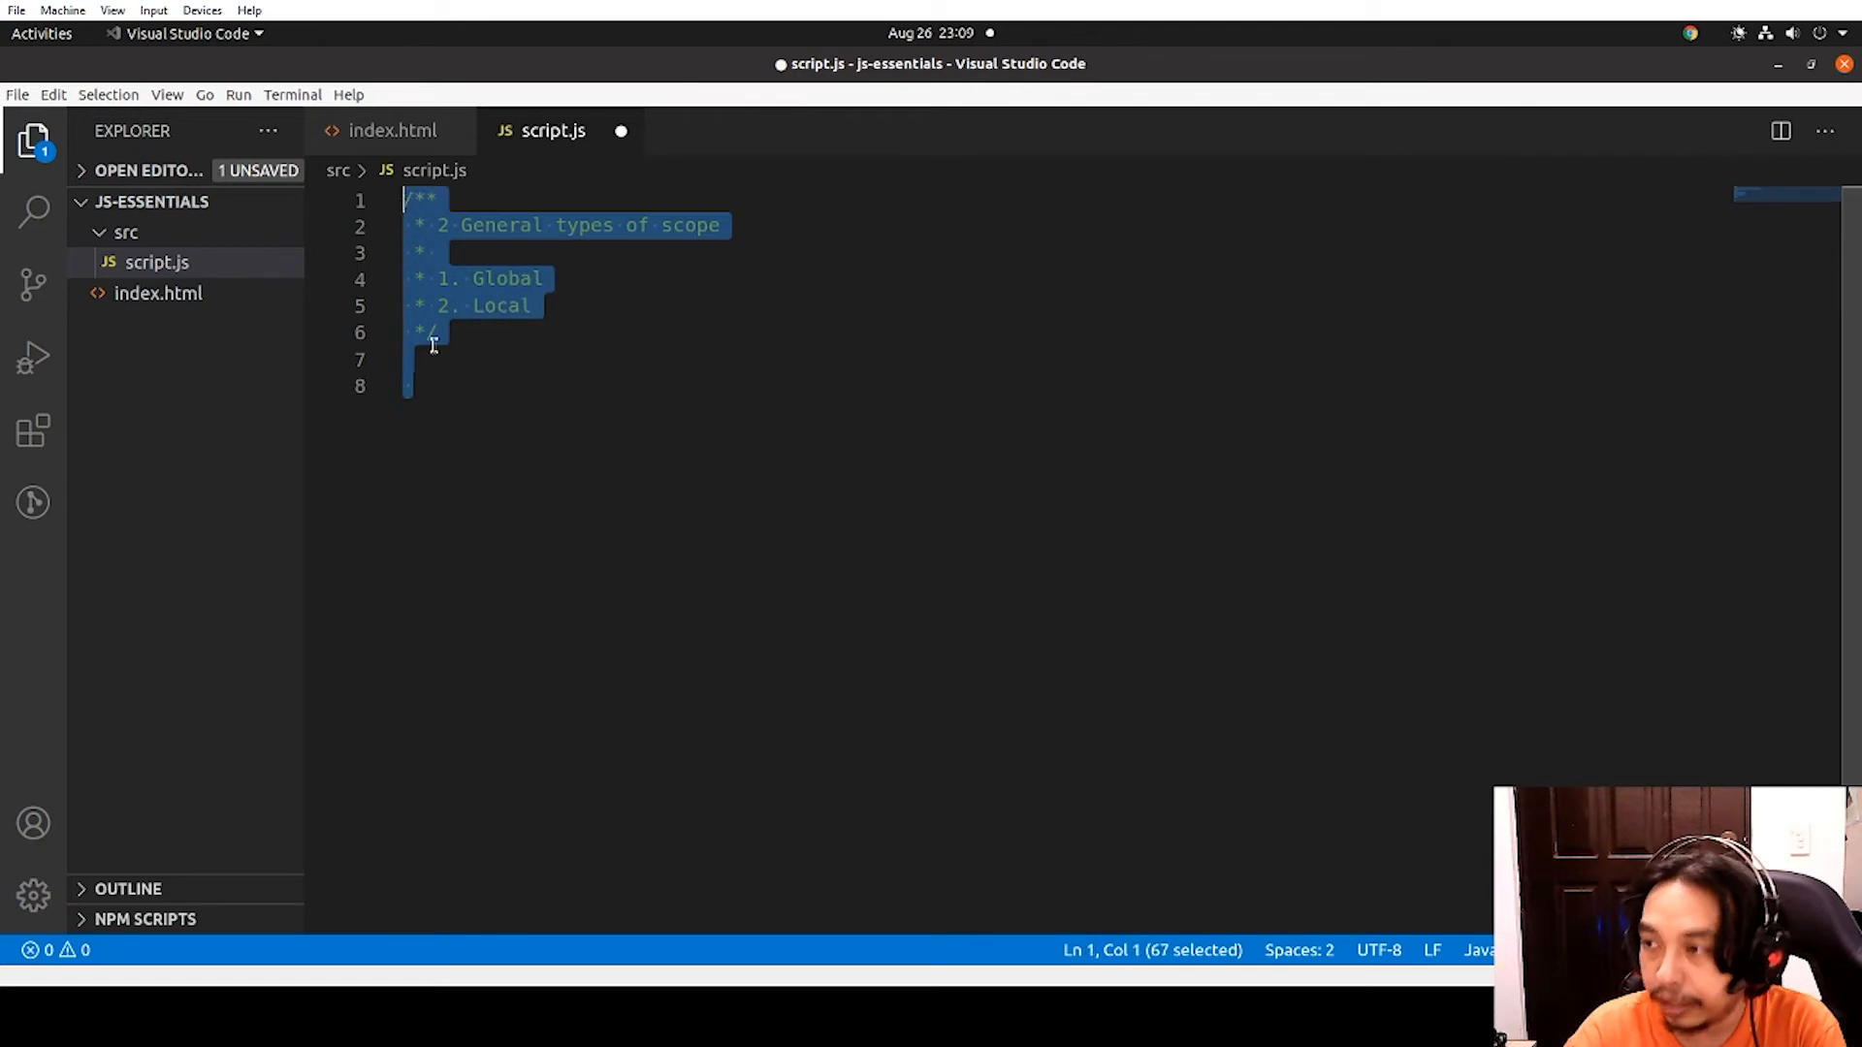
# Add an empty curly-brace block on lines 10–12 below the comment
pyautogui.click(442, 395)
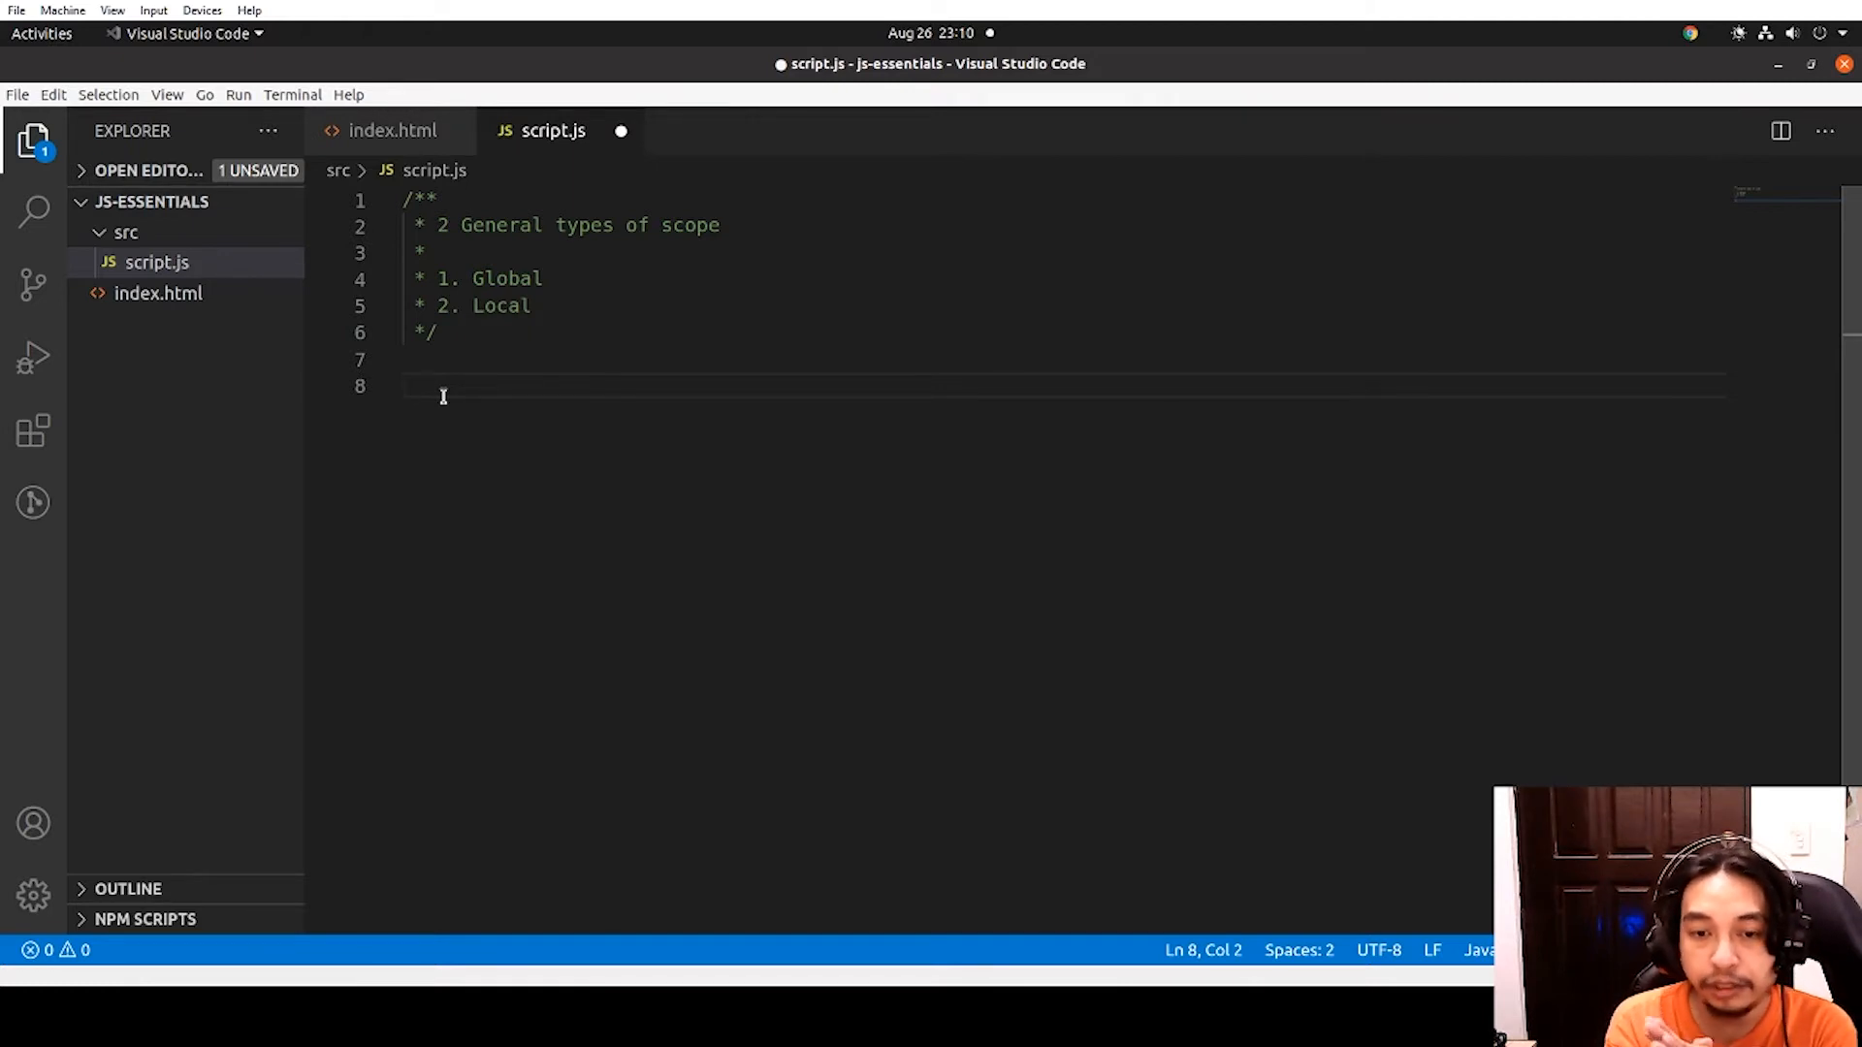
pyautogui.write('{')
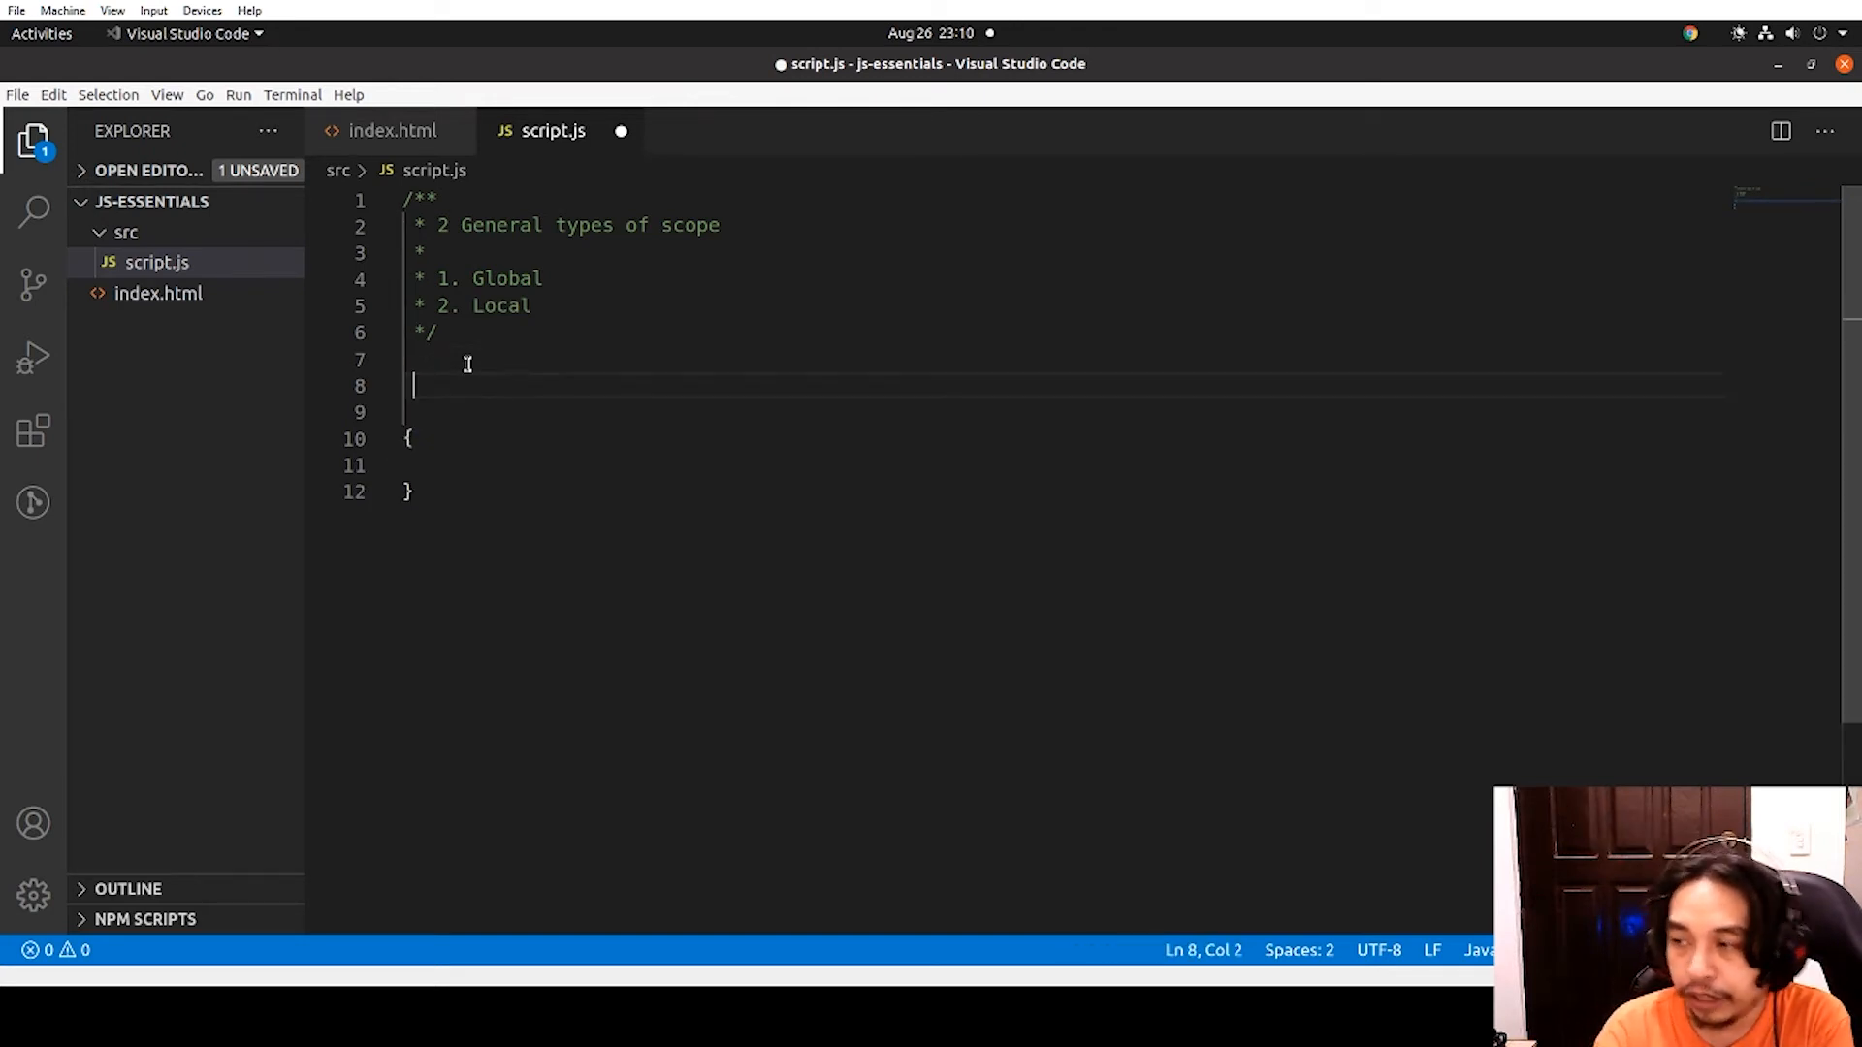
# Declare var a = 0 and add console.log('a', a) // 0 above the block
pyautogui.write('var')
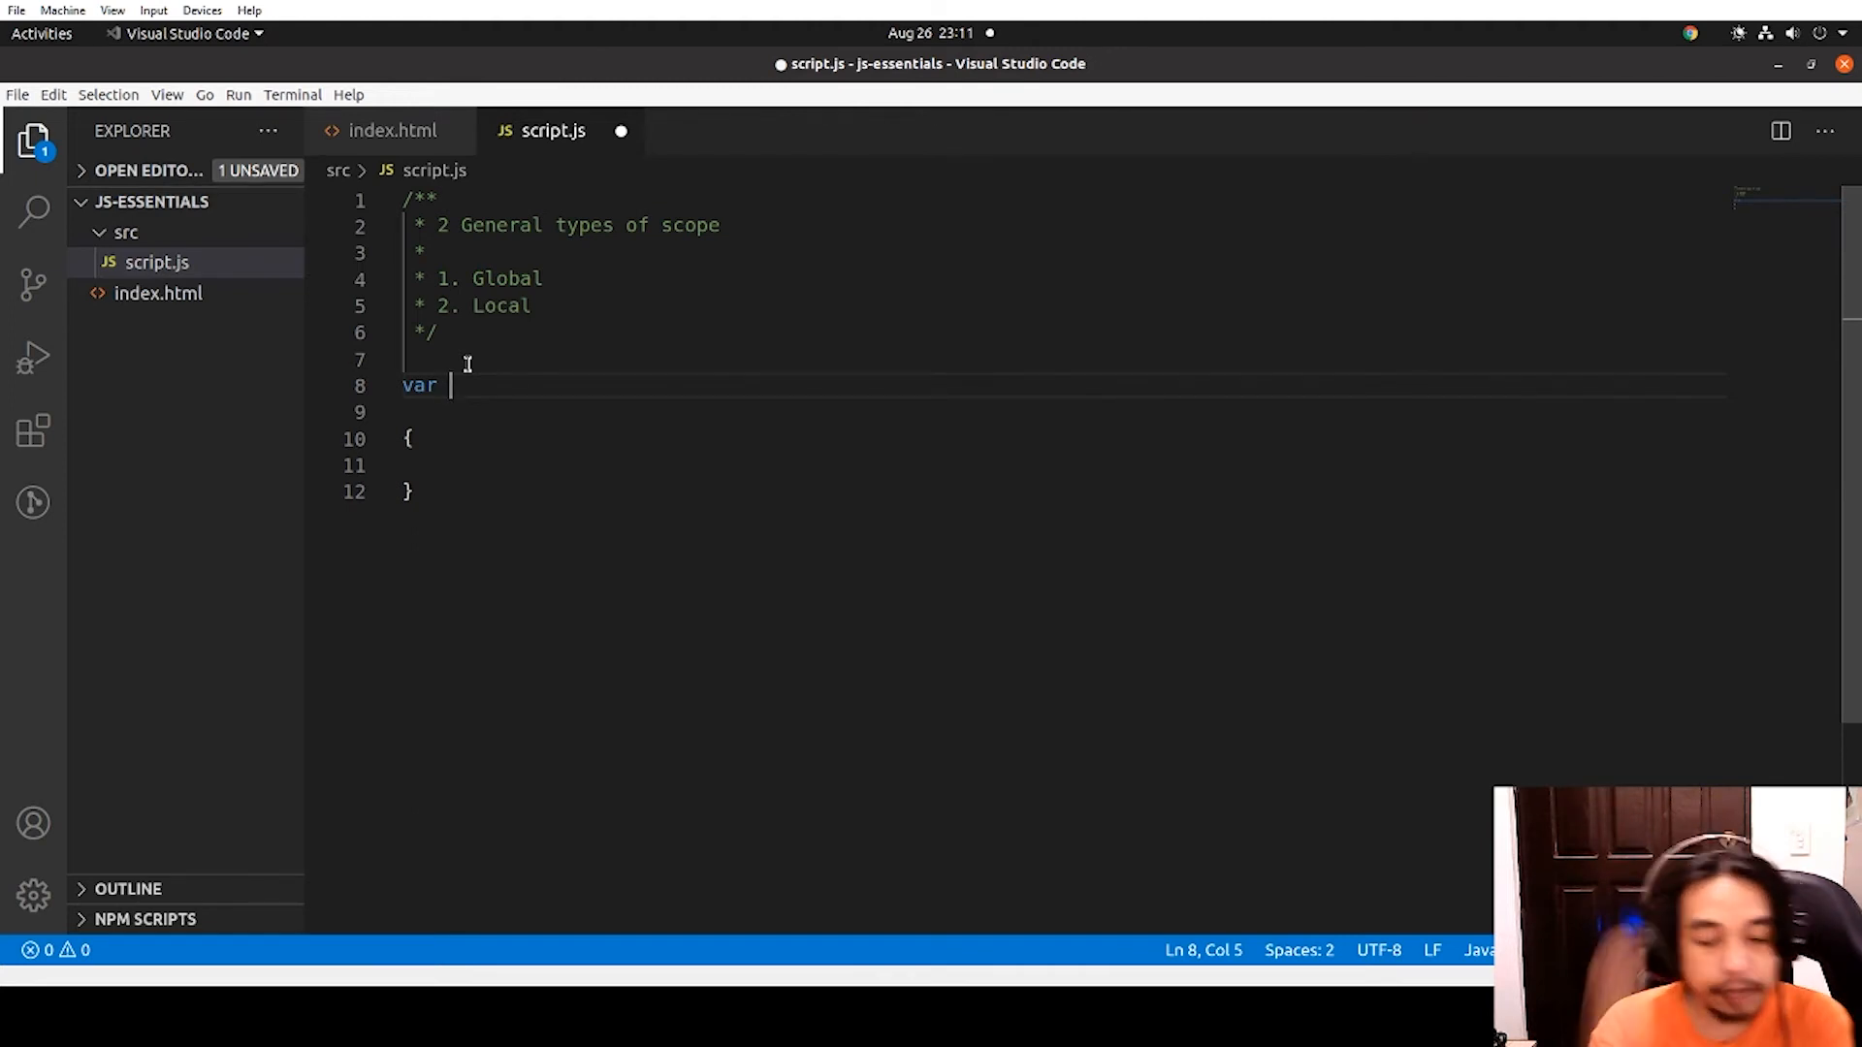
pyautogui.write('a =')
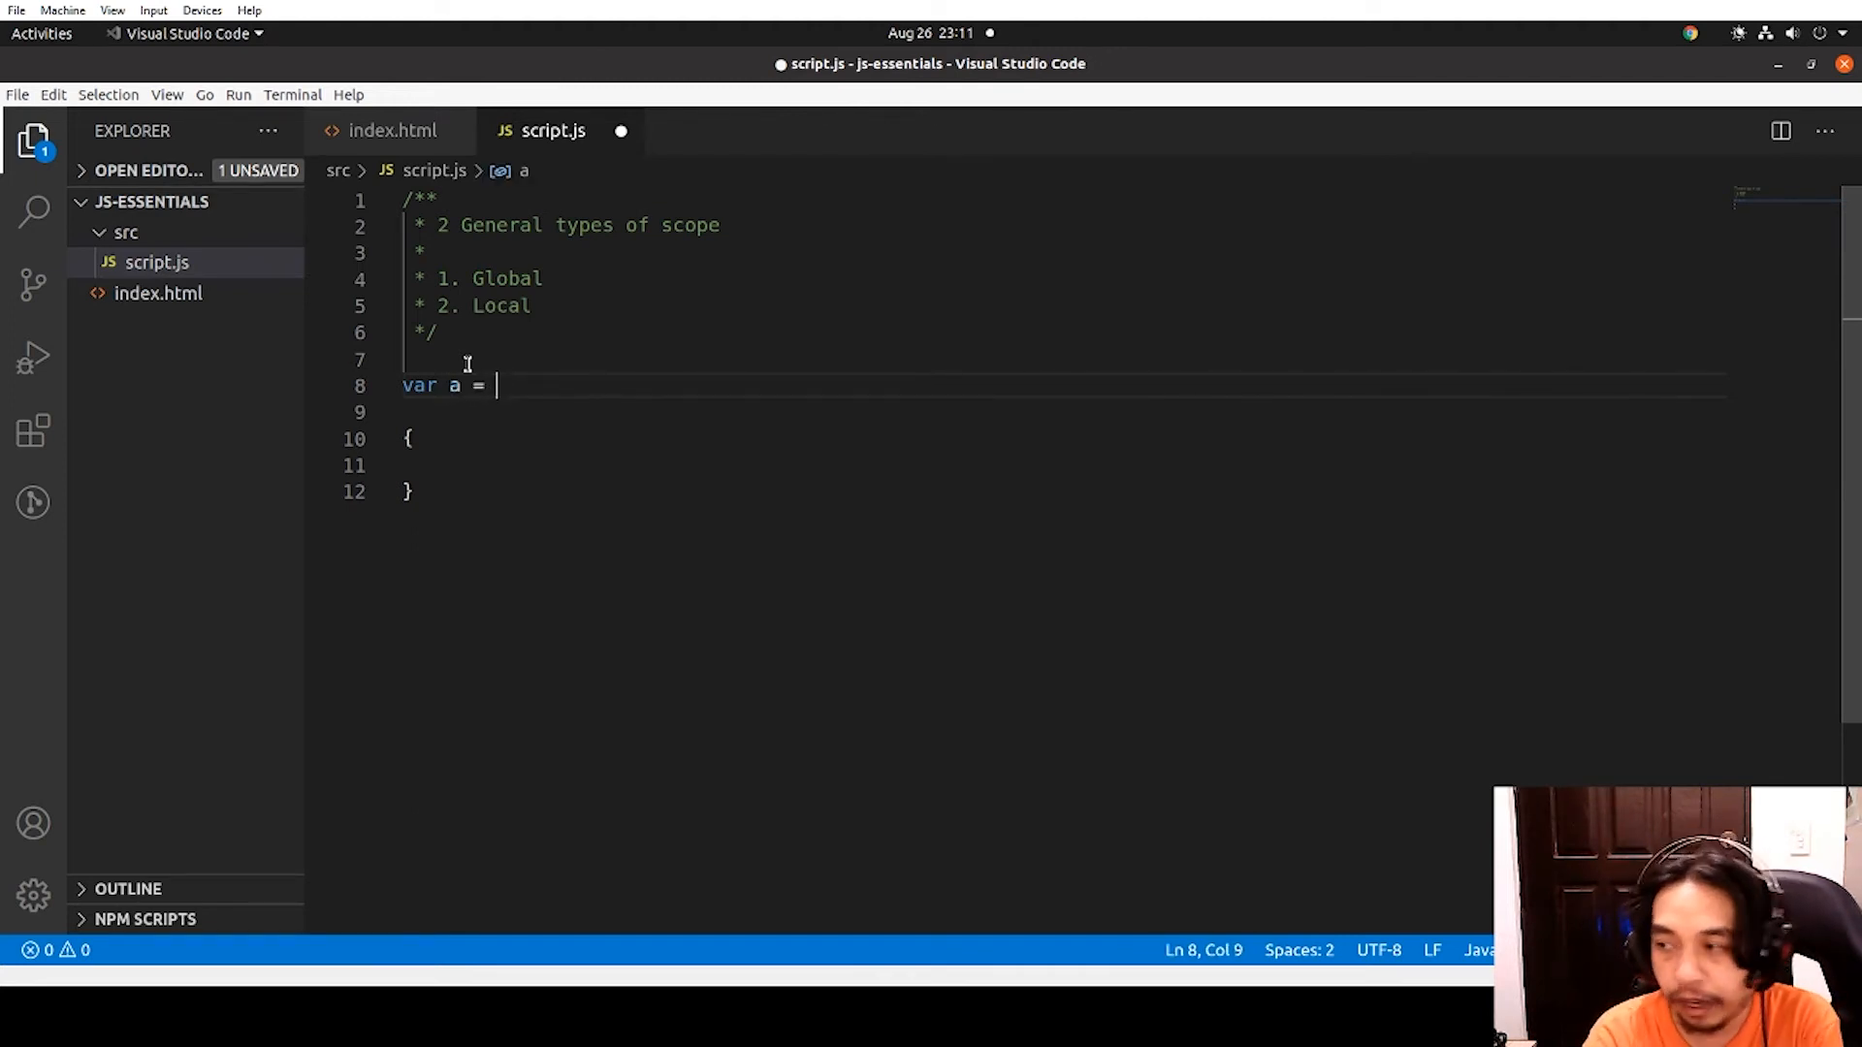
pyautogui.write('0;')
pyautogui.click(1065, 411)
pyautogui.write('console.log(')
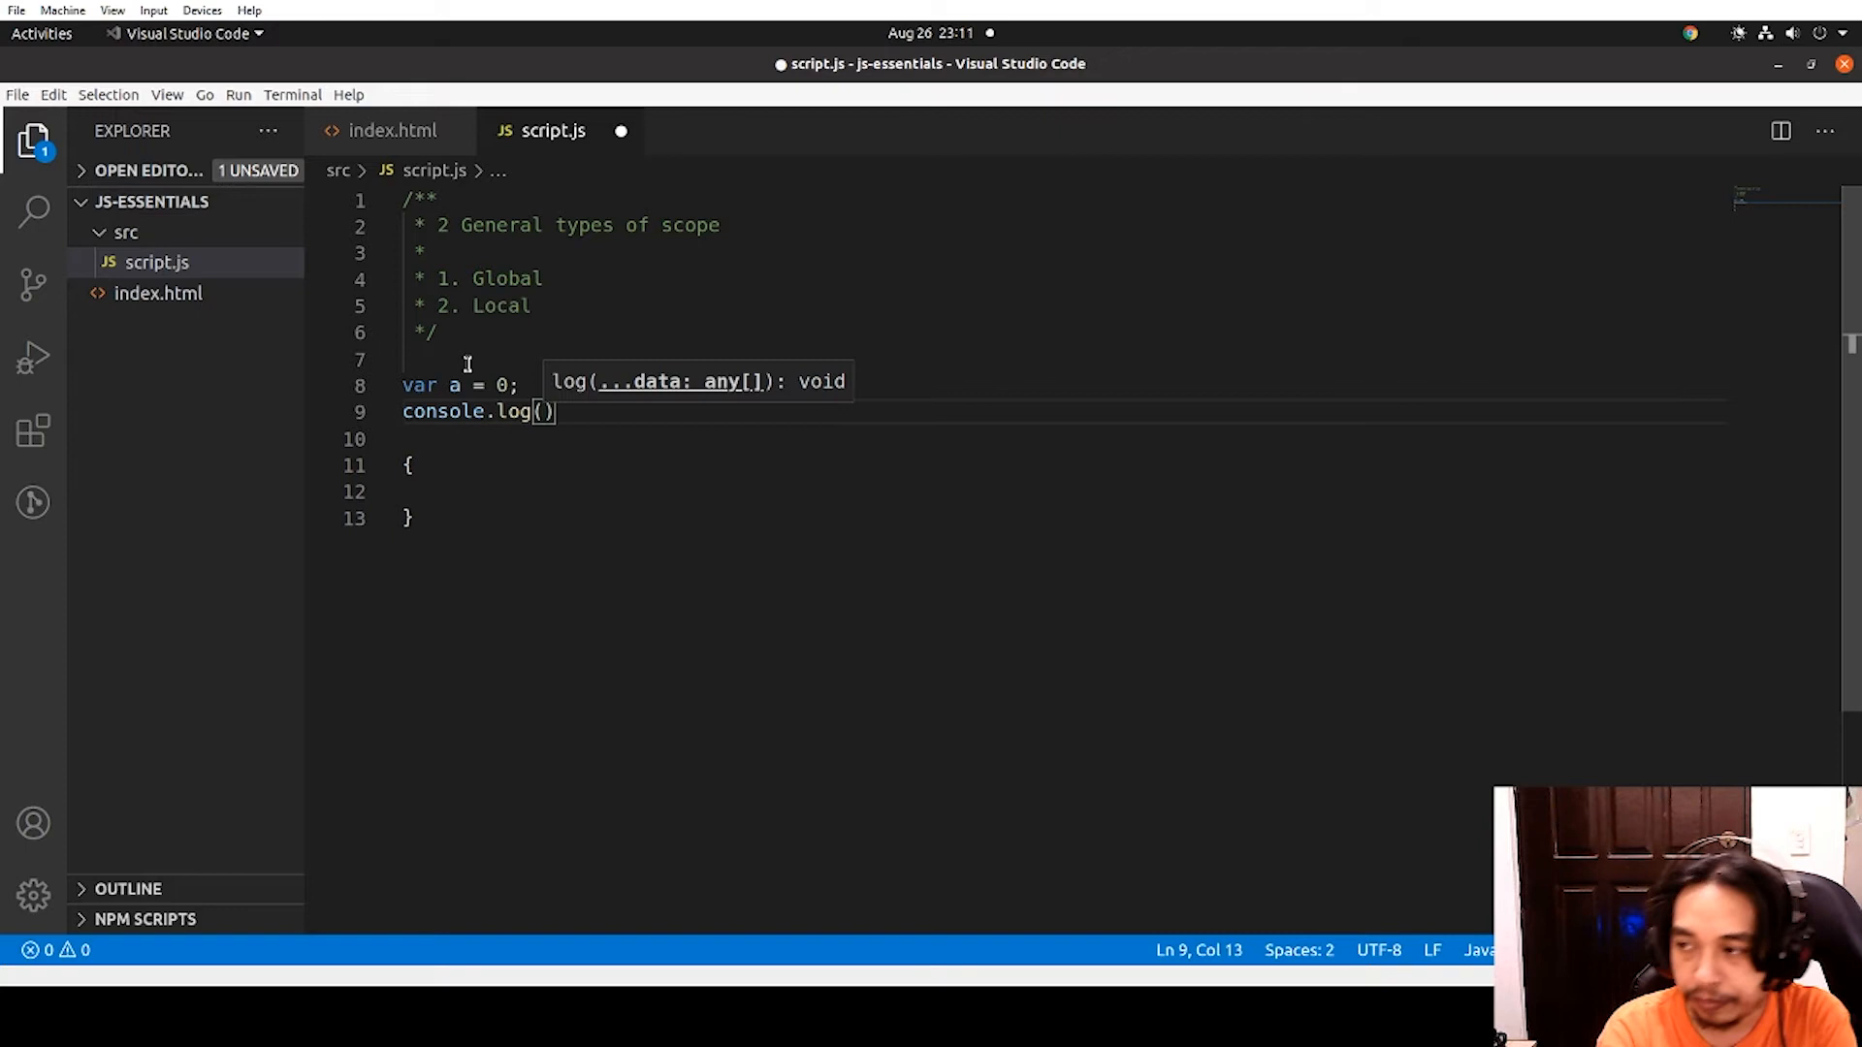
pyautogui.write("'a'")
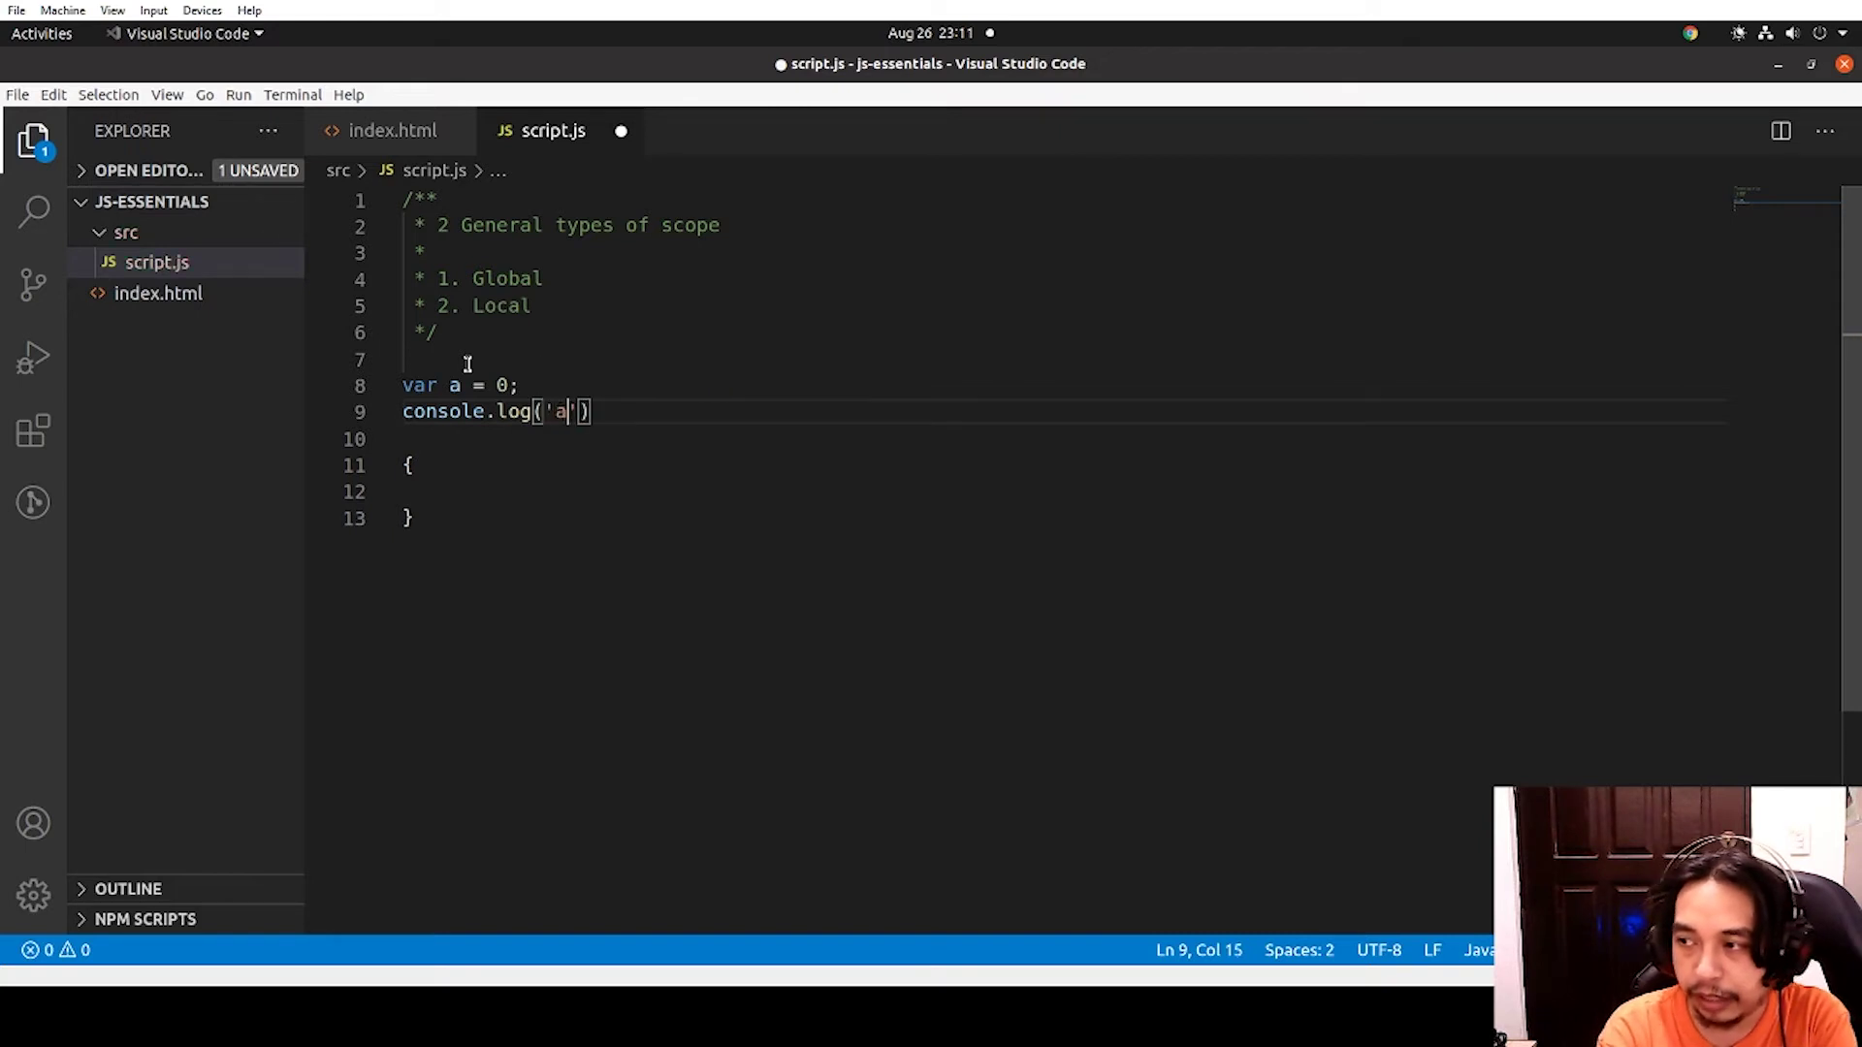
pyautogui.write(', a')
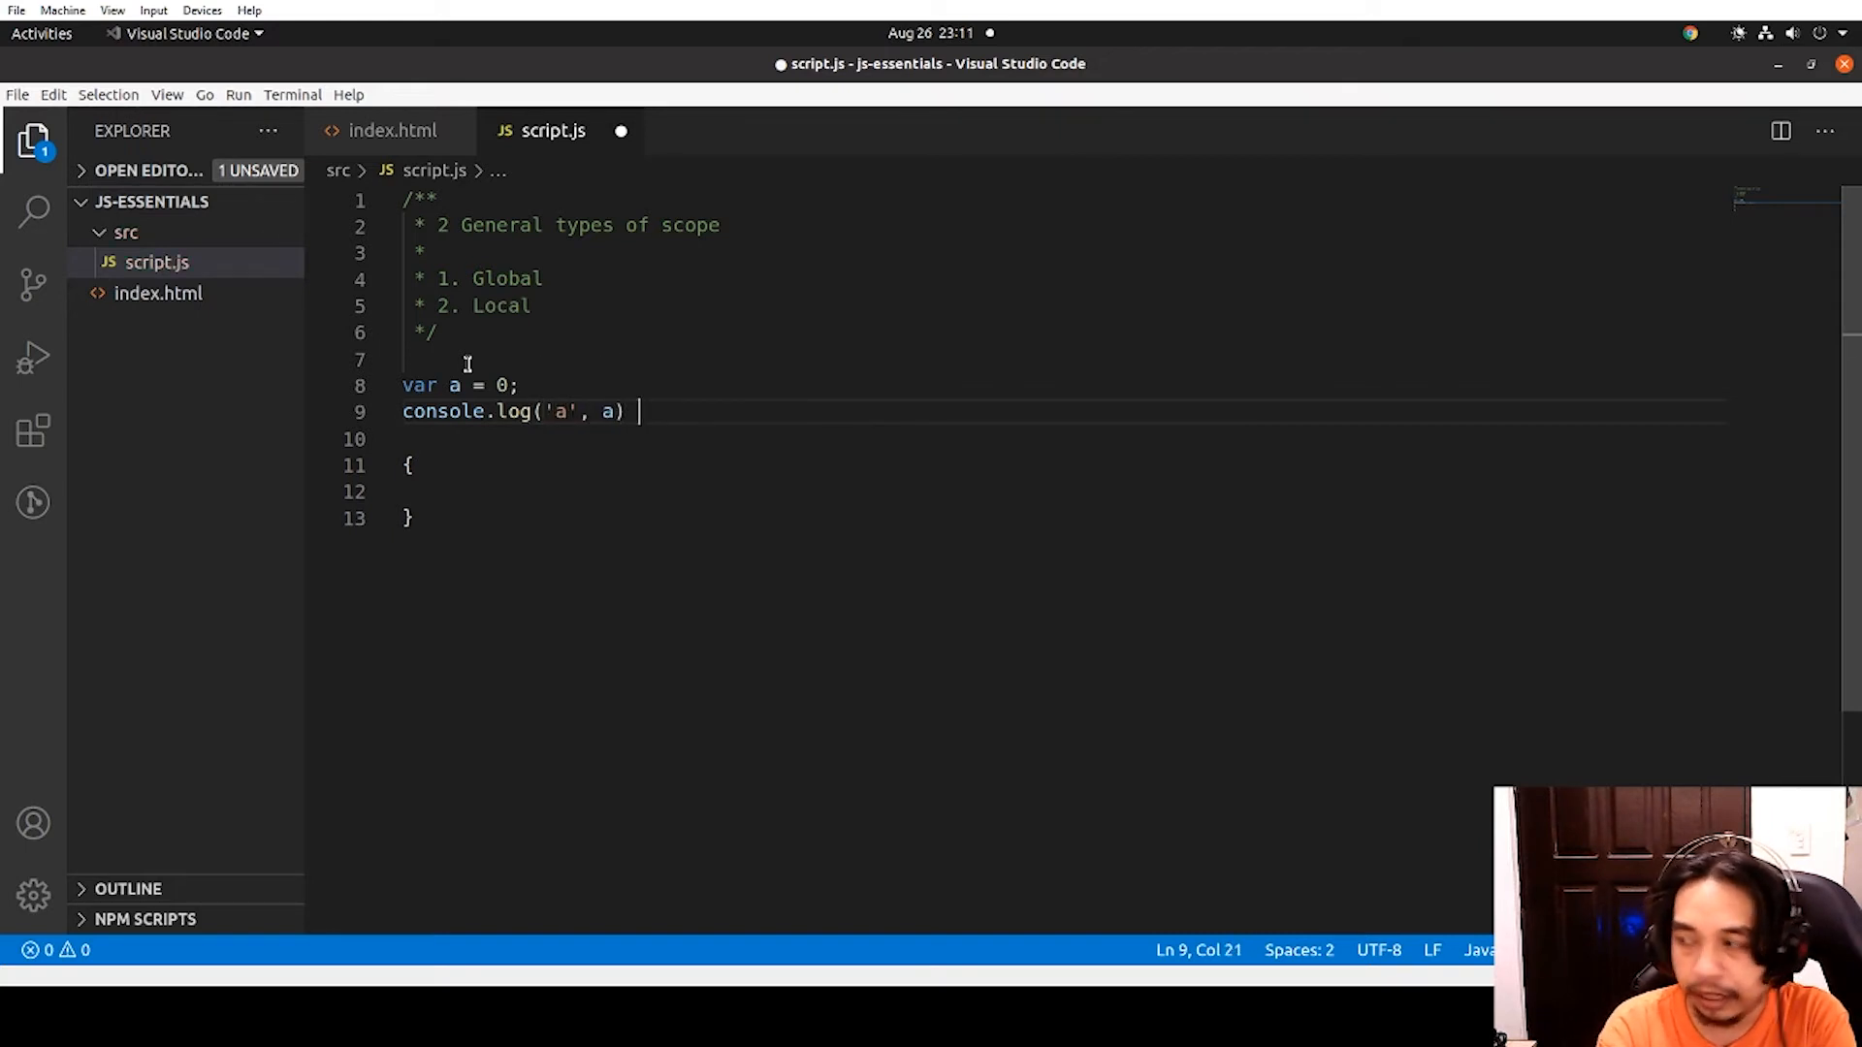
pyautogui.write('// 0')
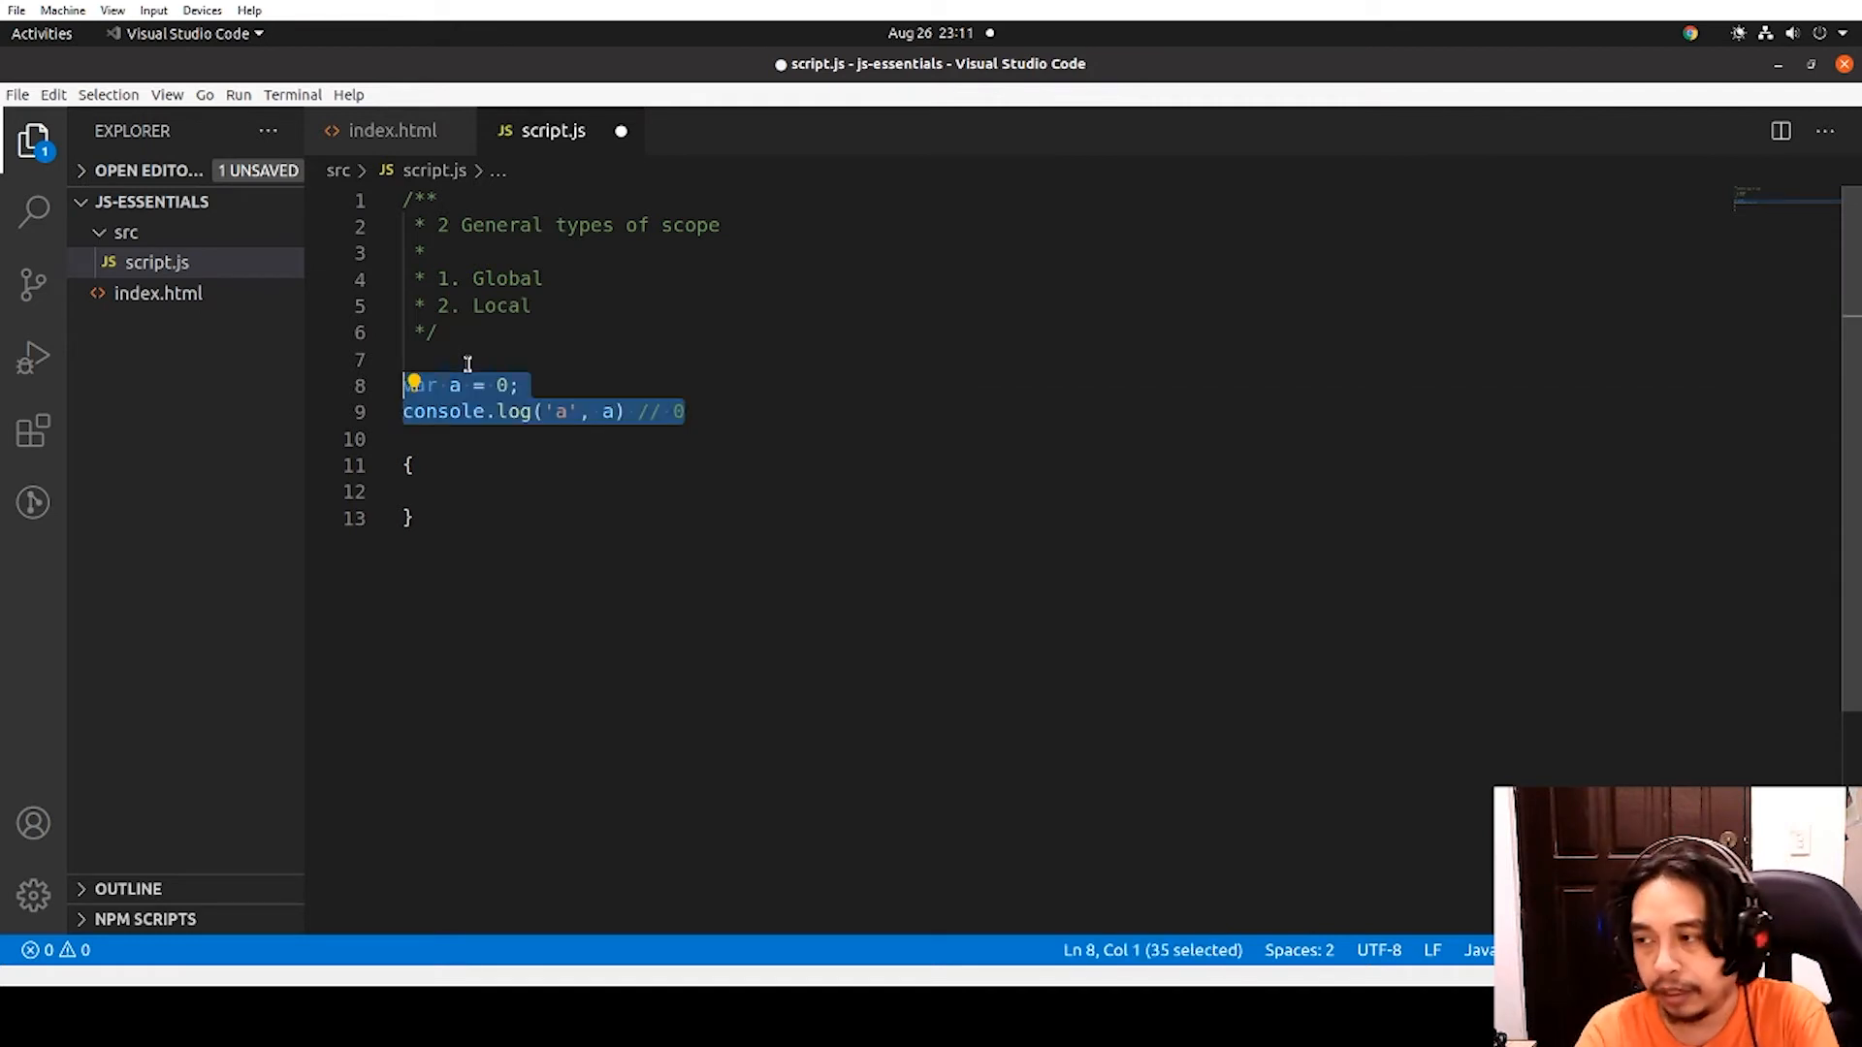
# Paste the declaration and log inside the block changed to a = 1, and log a again after the block
pyautogui.click(426, 491)
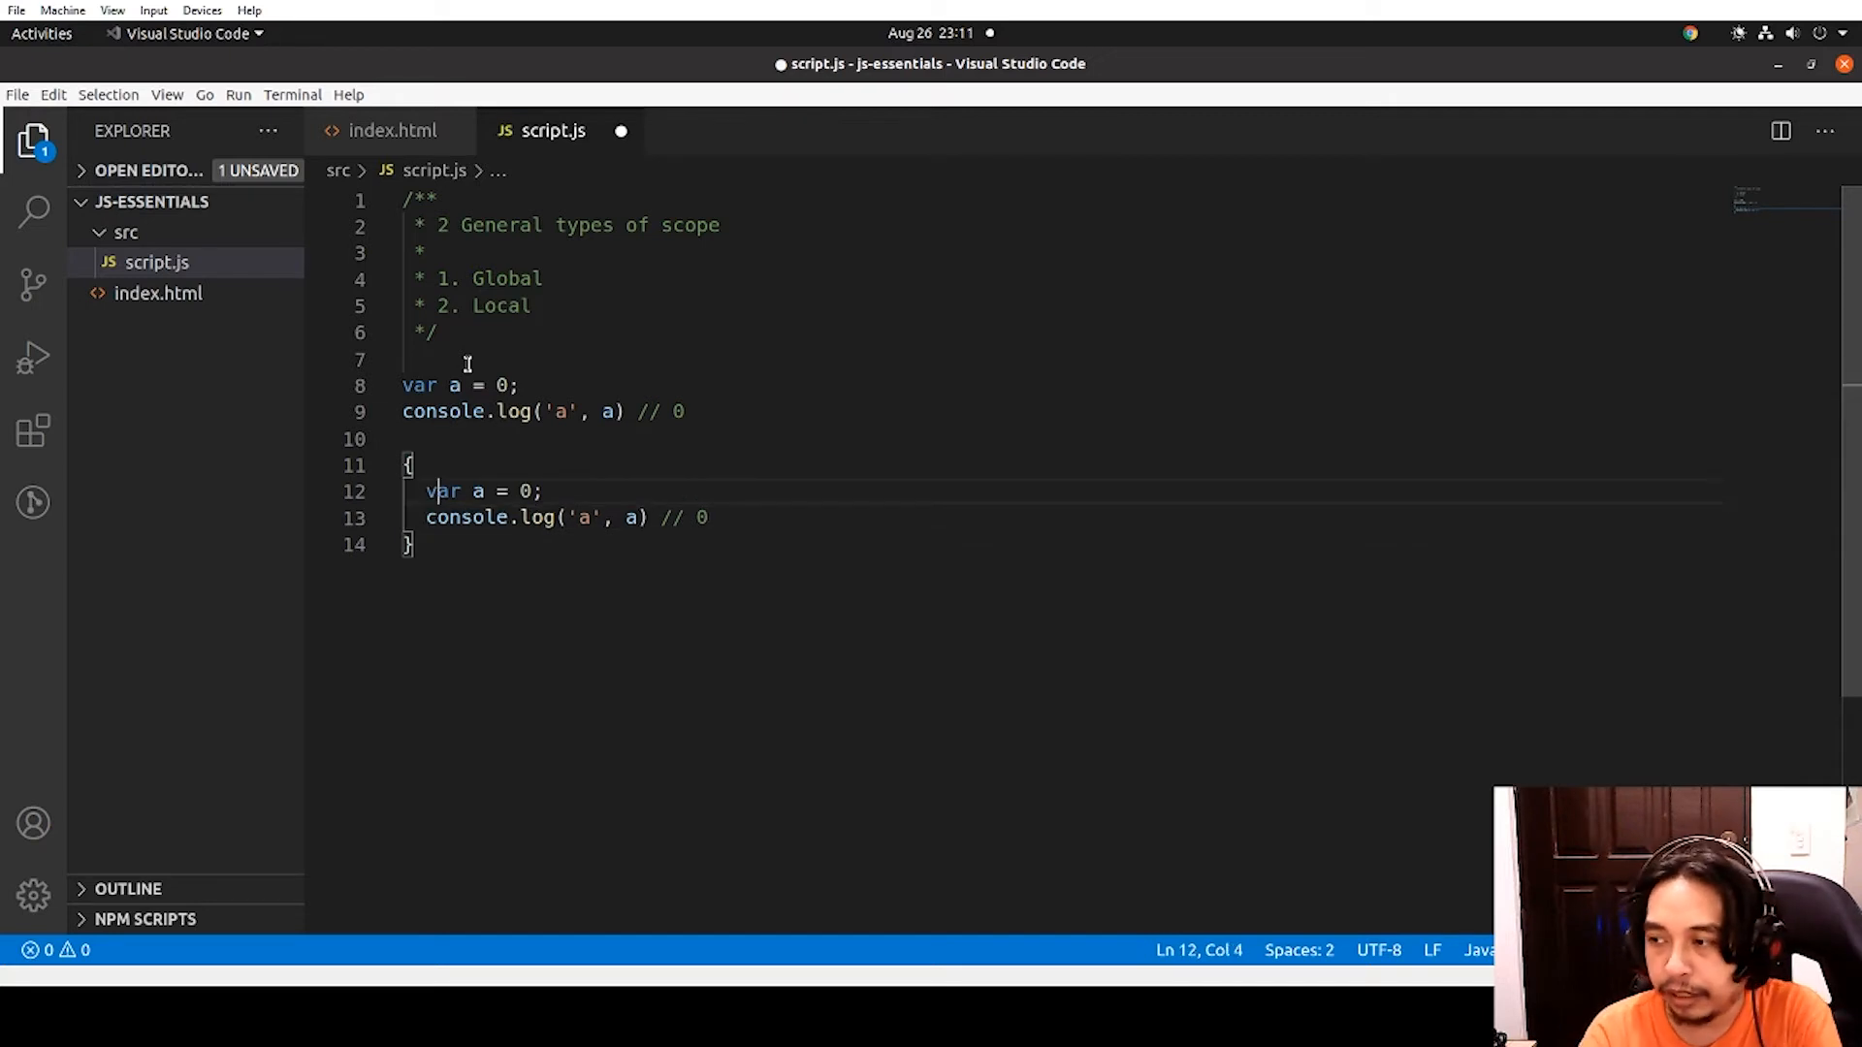
pyautogui.write('1')
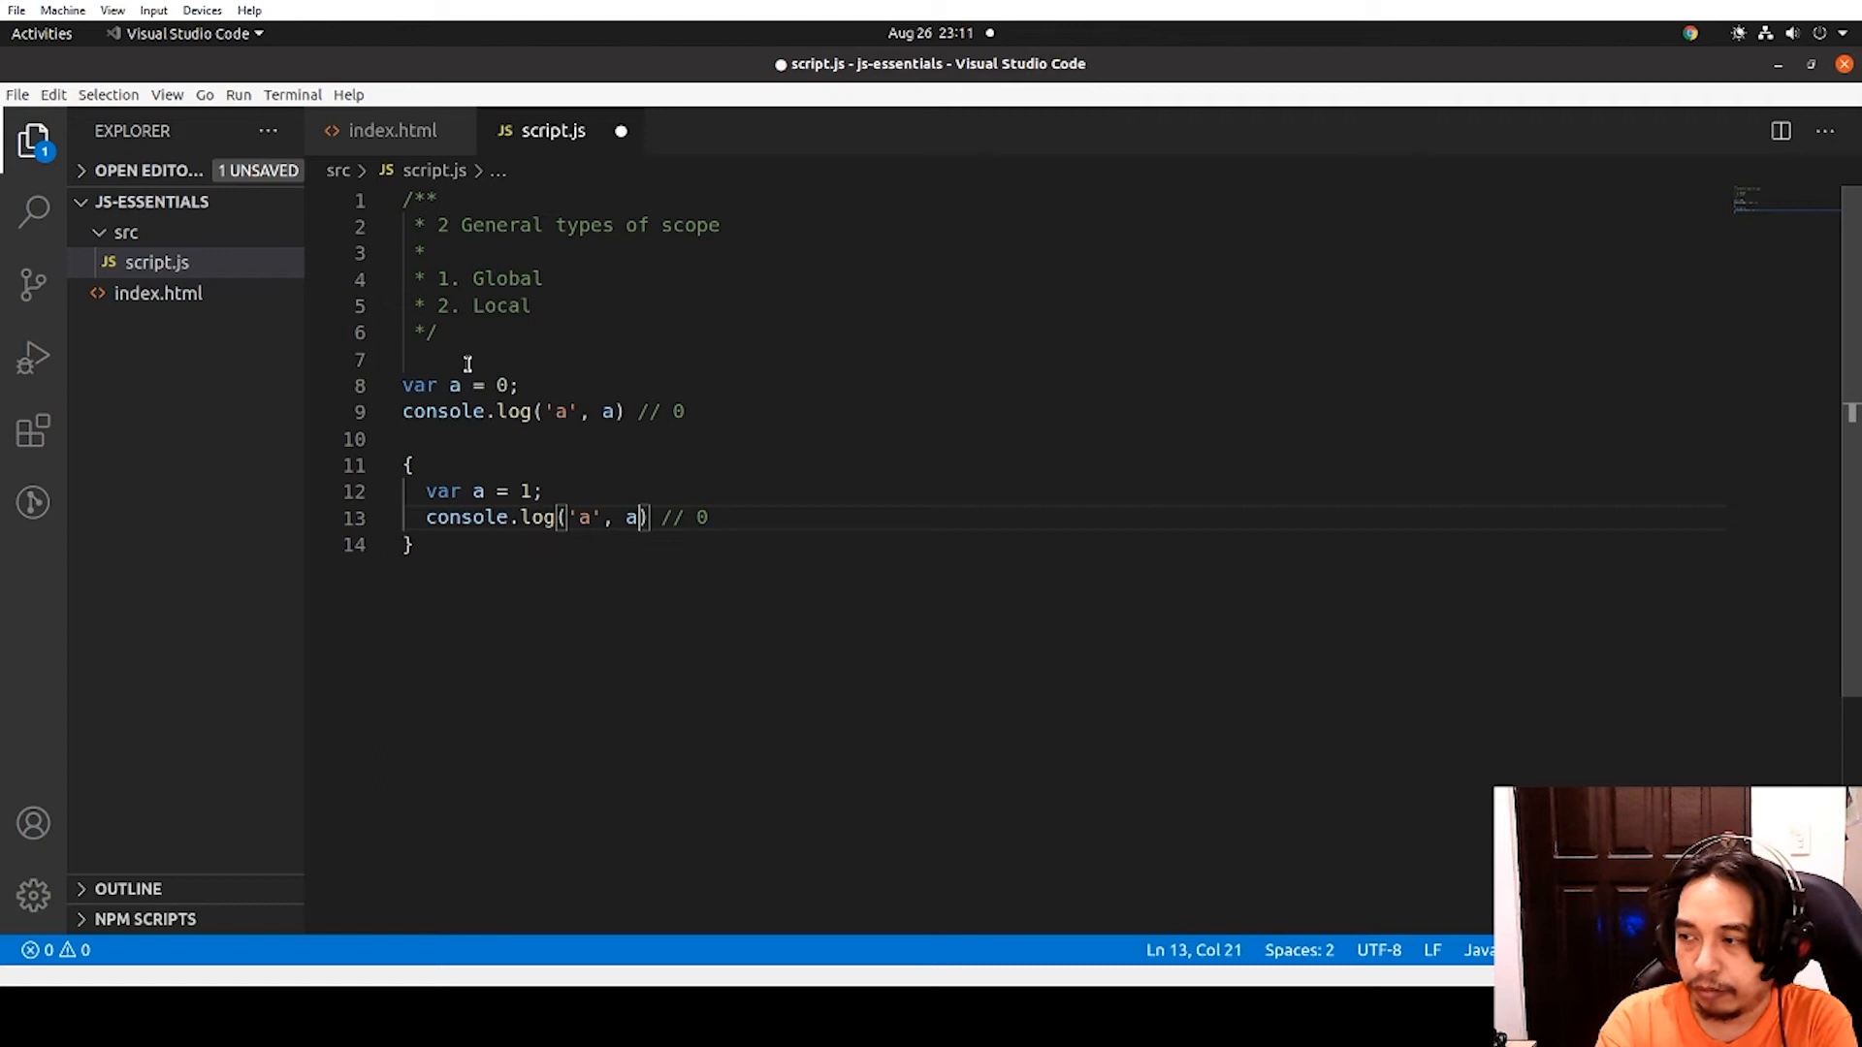
pyautogui.write('1')
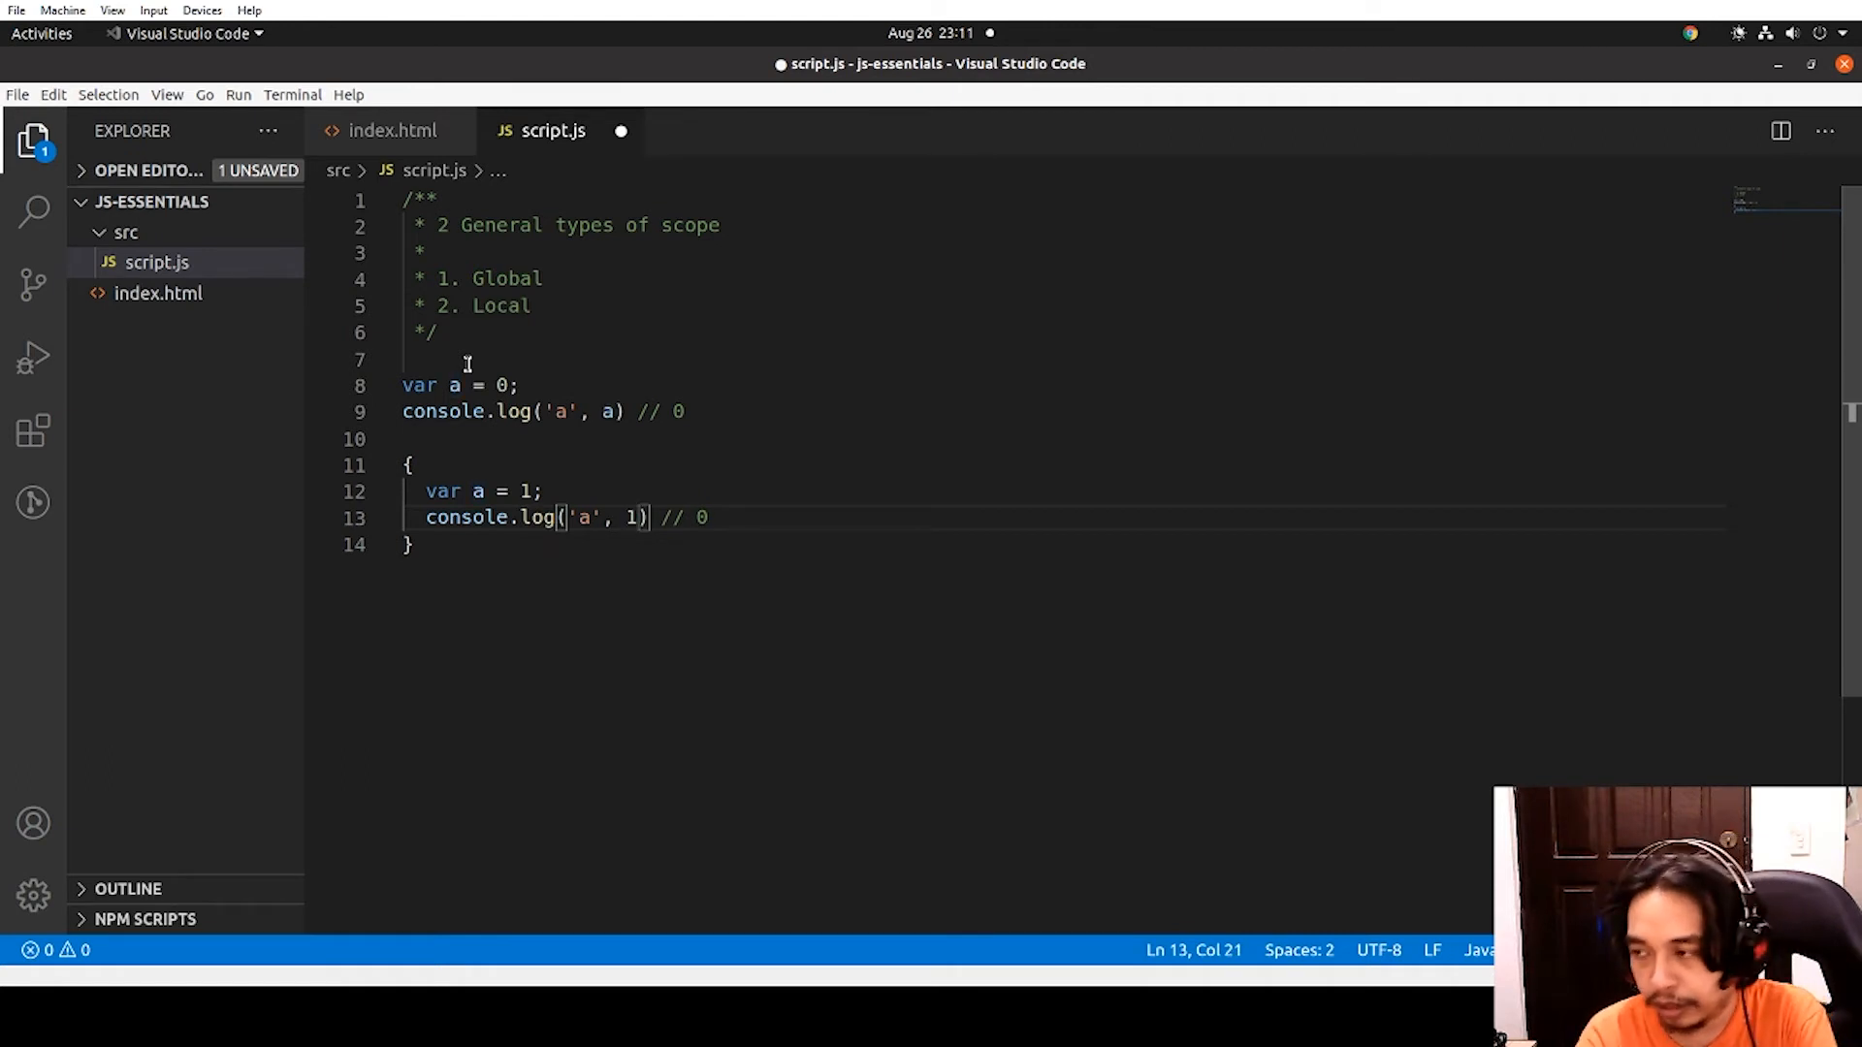
pyautogui.write('1')
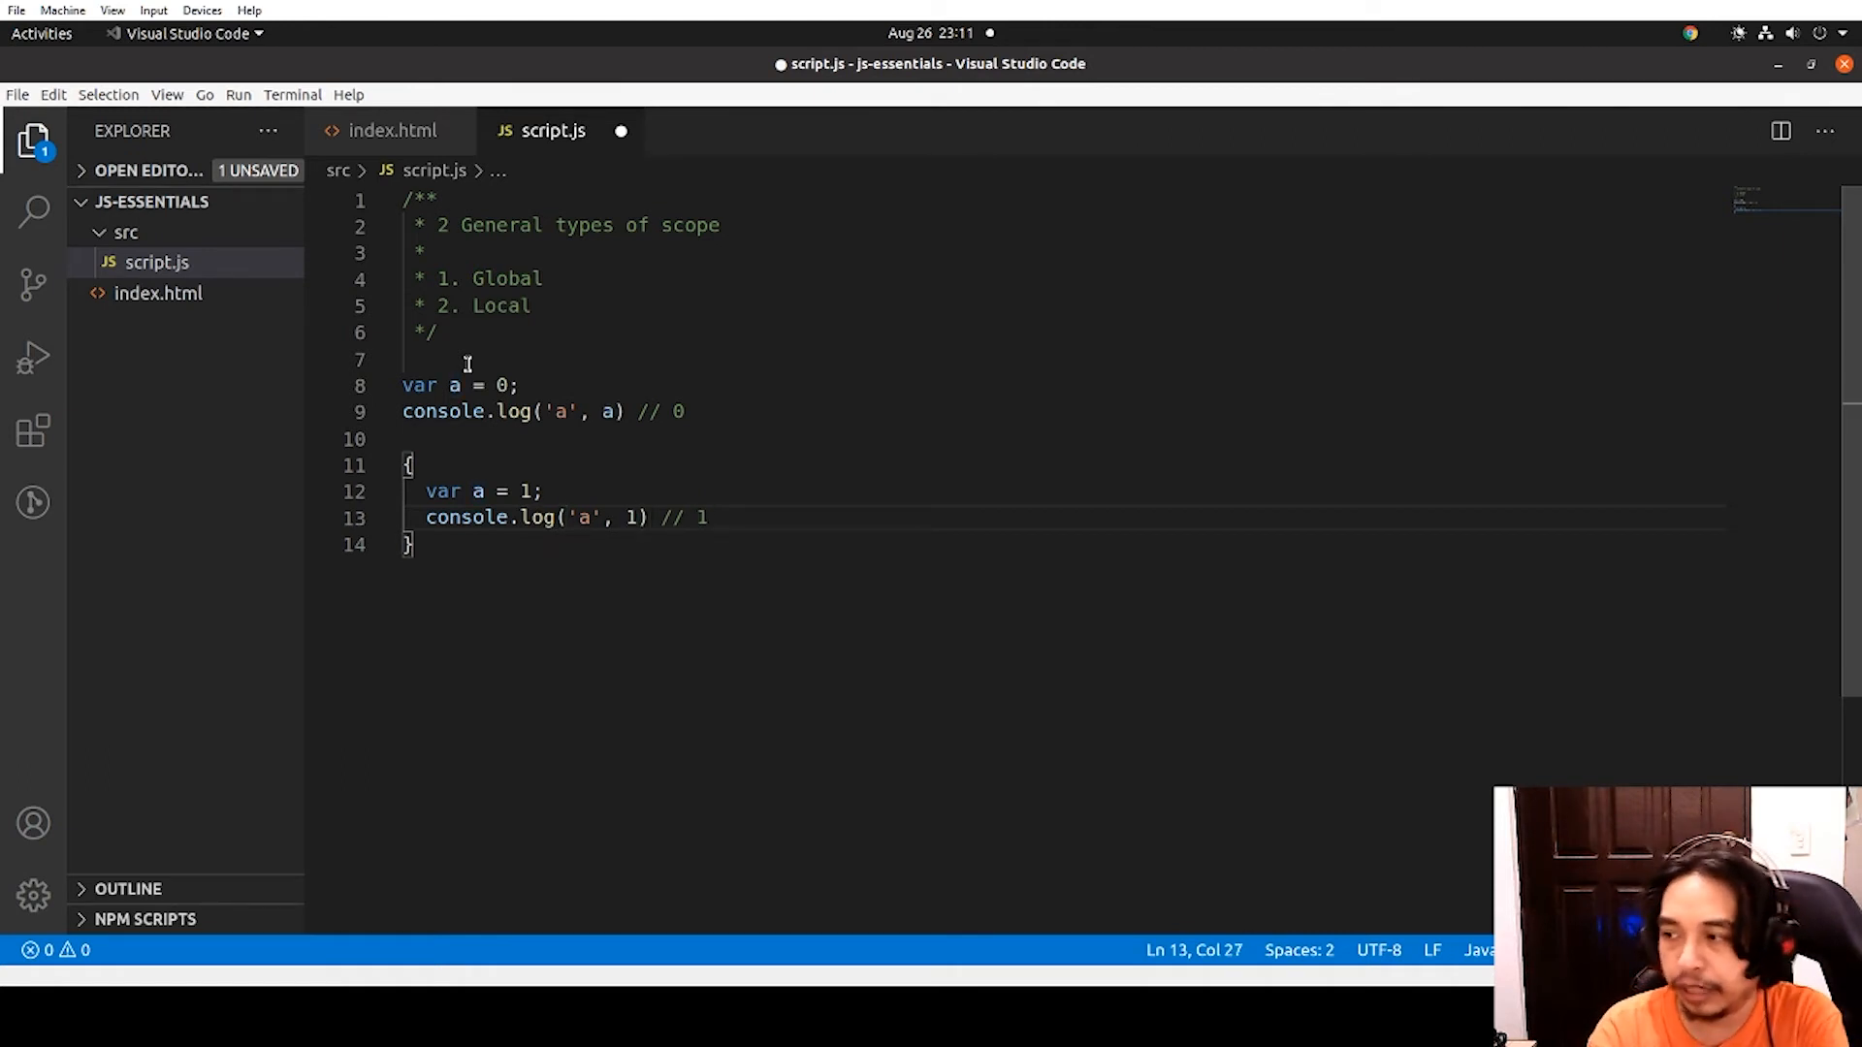
pyautogui.write('a')
pyautogui.write("console.log('a', a)")
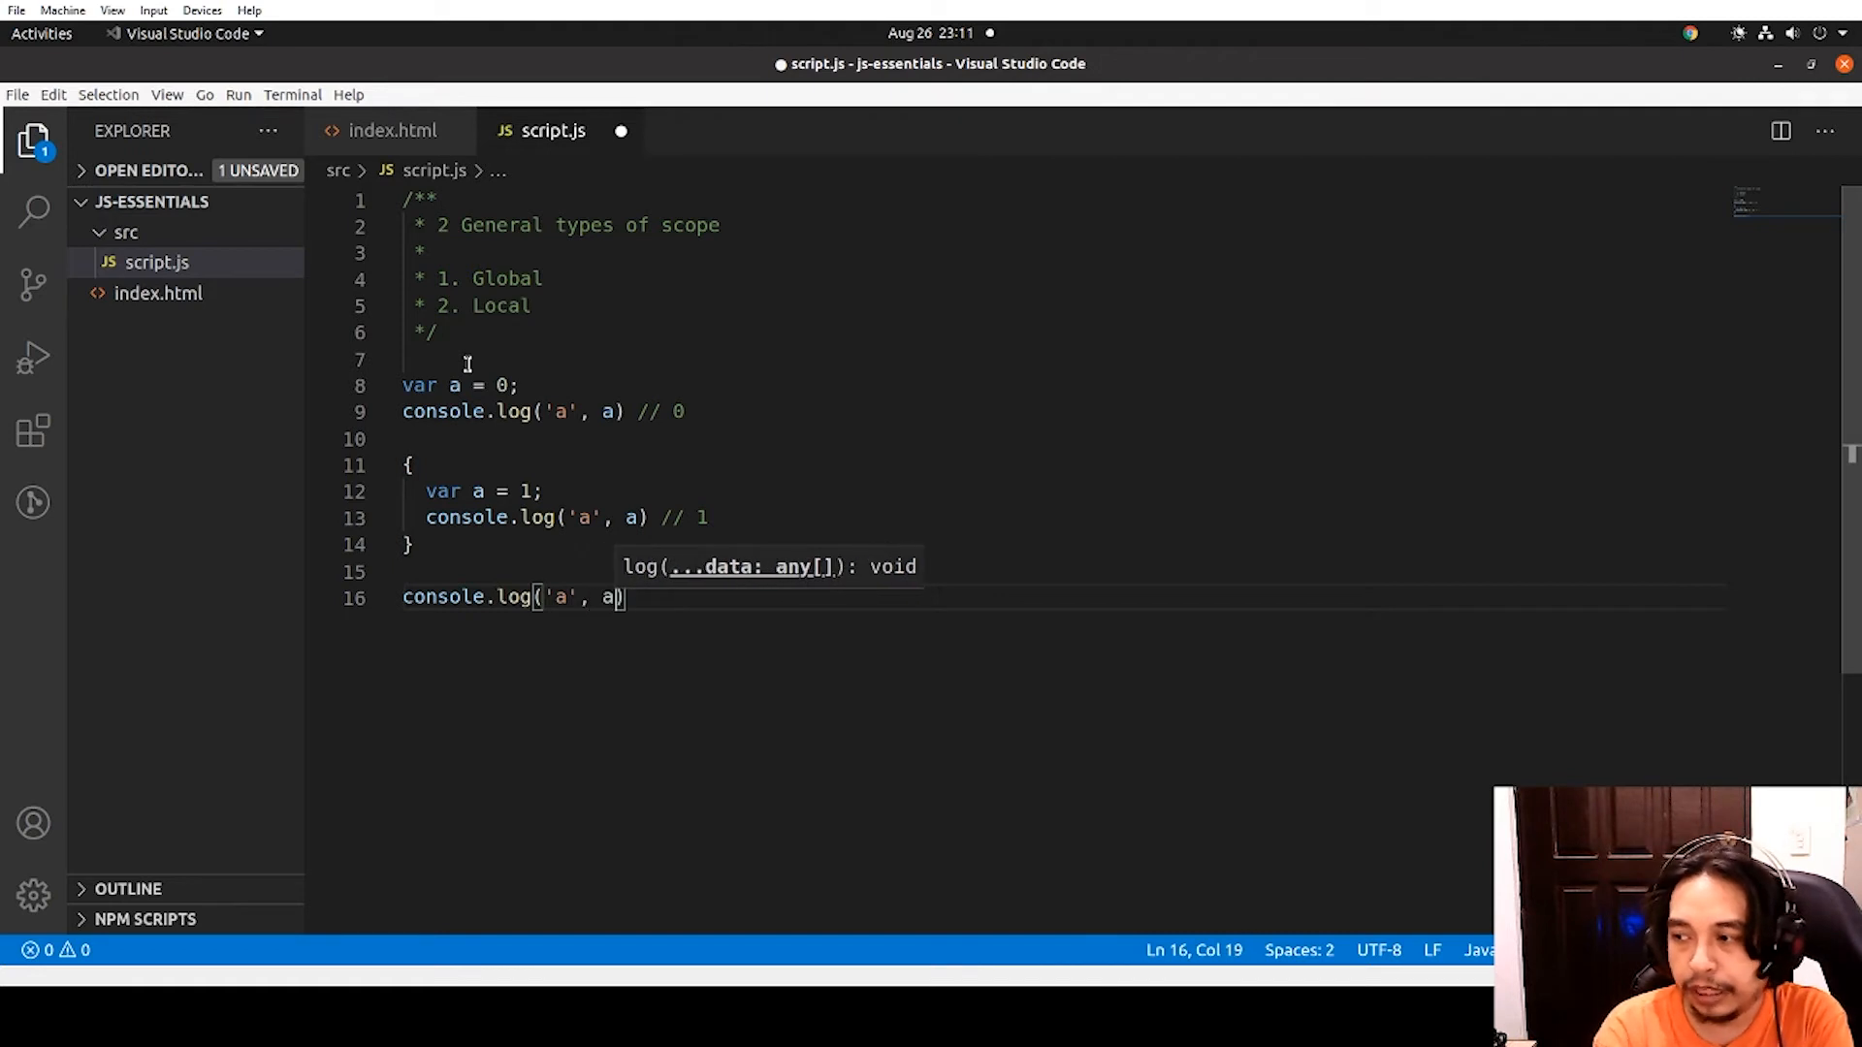
# Add semicolons, save script.js, and mark the final log with a // ? comment
pyautogui.press('ctrl+s')
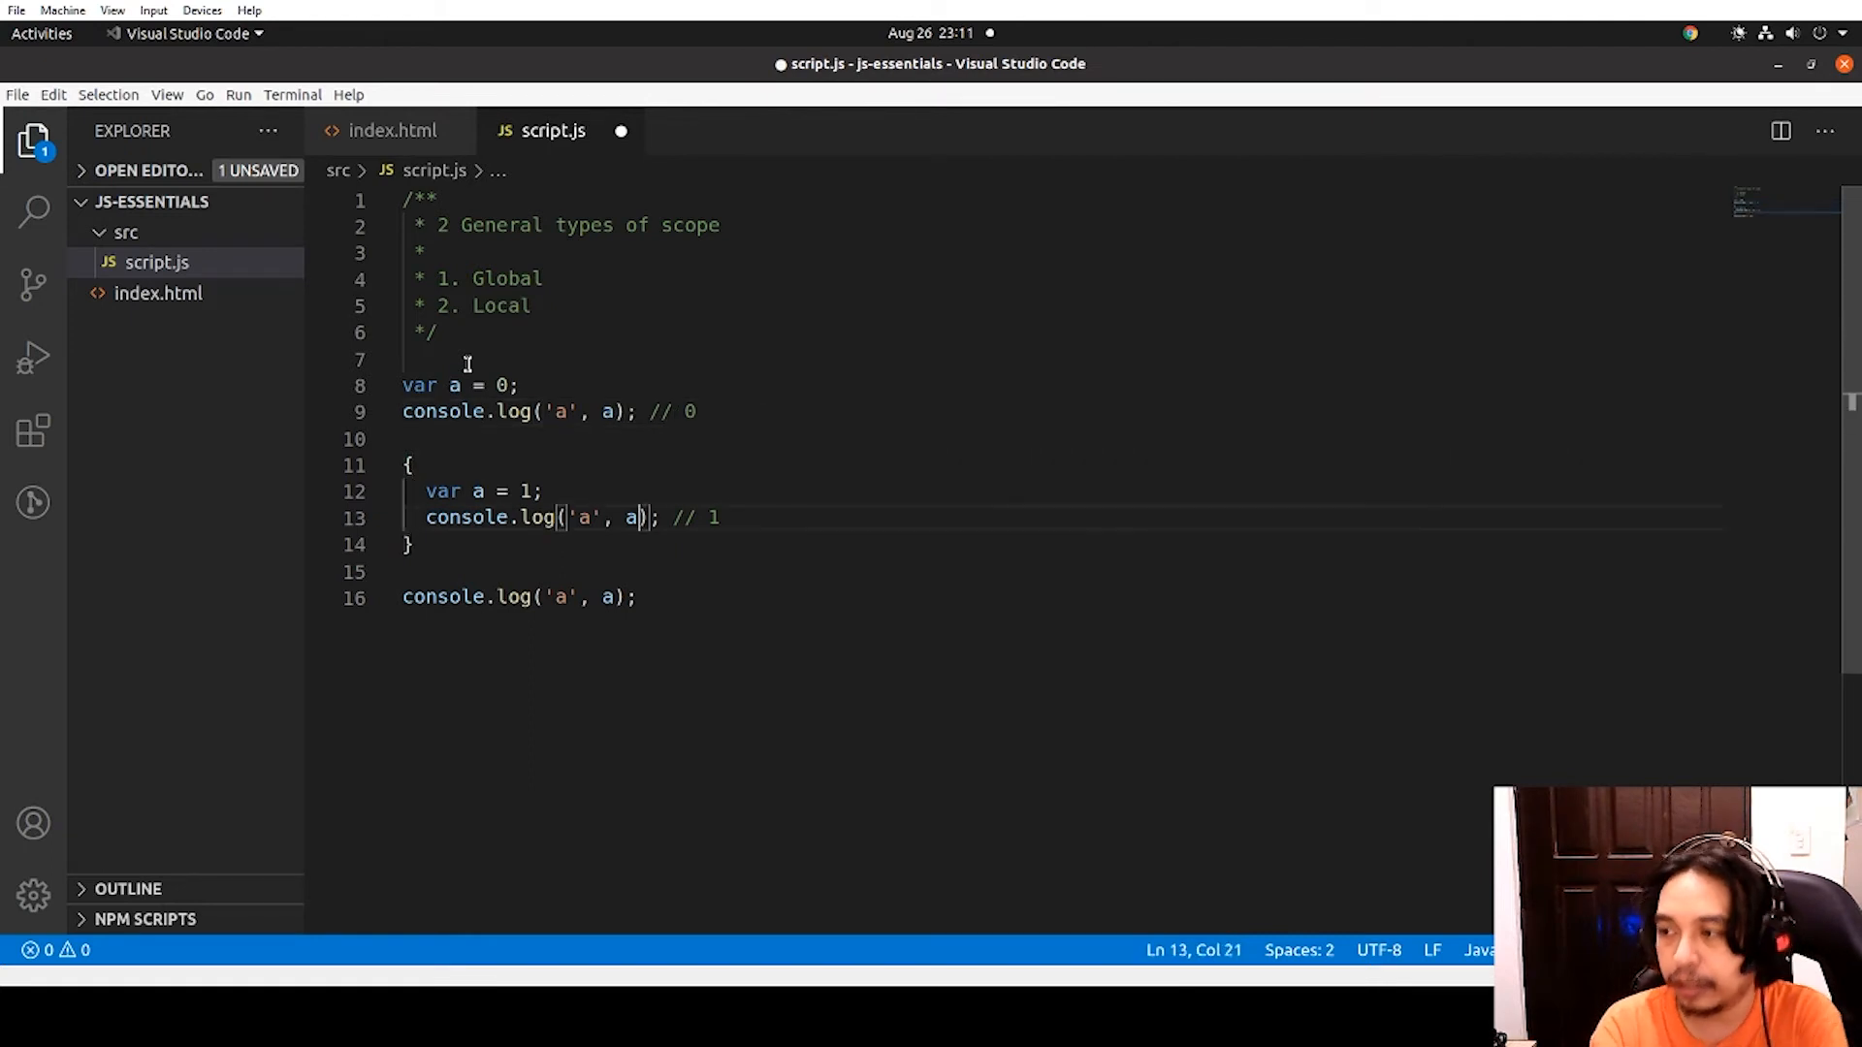
pyautogui.press('ctrl+s')
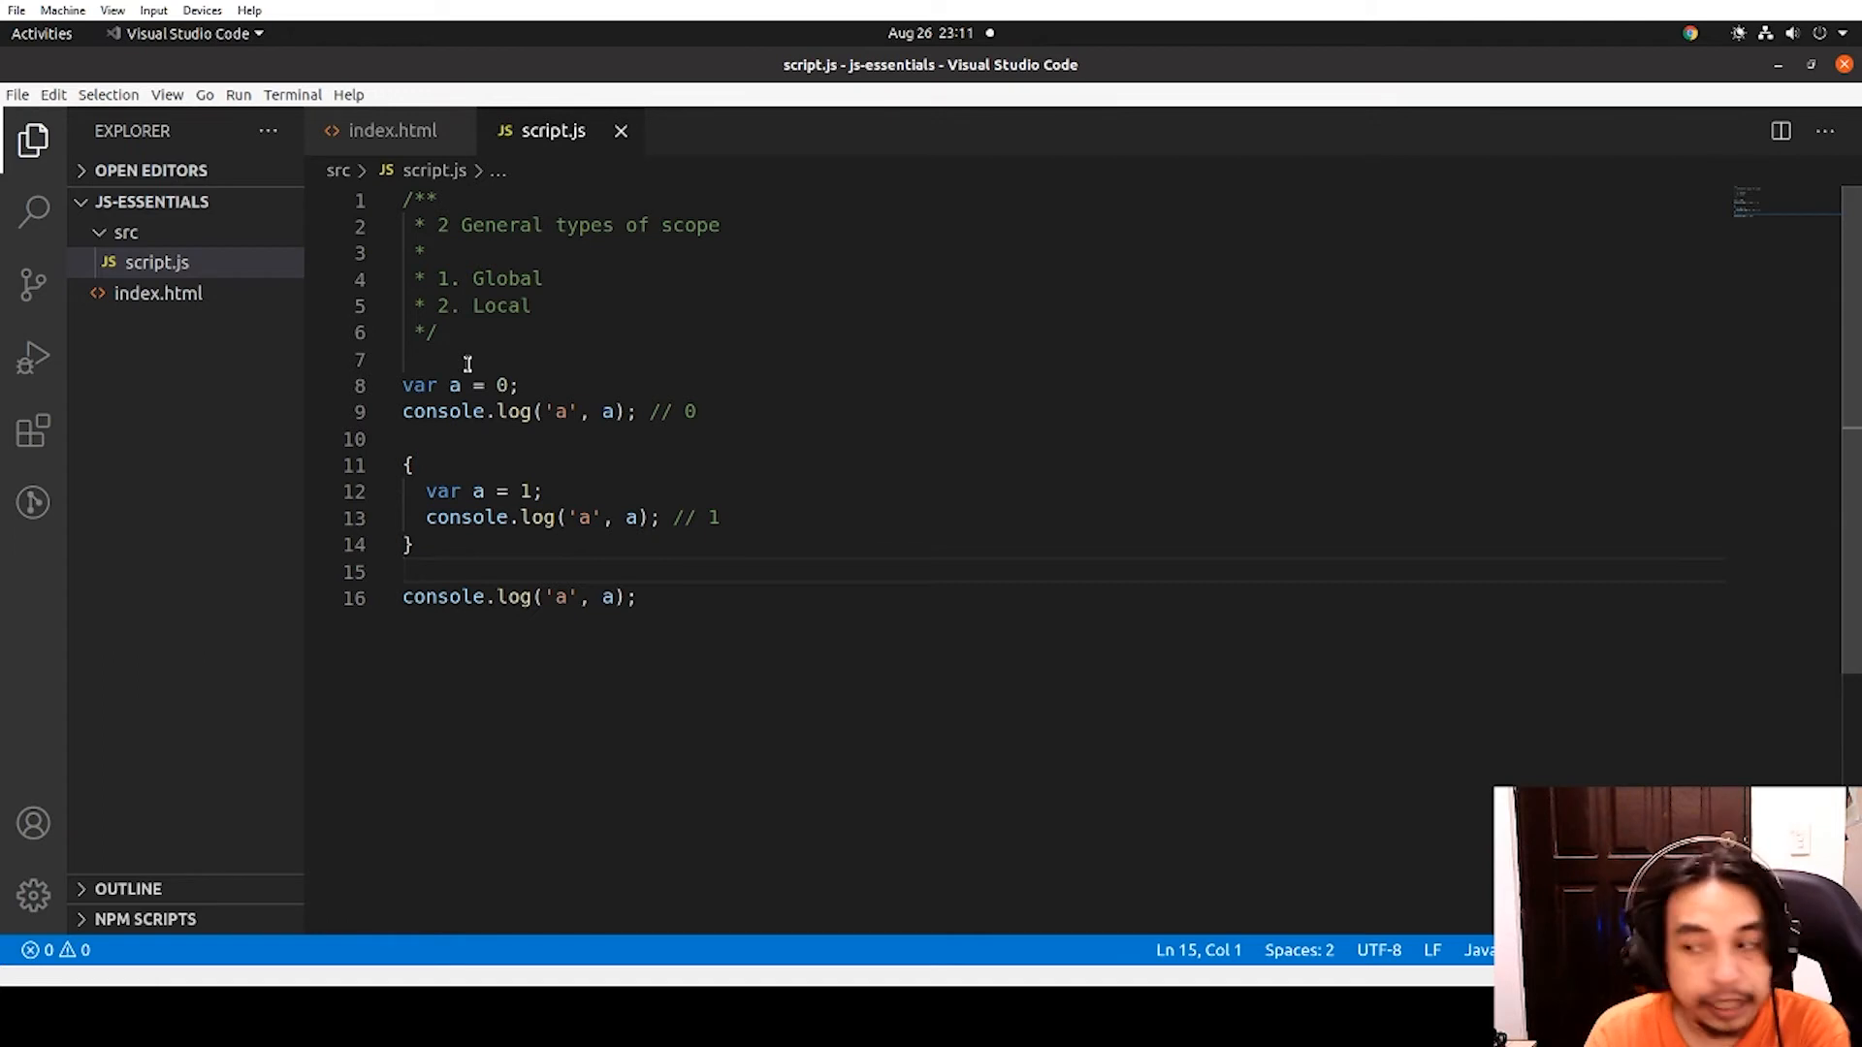
pyautogui.click(638, 595)
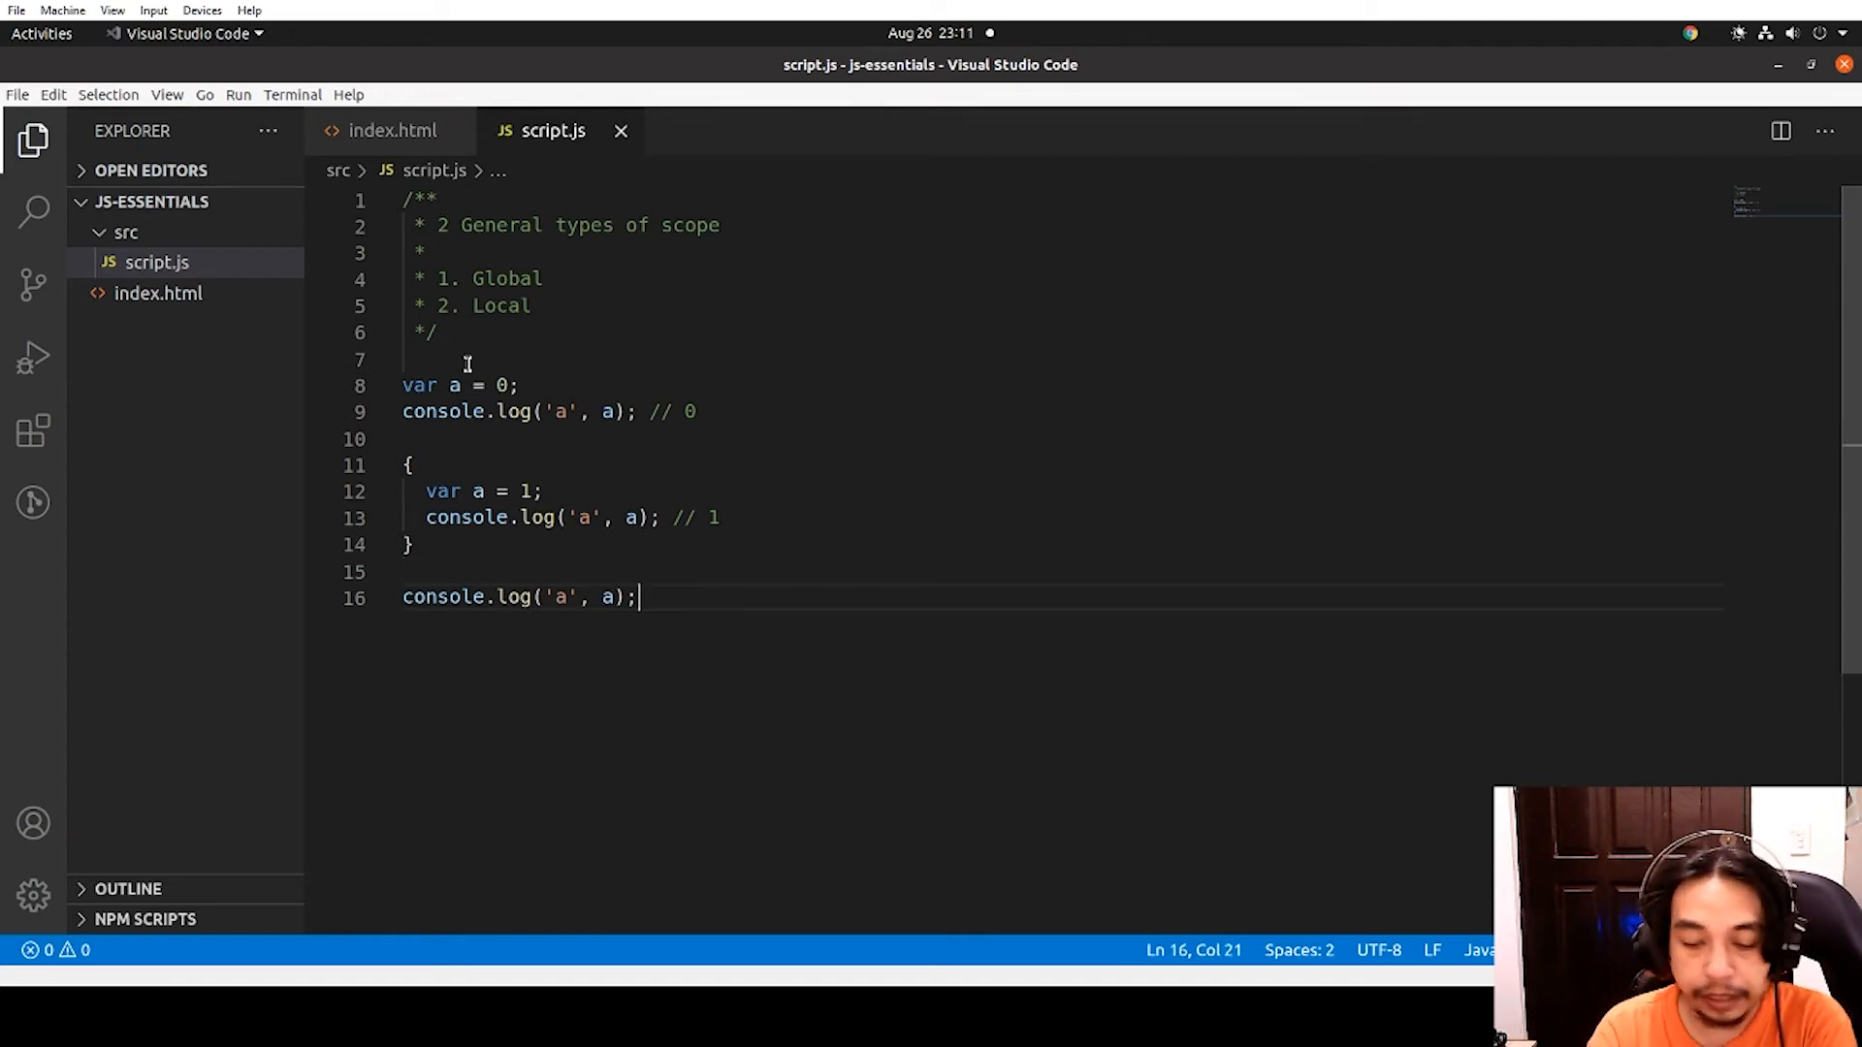
pyautogui.write('// ?')
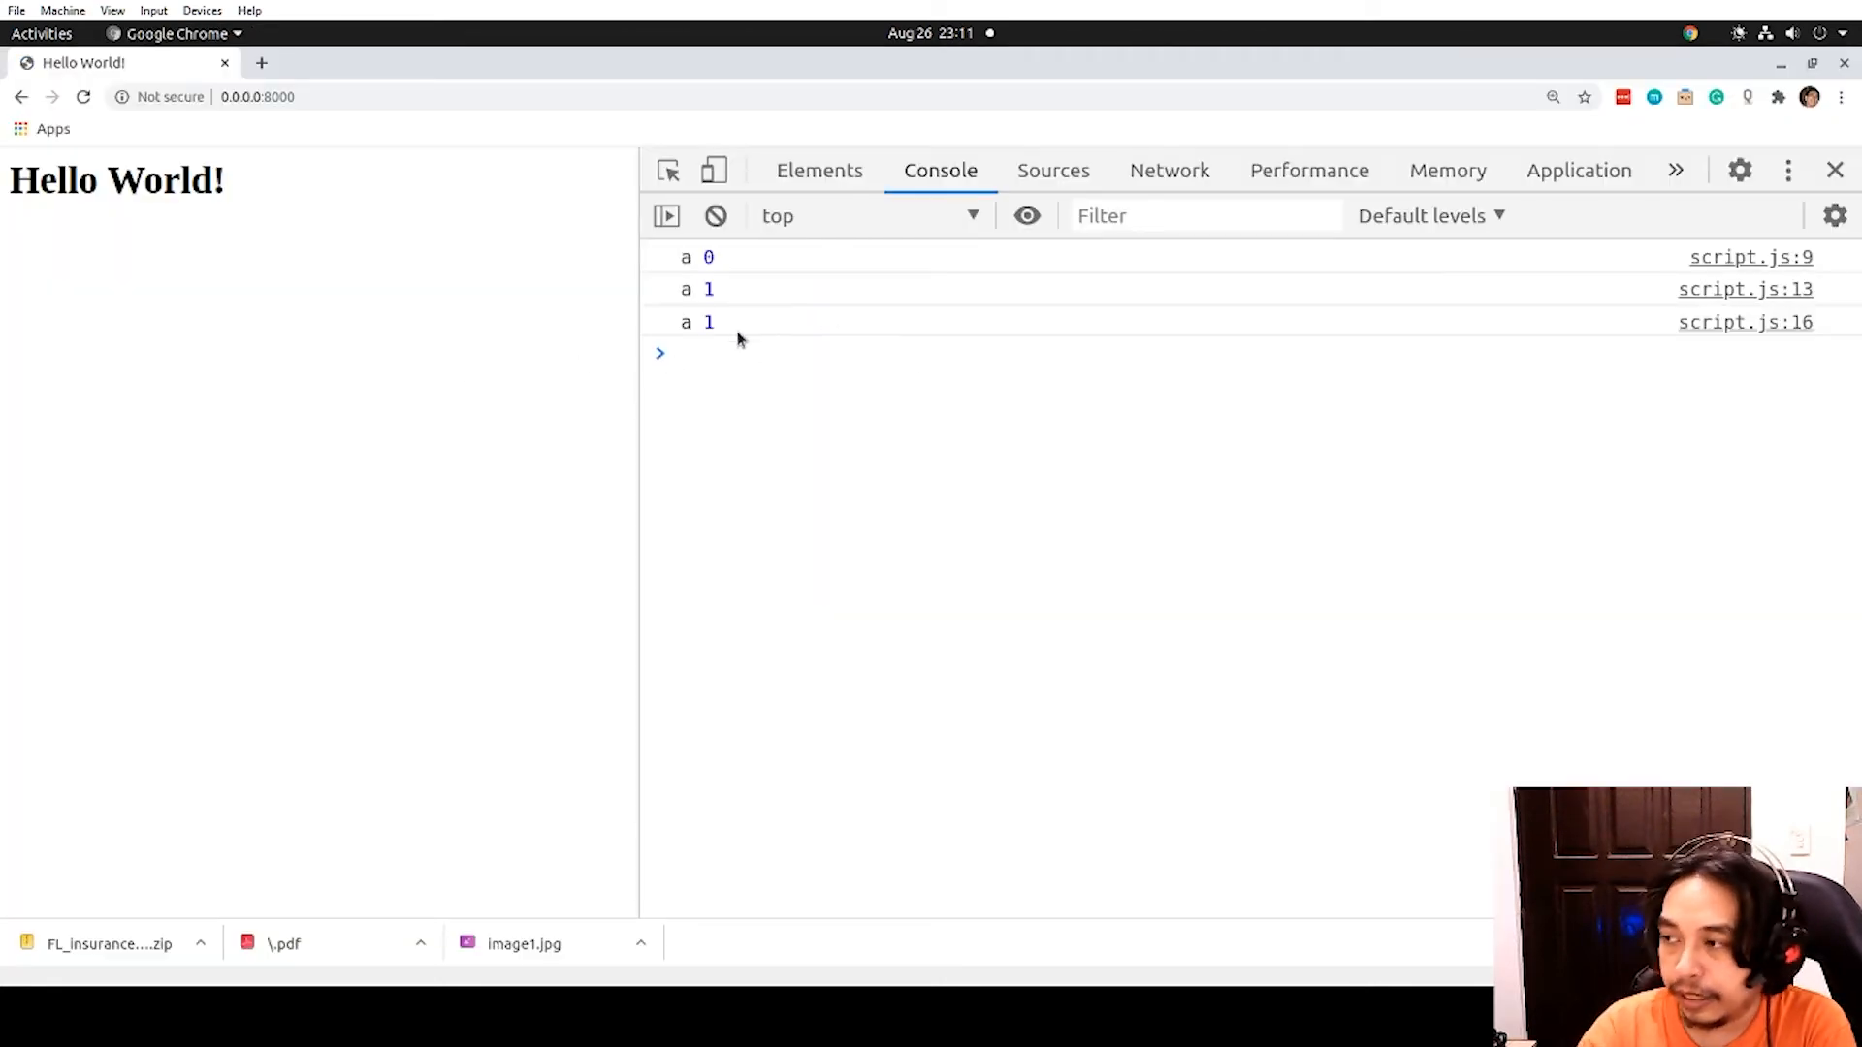
# Trace the final console output 1 to line 16's log in the DevTools Sources panel
pyautogui.click(1051, 170)
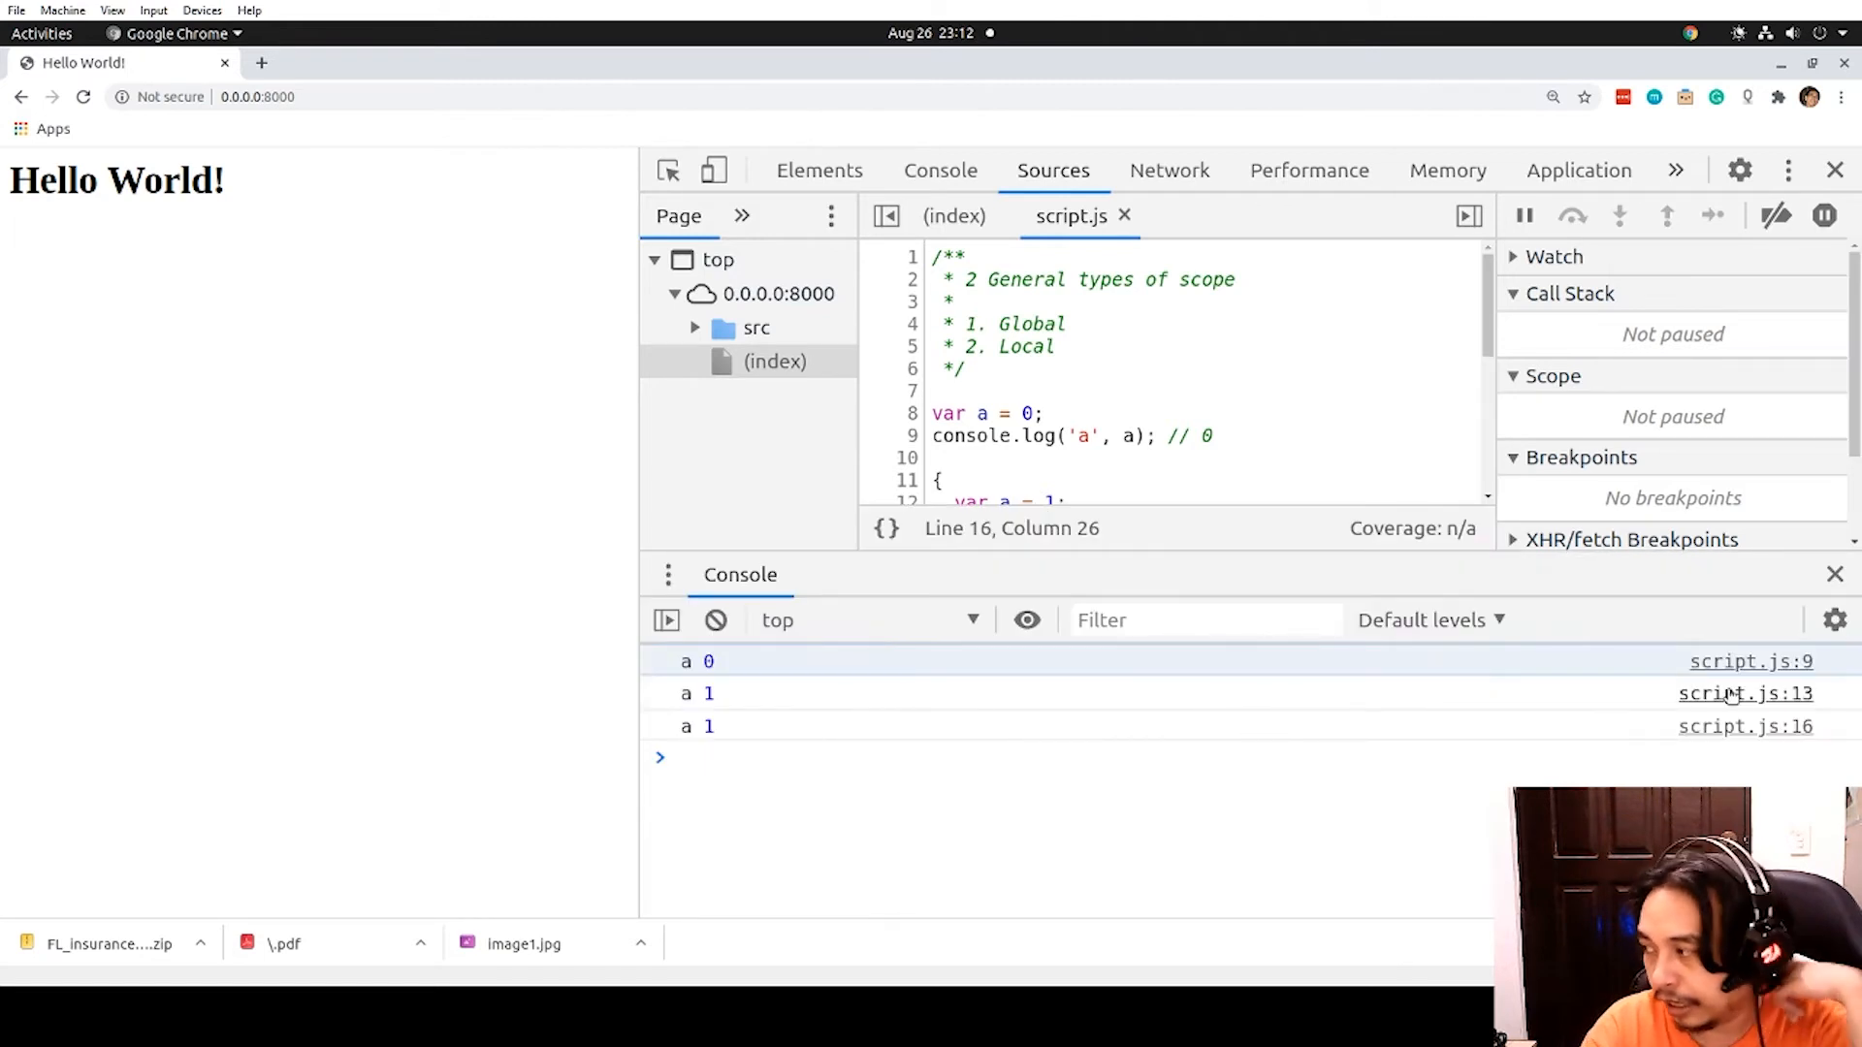
pyautogui.moveTo(1744, 694)
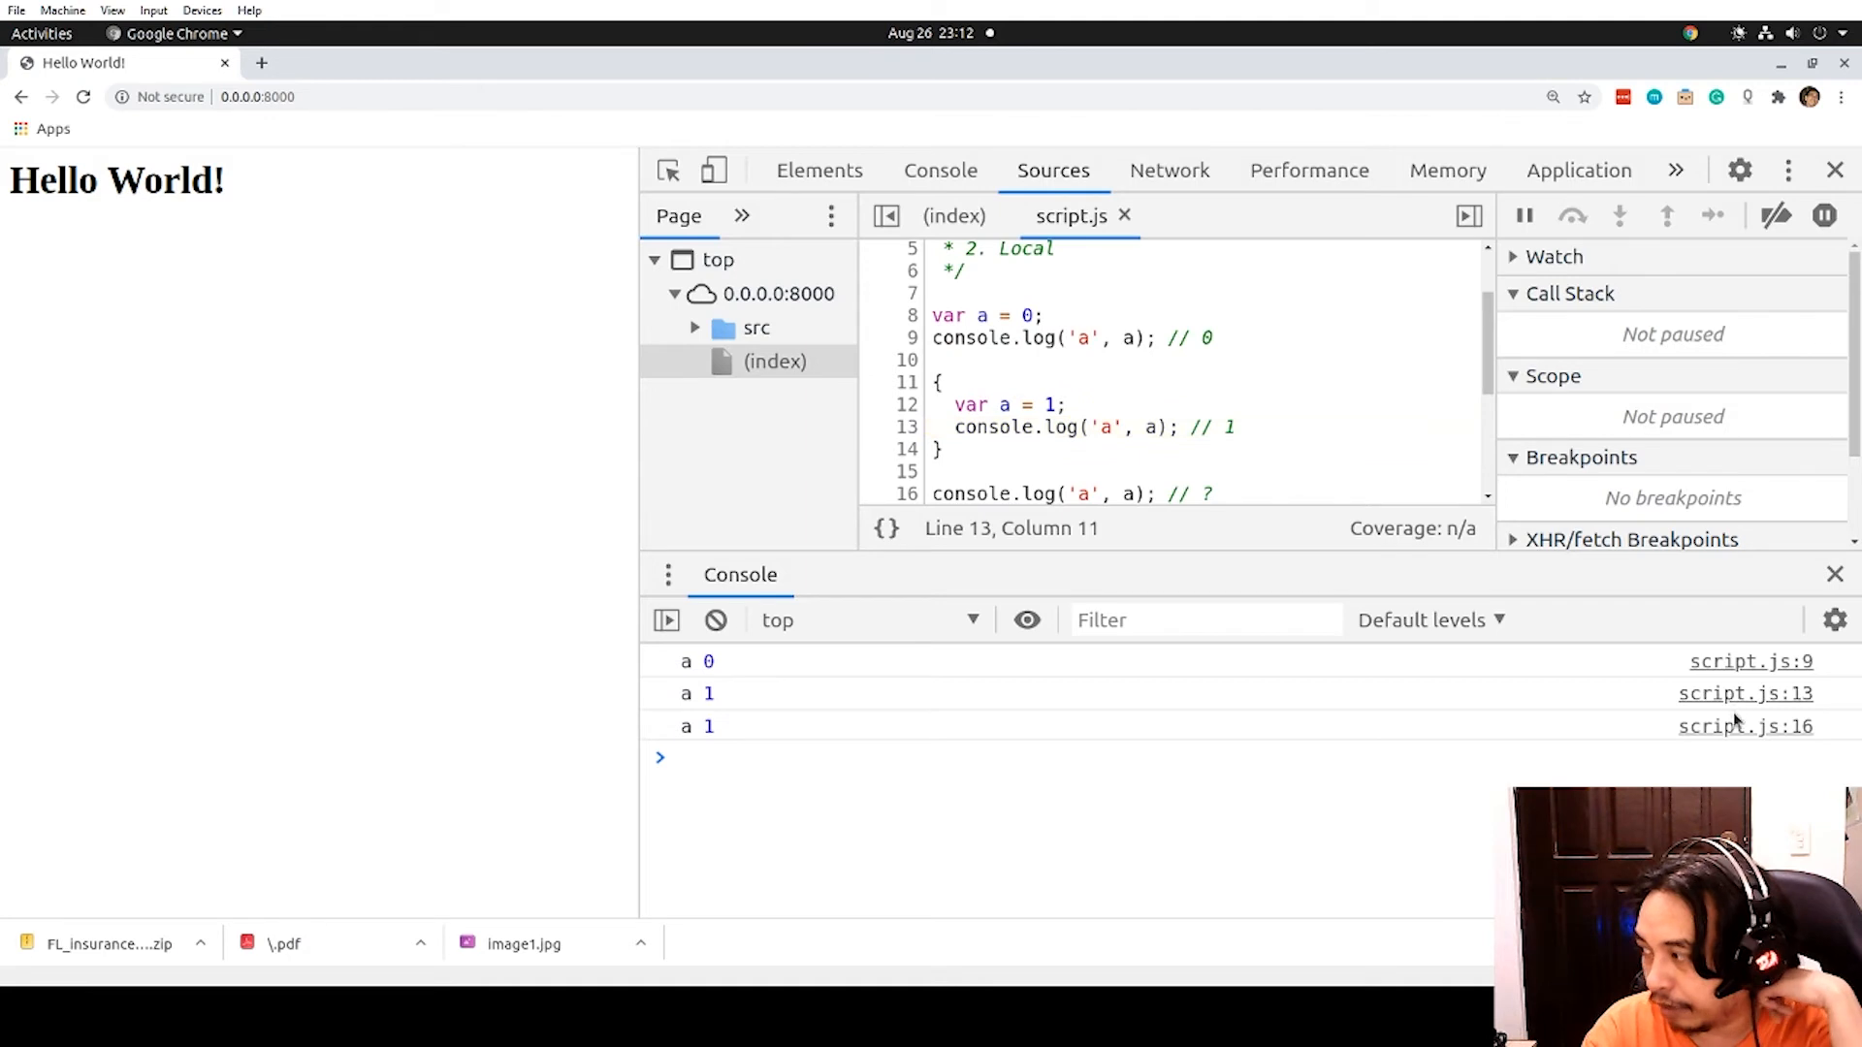
pyautogui.click(1022, 493)
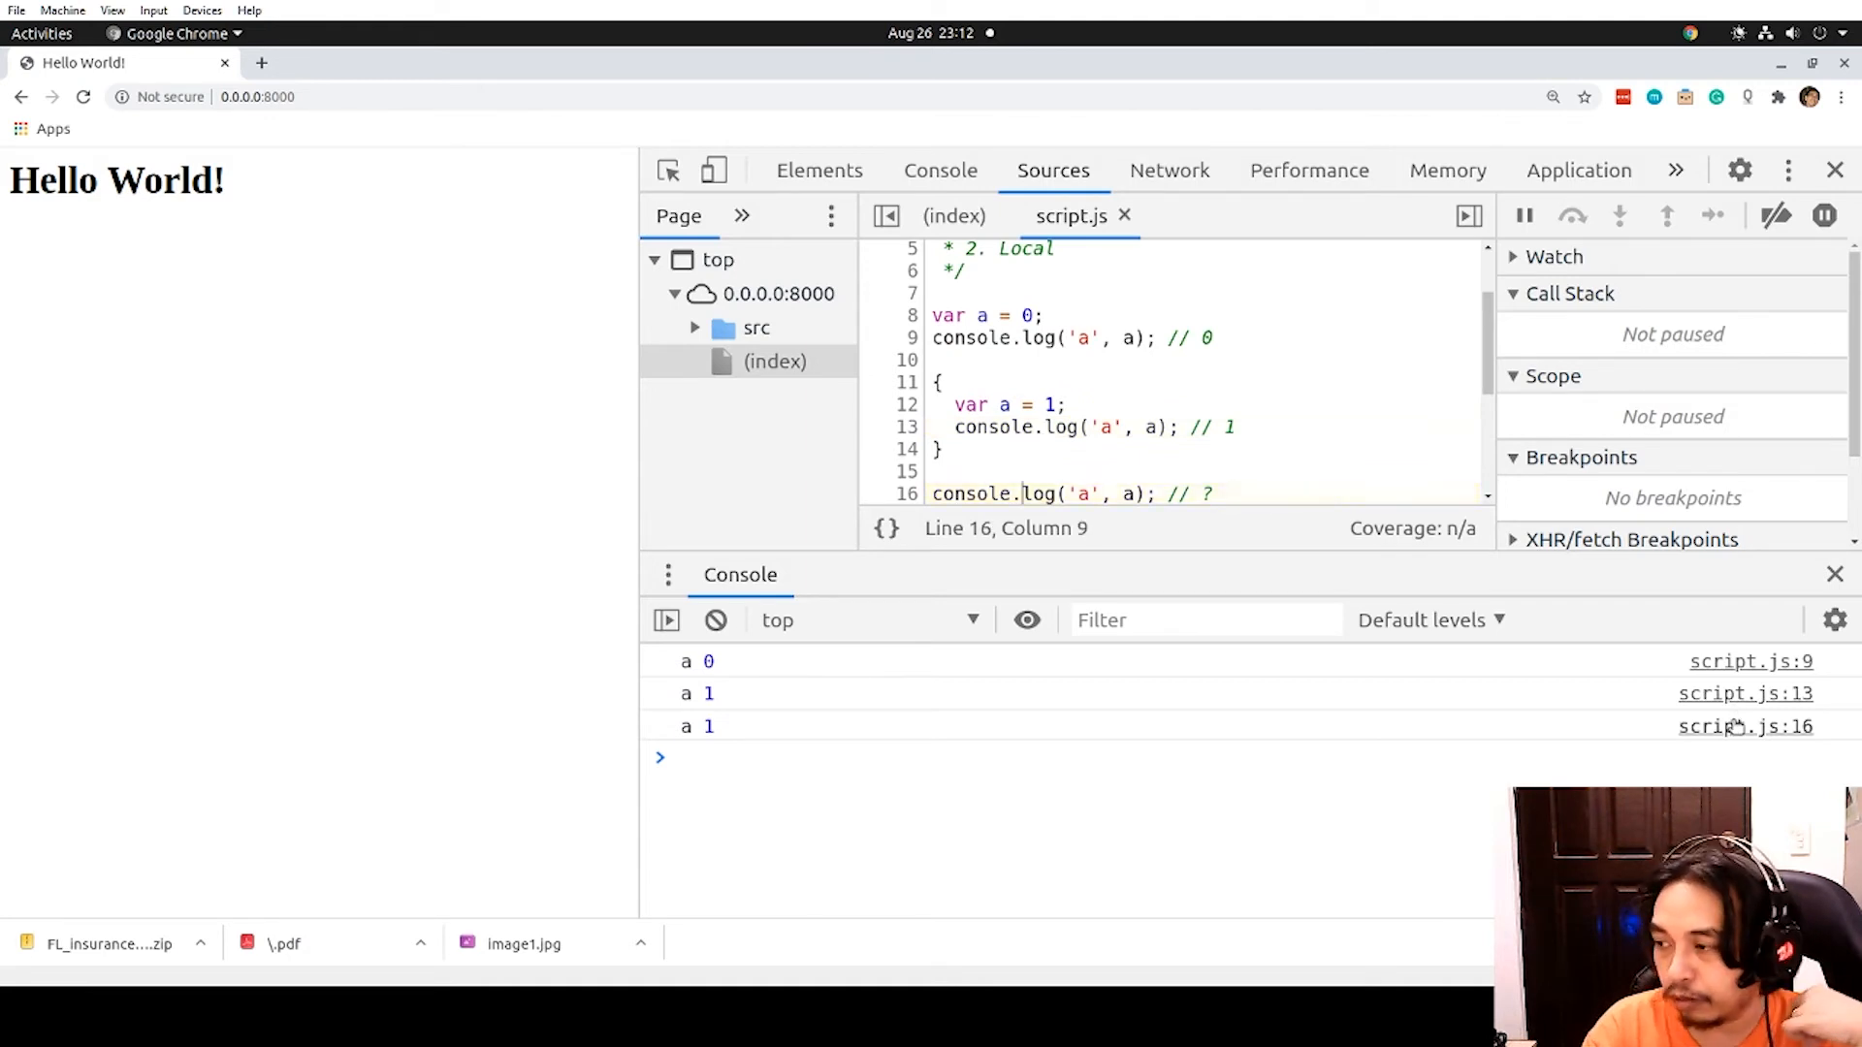
pyautogui.click(1069, 493)
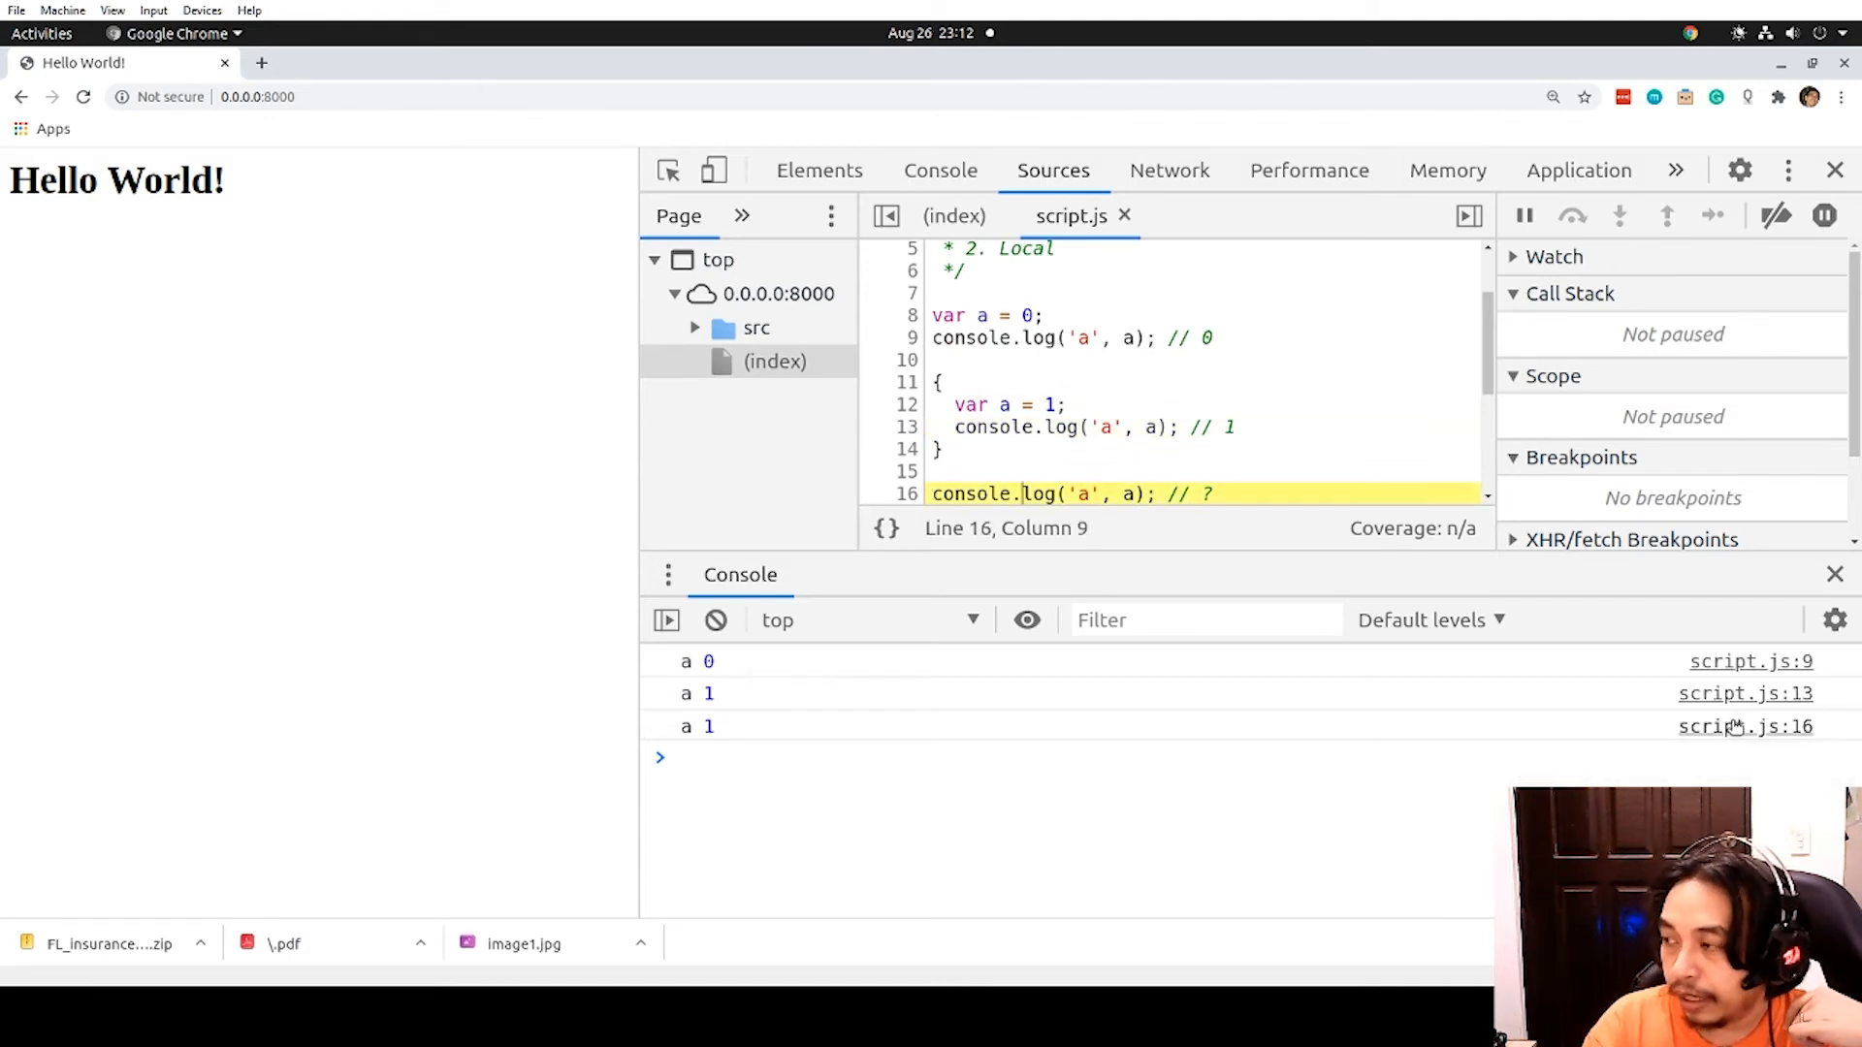
pyautogui.click(710, 725)
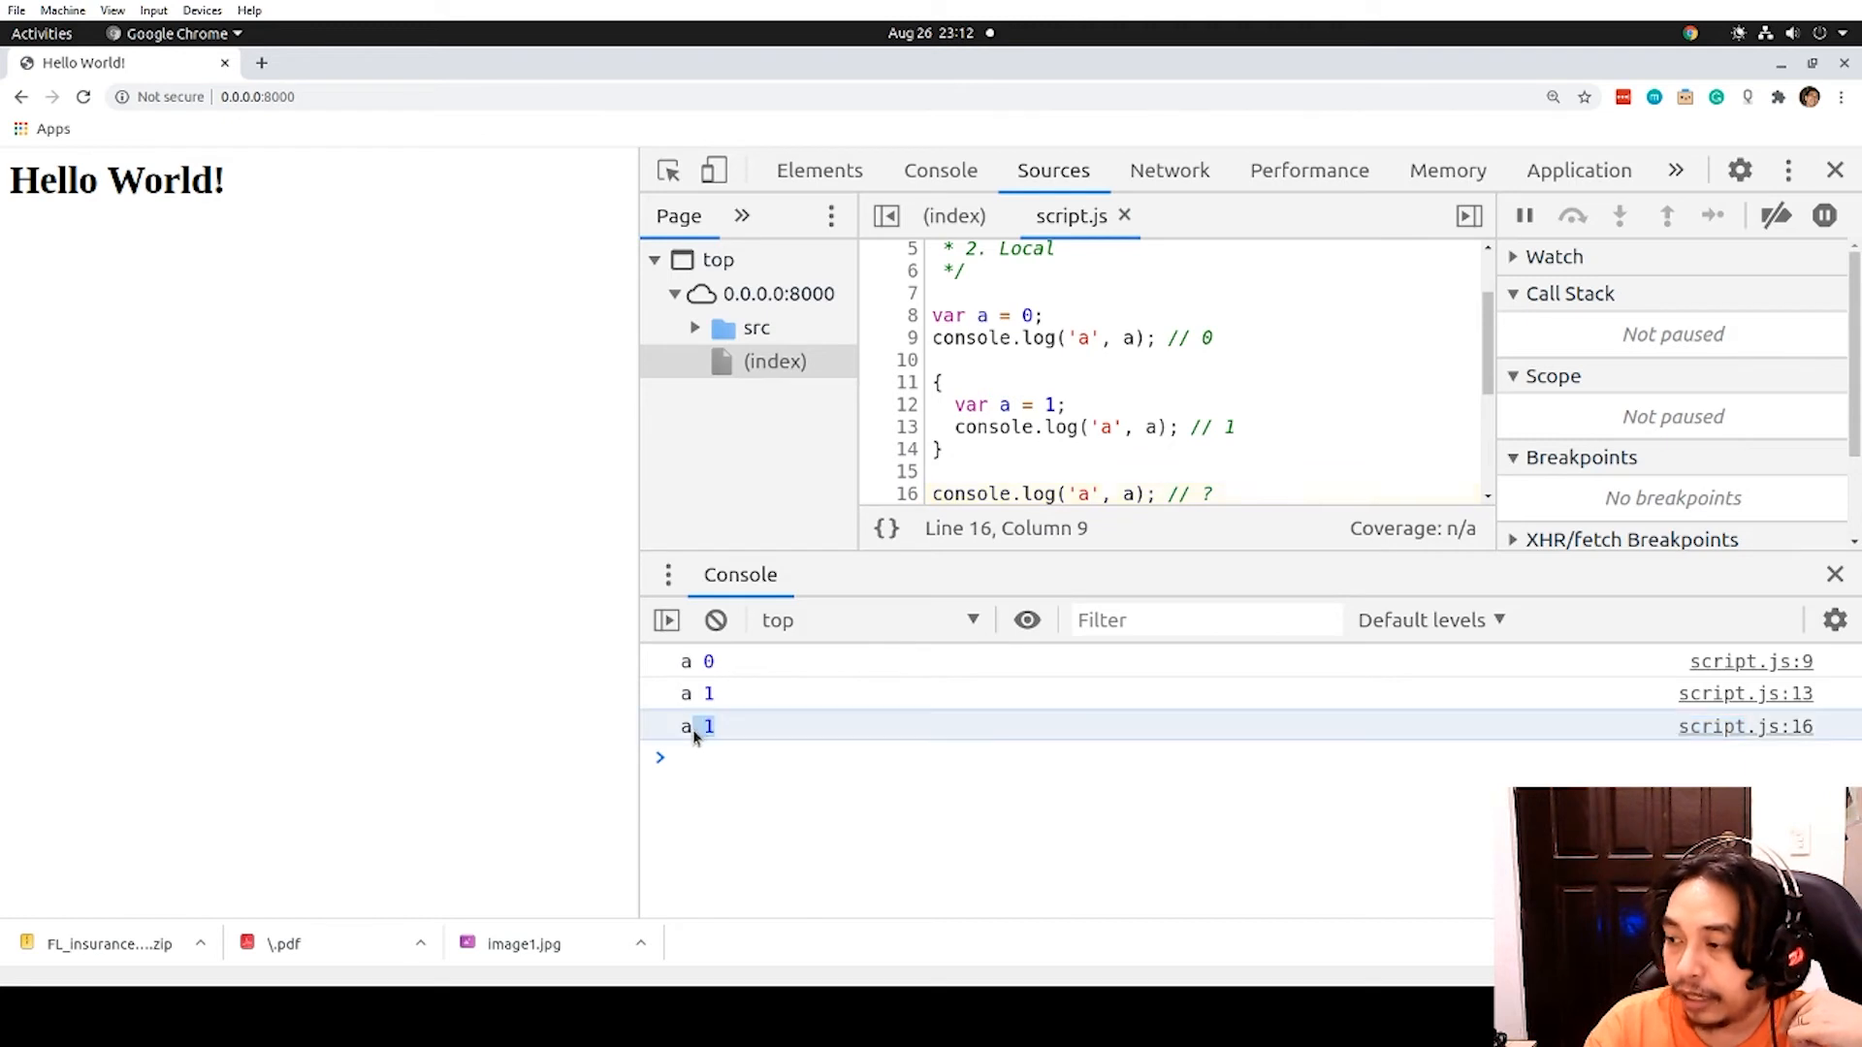
pyautogui.moveTo(857, 506)
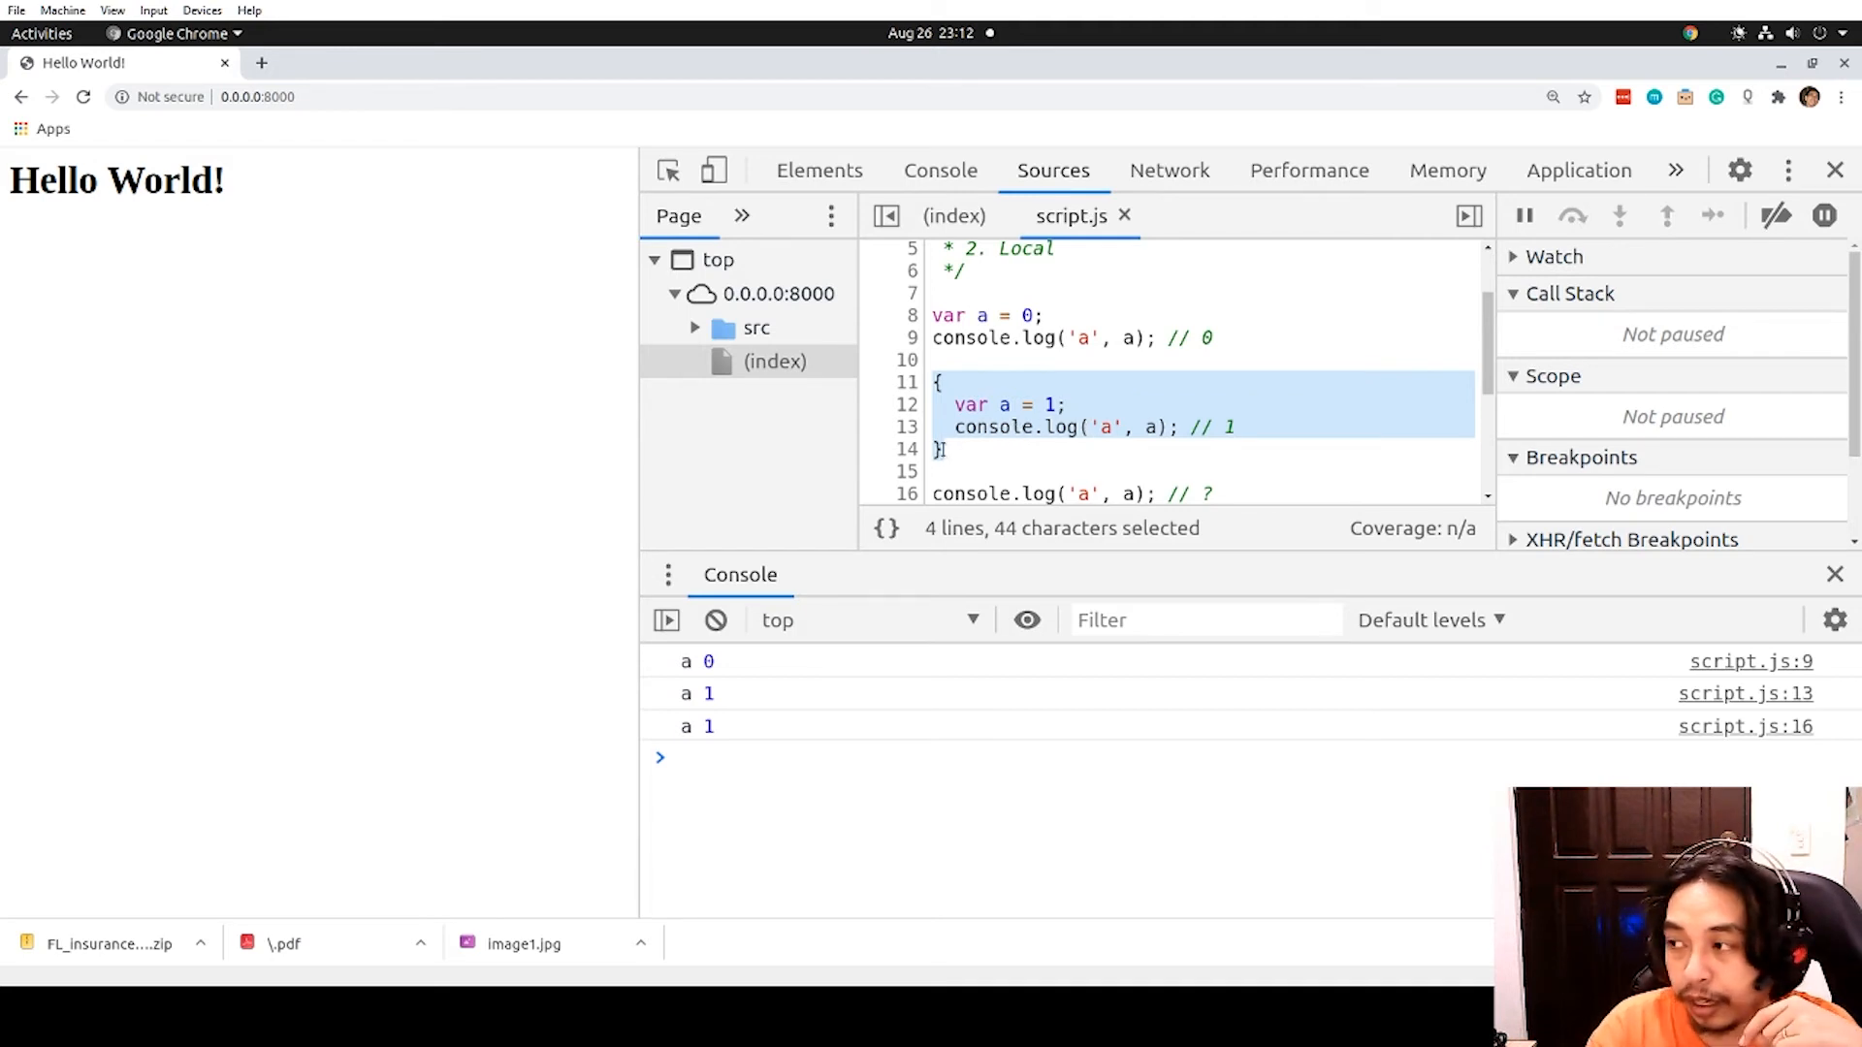
pyautogui.click(962, 314)
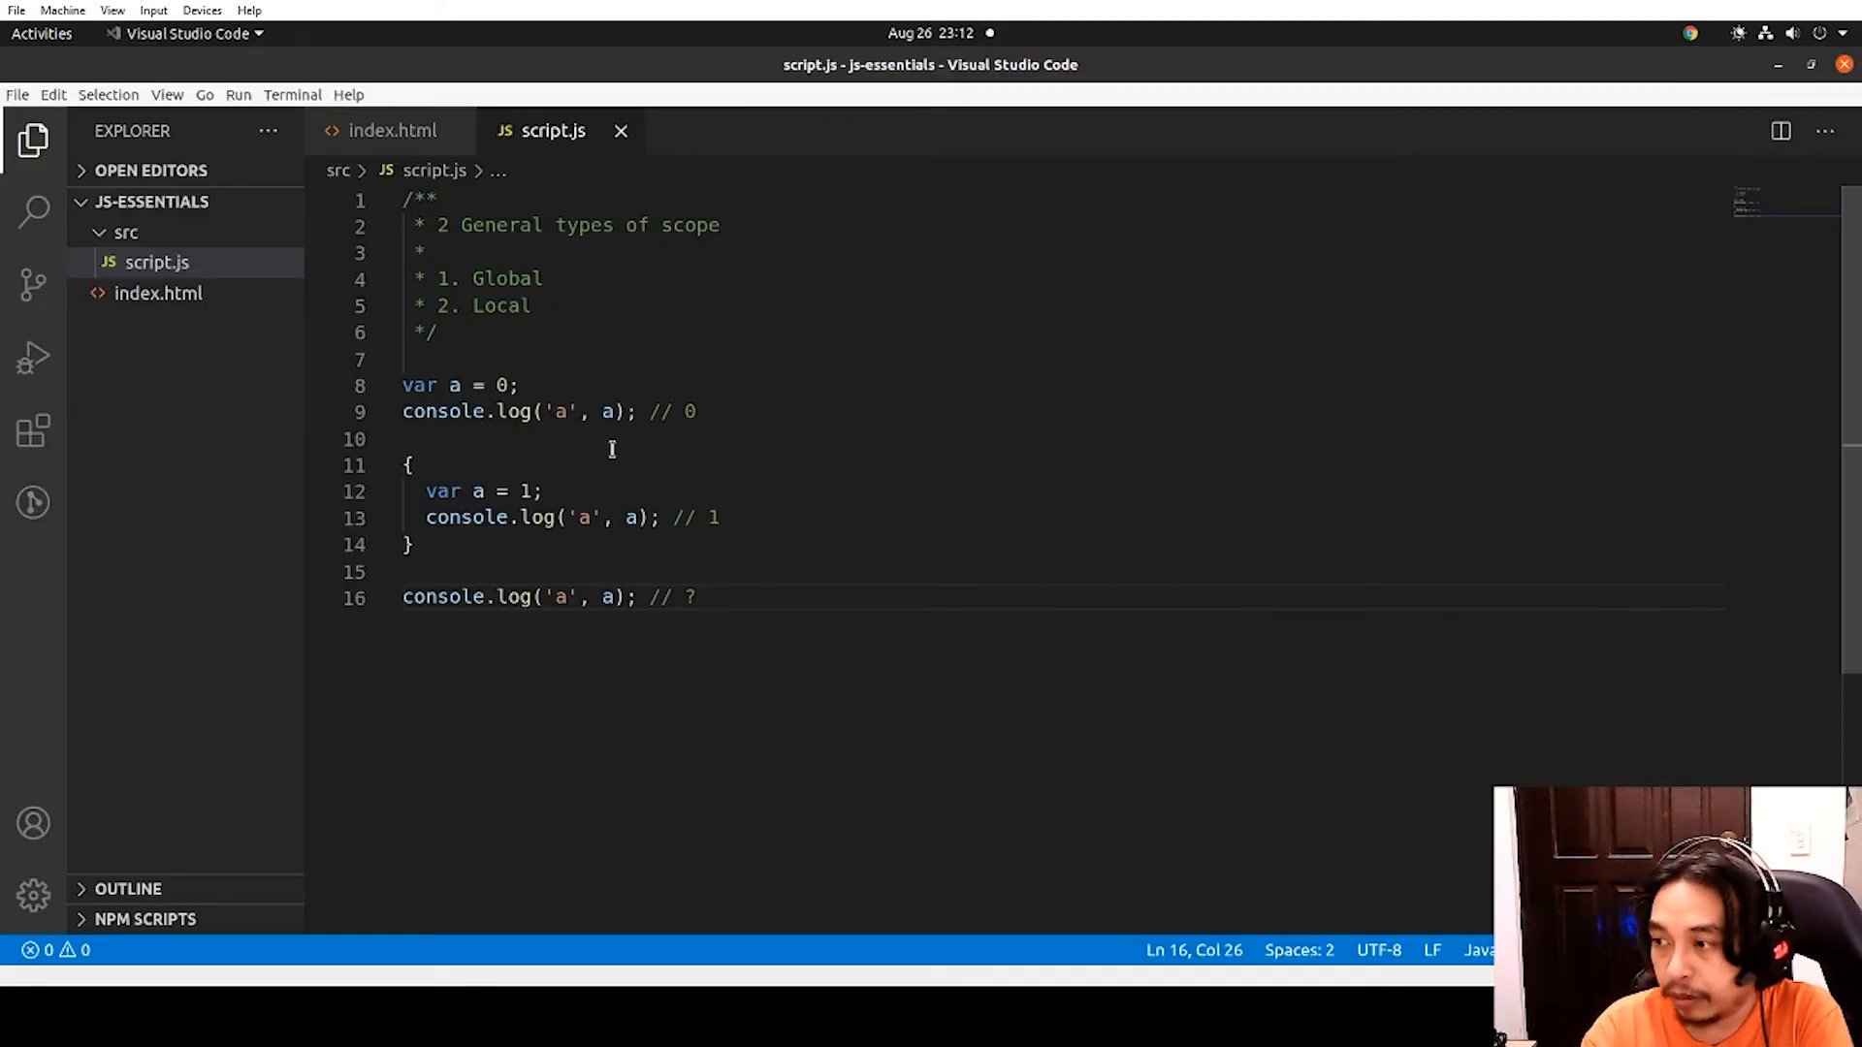
# Declare let b = 0 with a console.log('b', b) above the block
pyautogui.press('Enter')
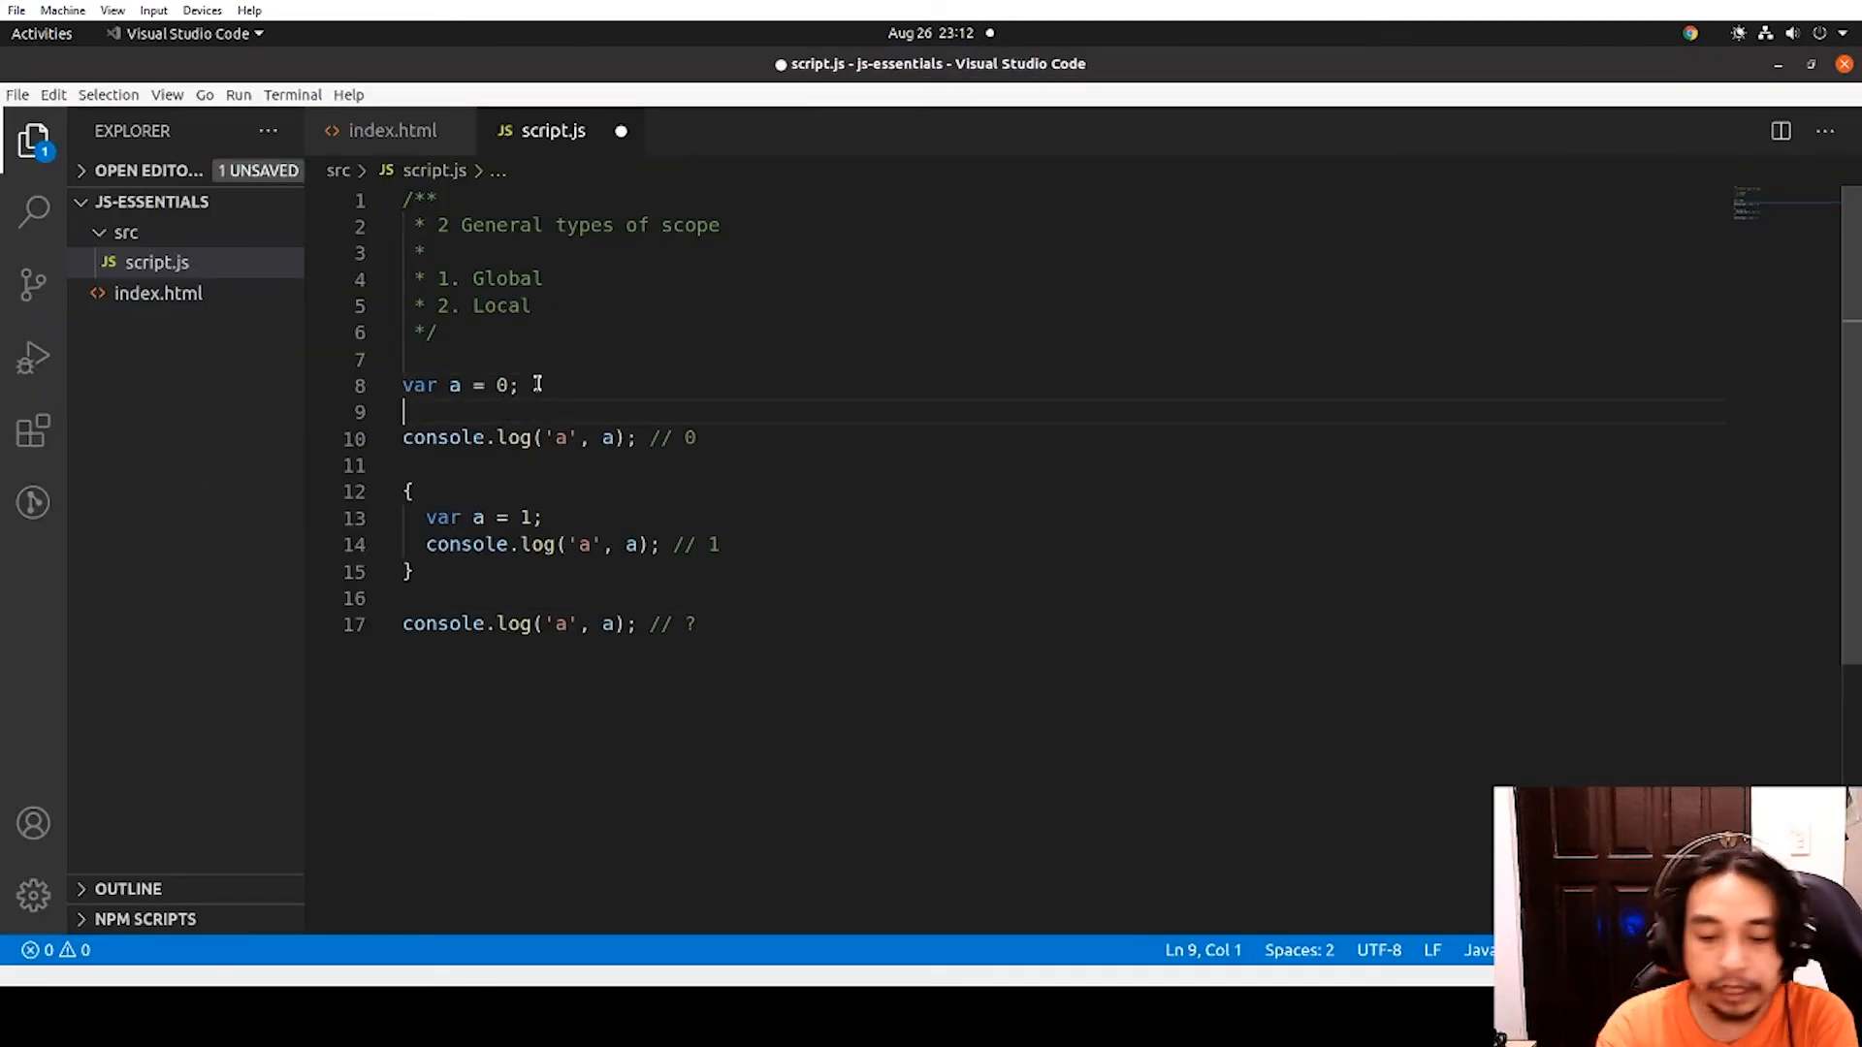
pyautogui.write('let a =')
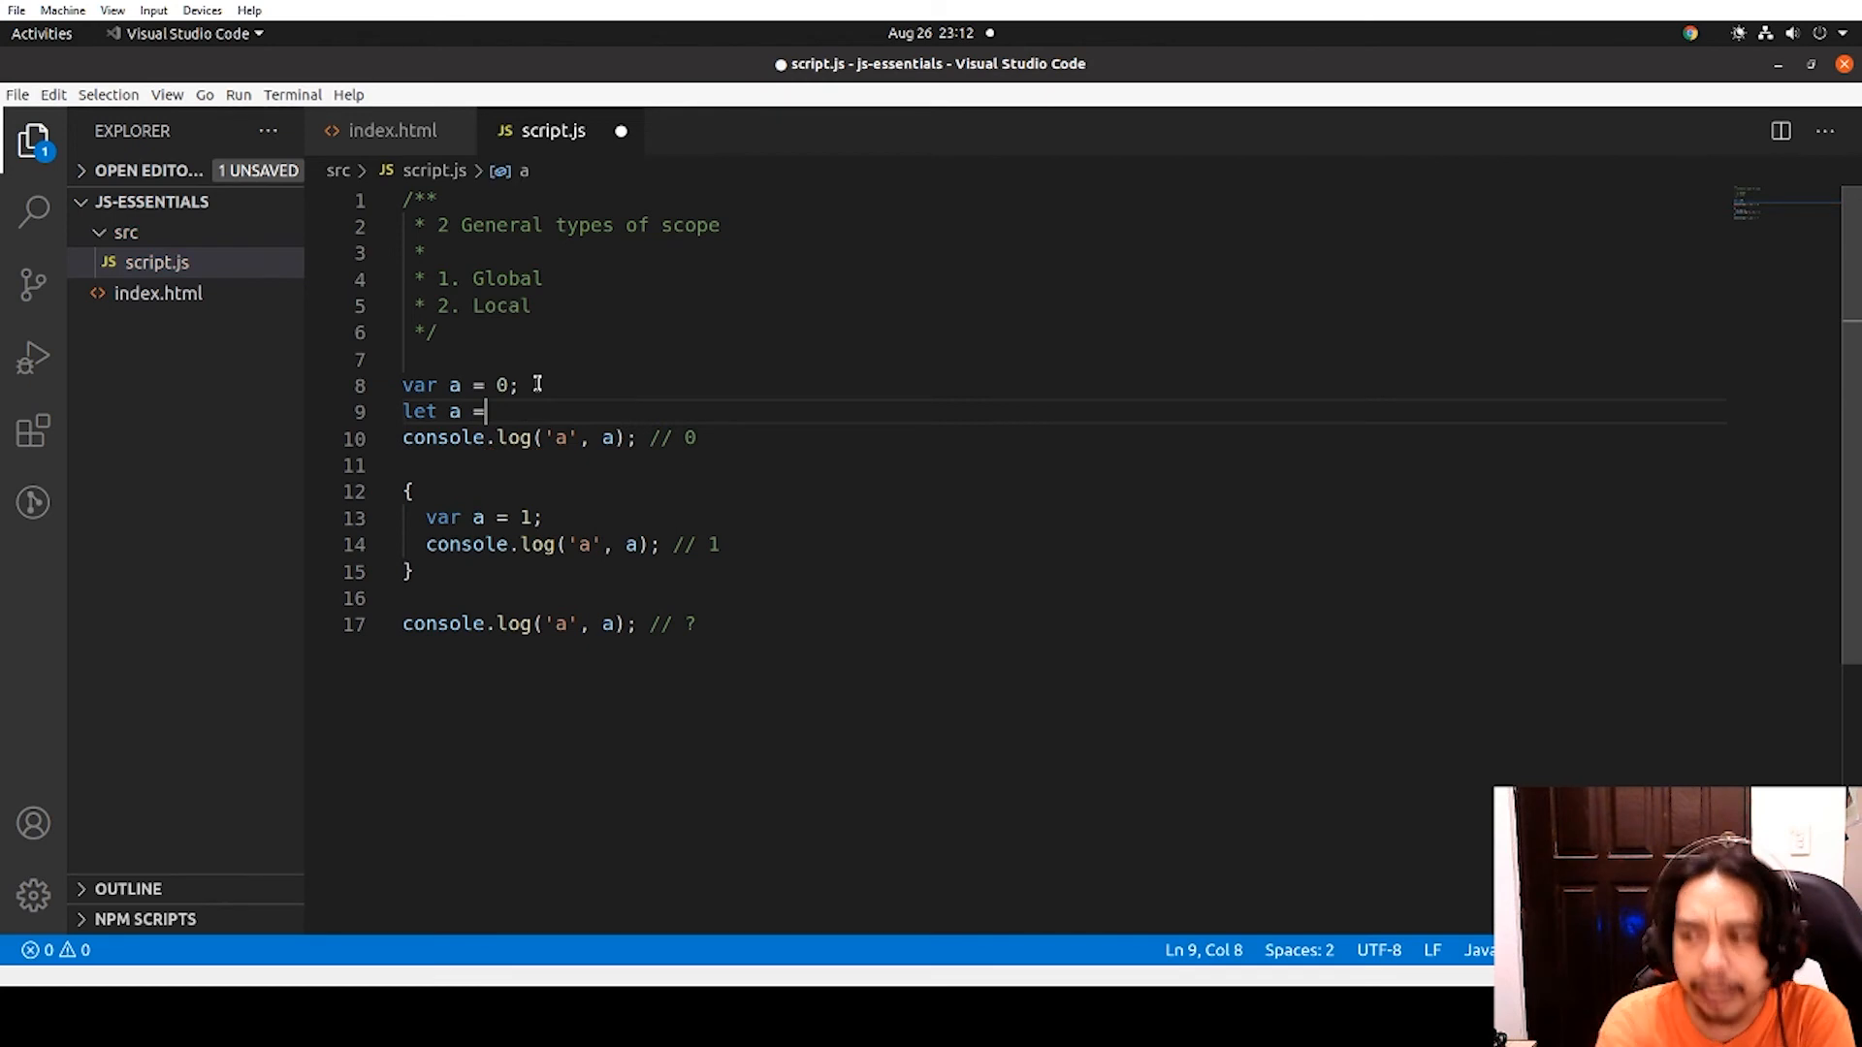
pyautogui.write('0;')
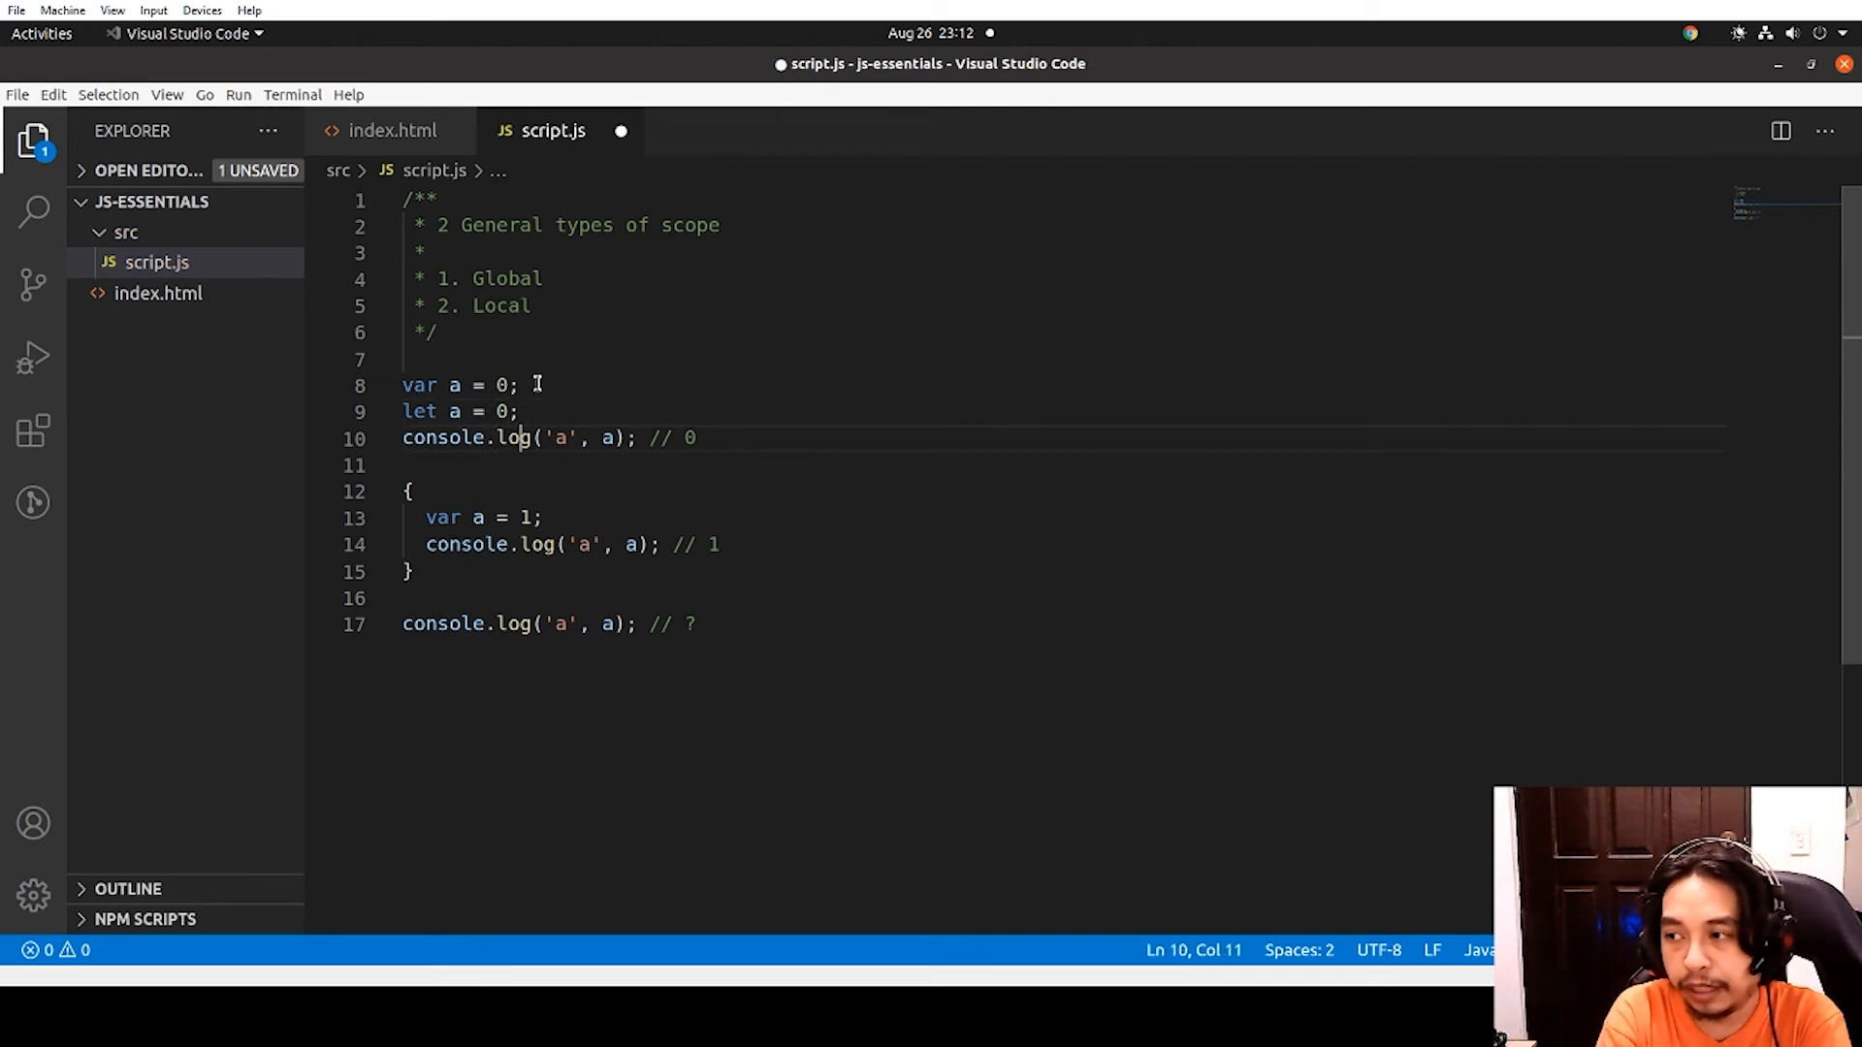
pyautogui.click(450, 411)
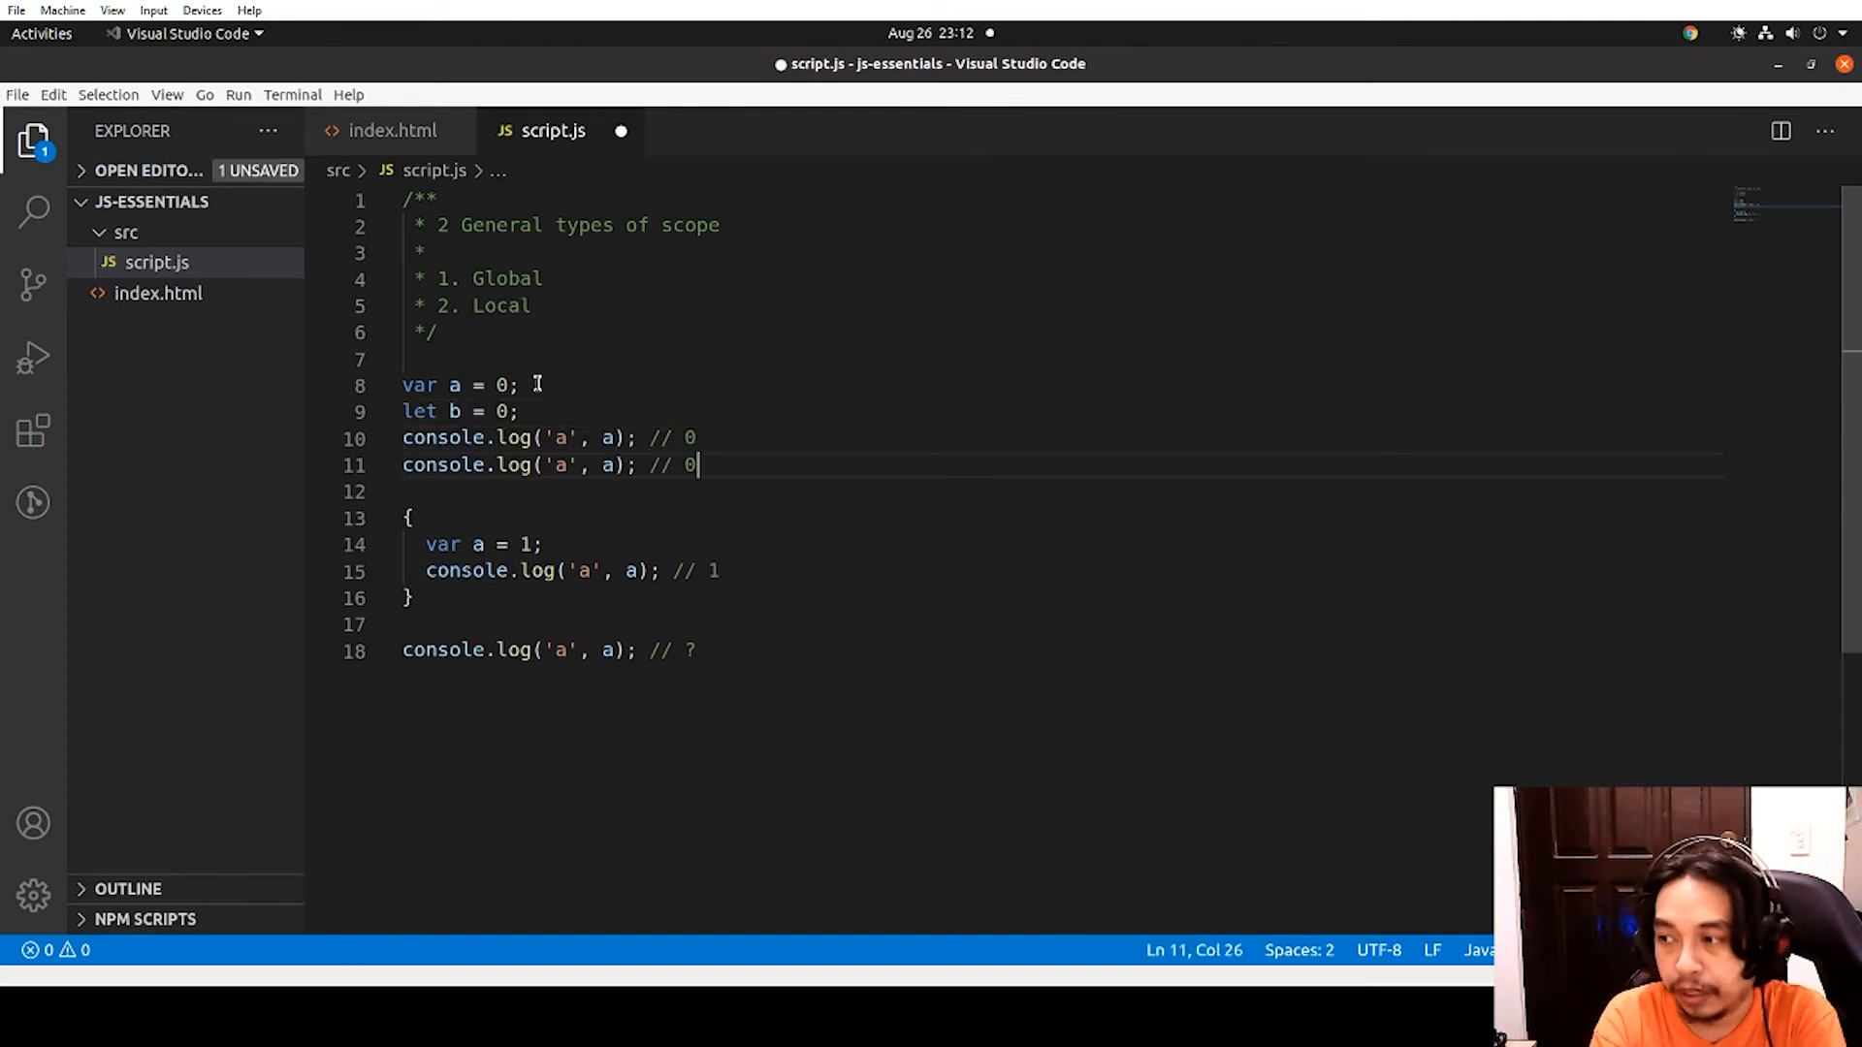
pyautogui.write('b')
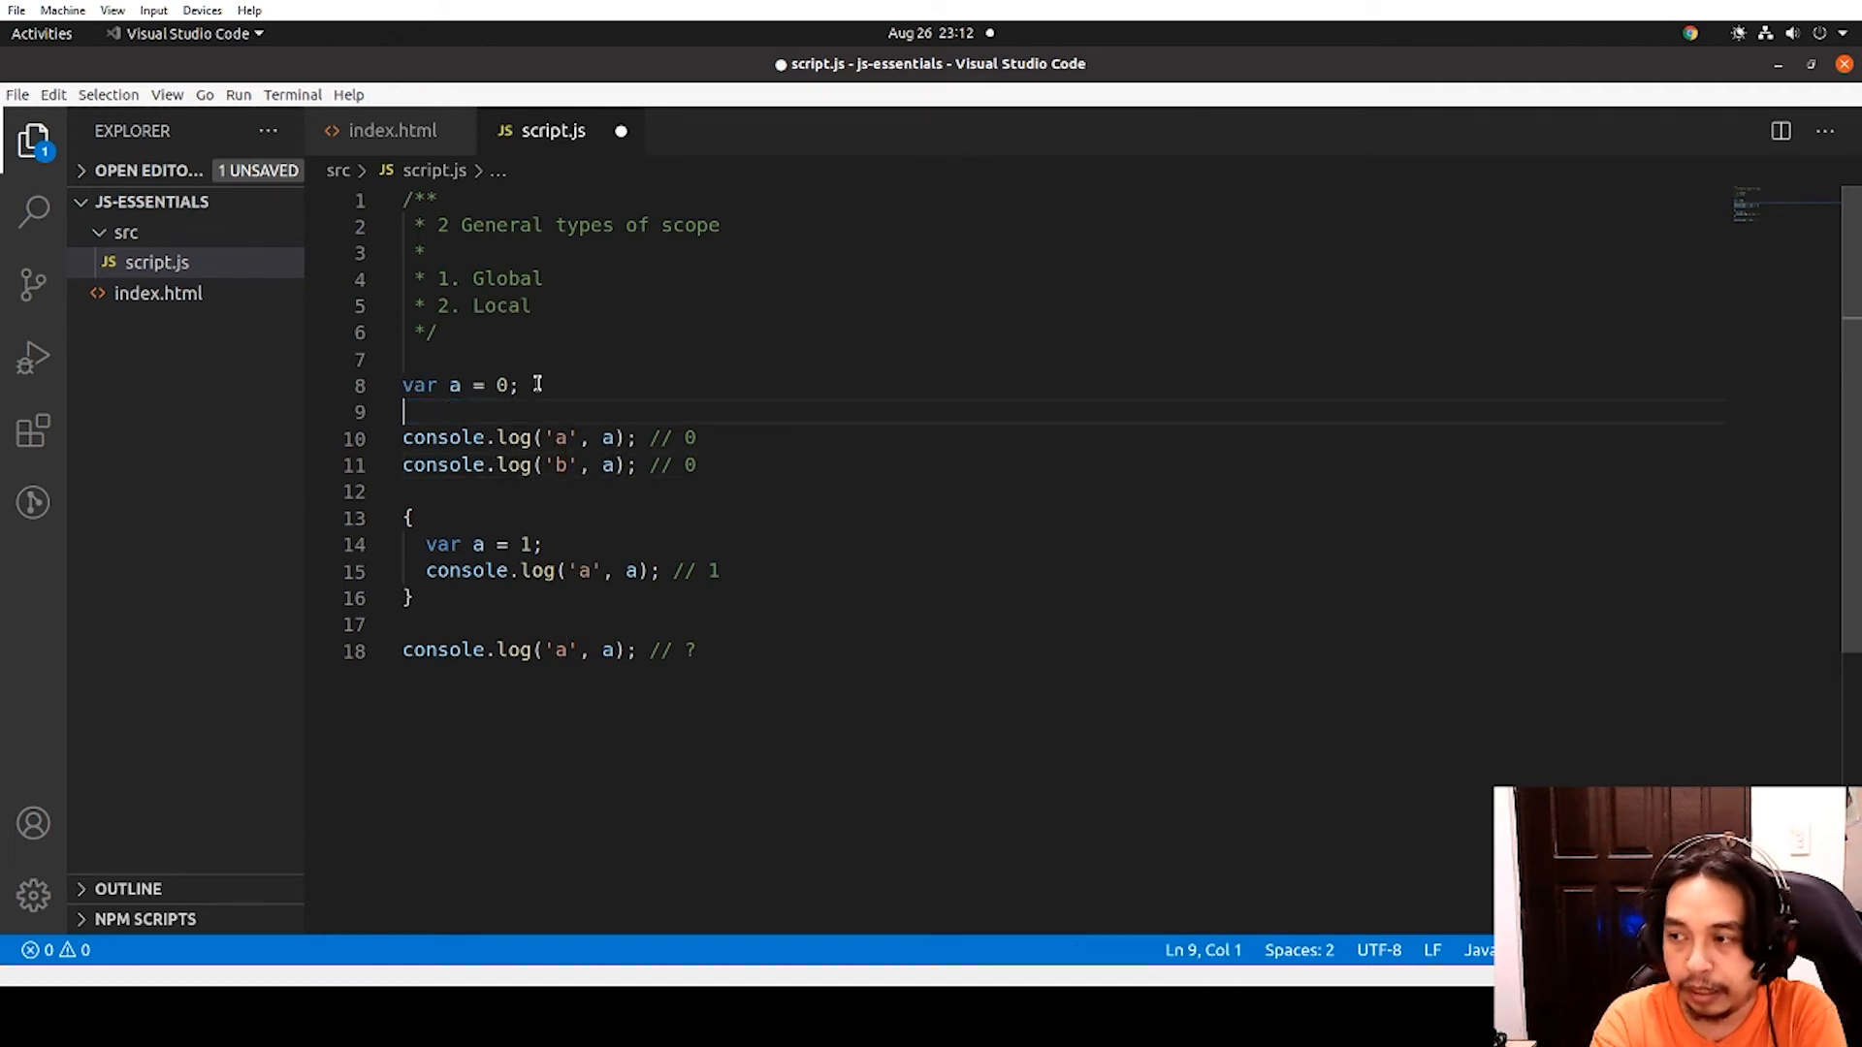
pyautogui.press('Enter')
pyautogui.write('let b = 0;')
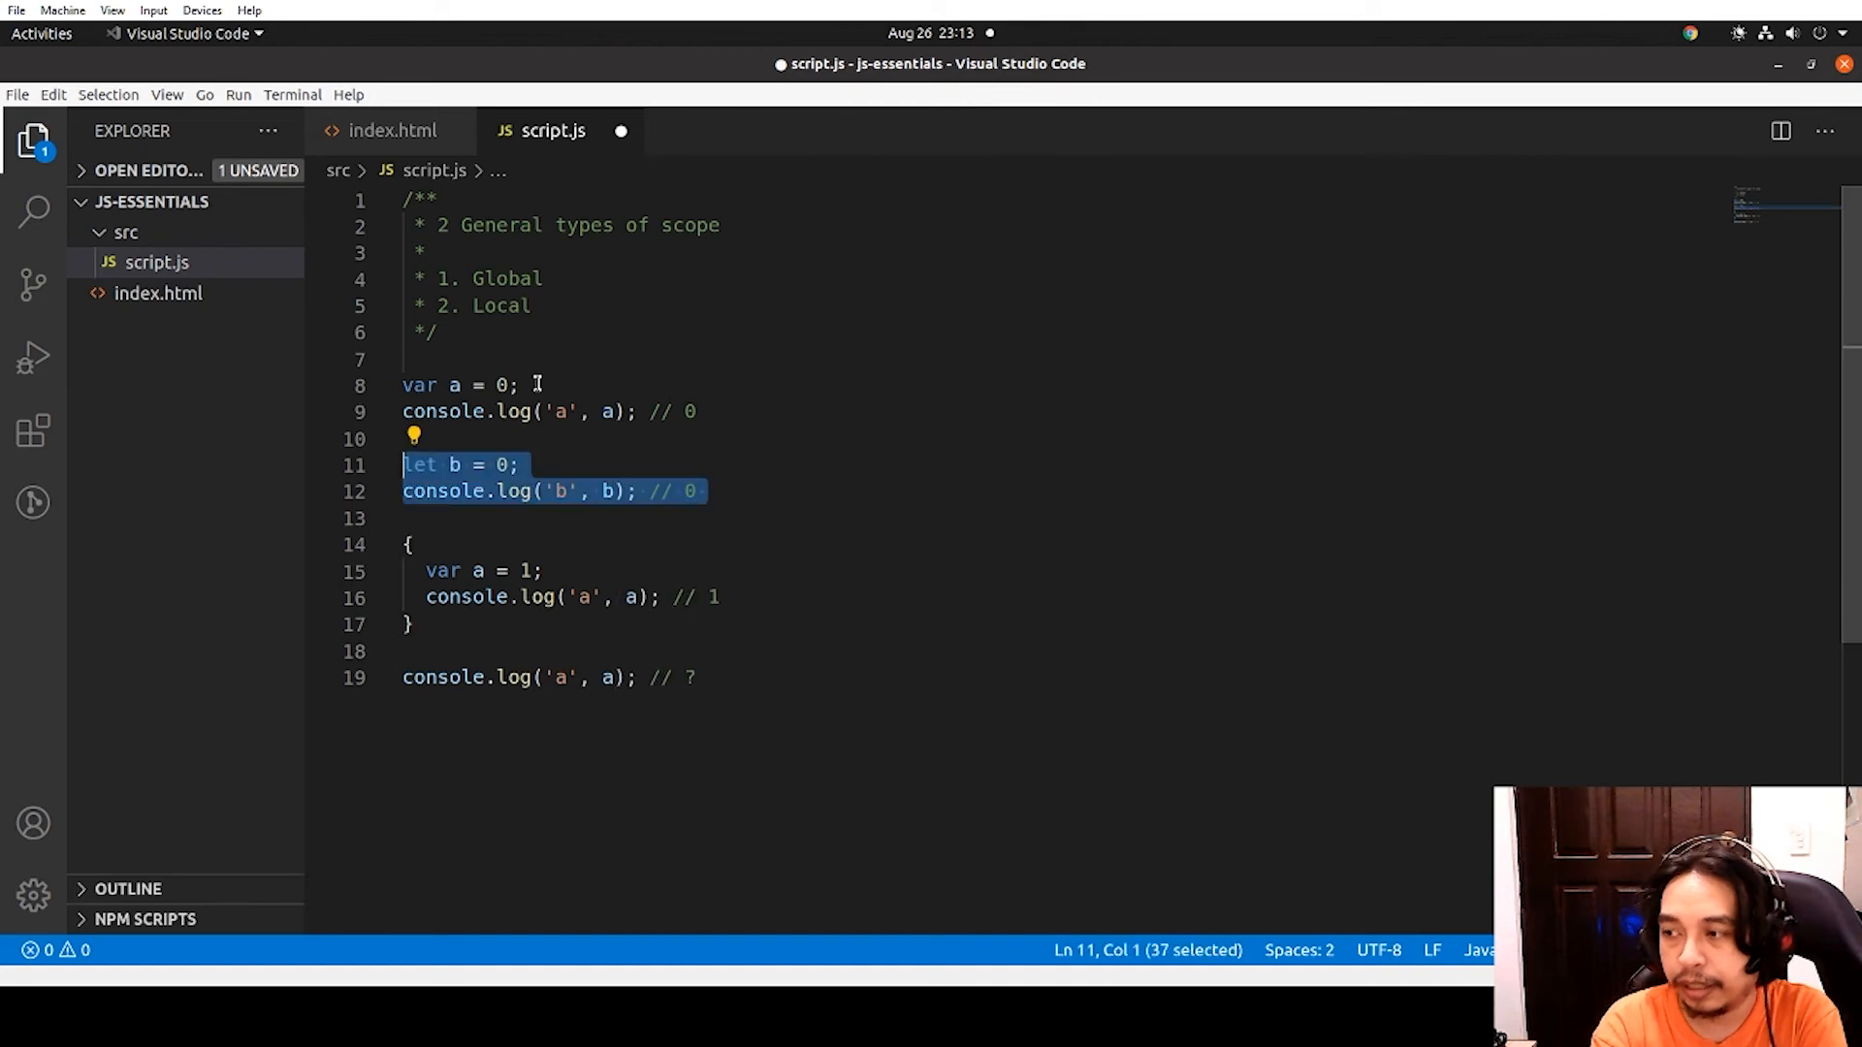
# Paste let b = 1 with its log inside the block and add console.log('b', b); // ? after it
pyautogui.click(719, 597)
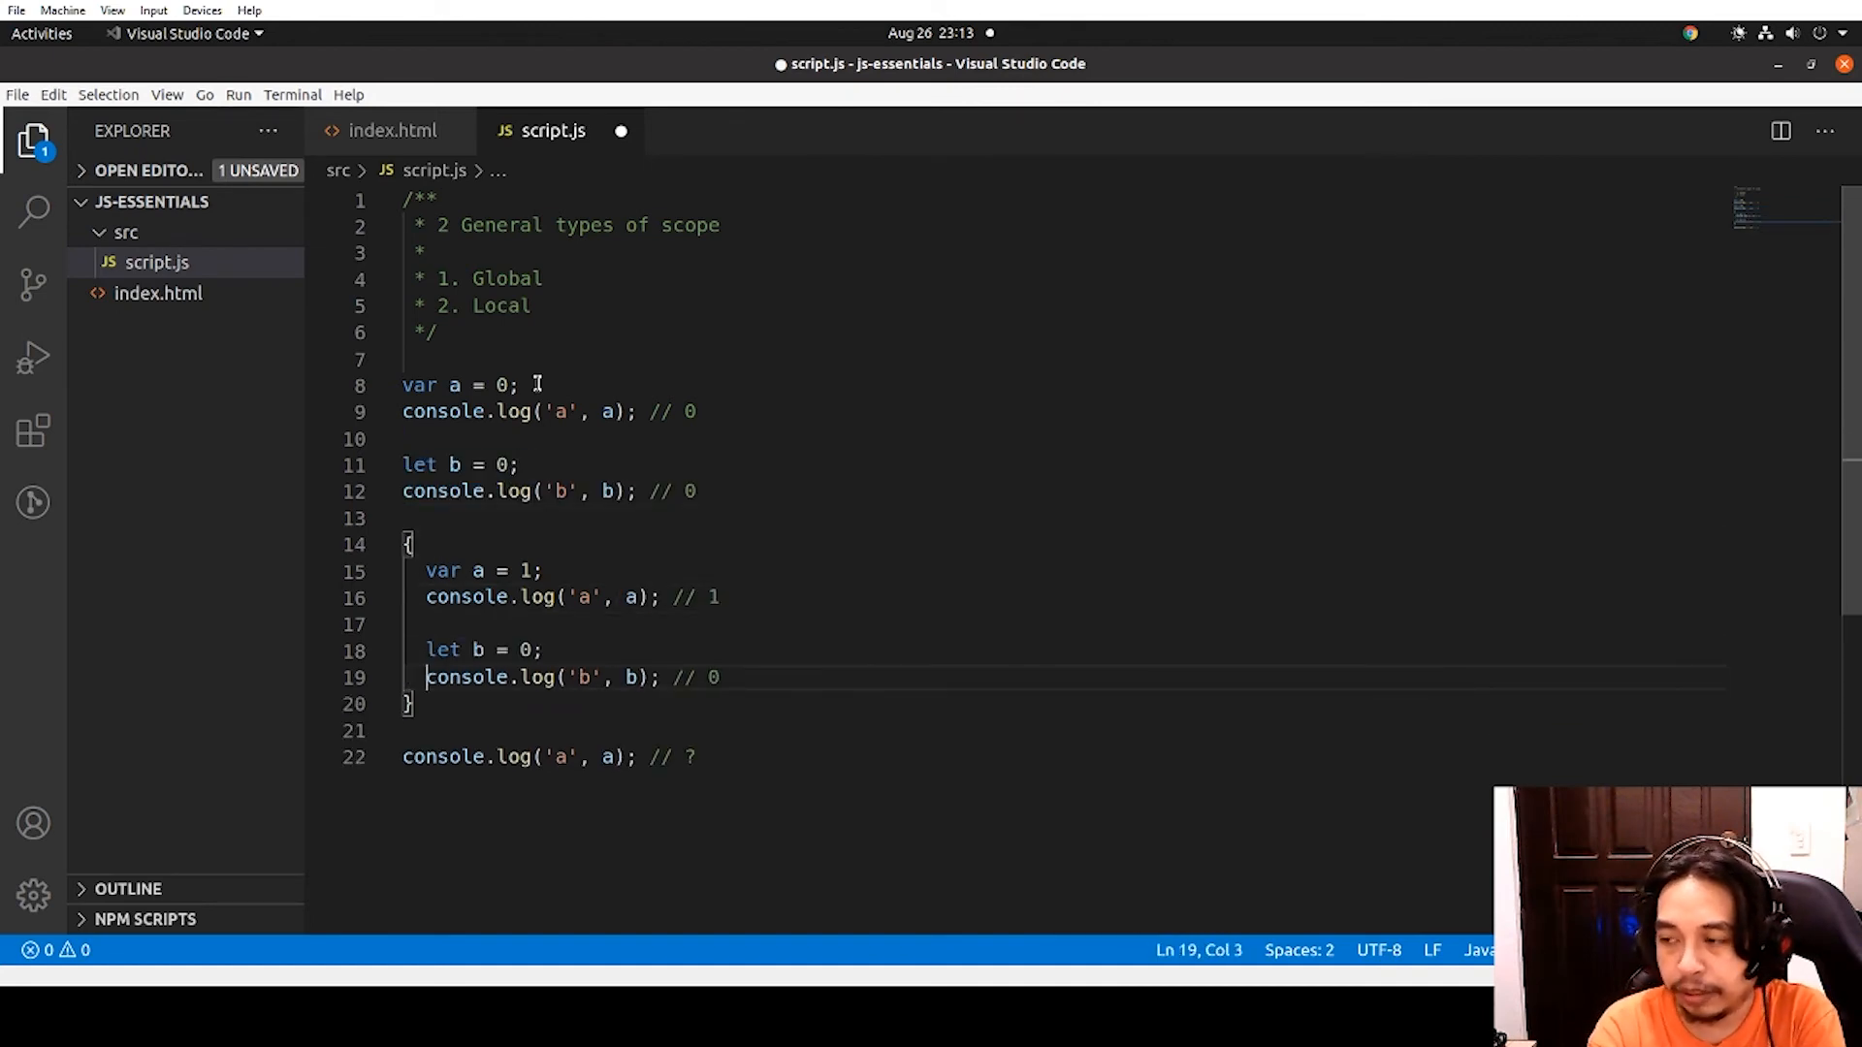
pyautogui.click(536, 650)
pyautogui.write('1')
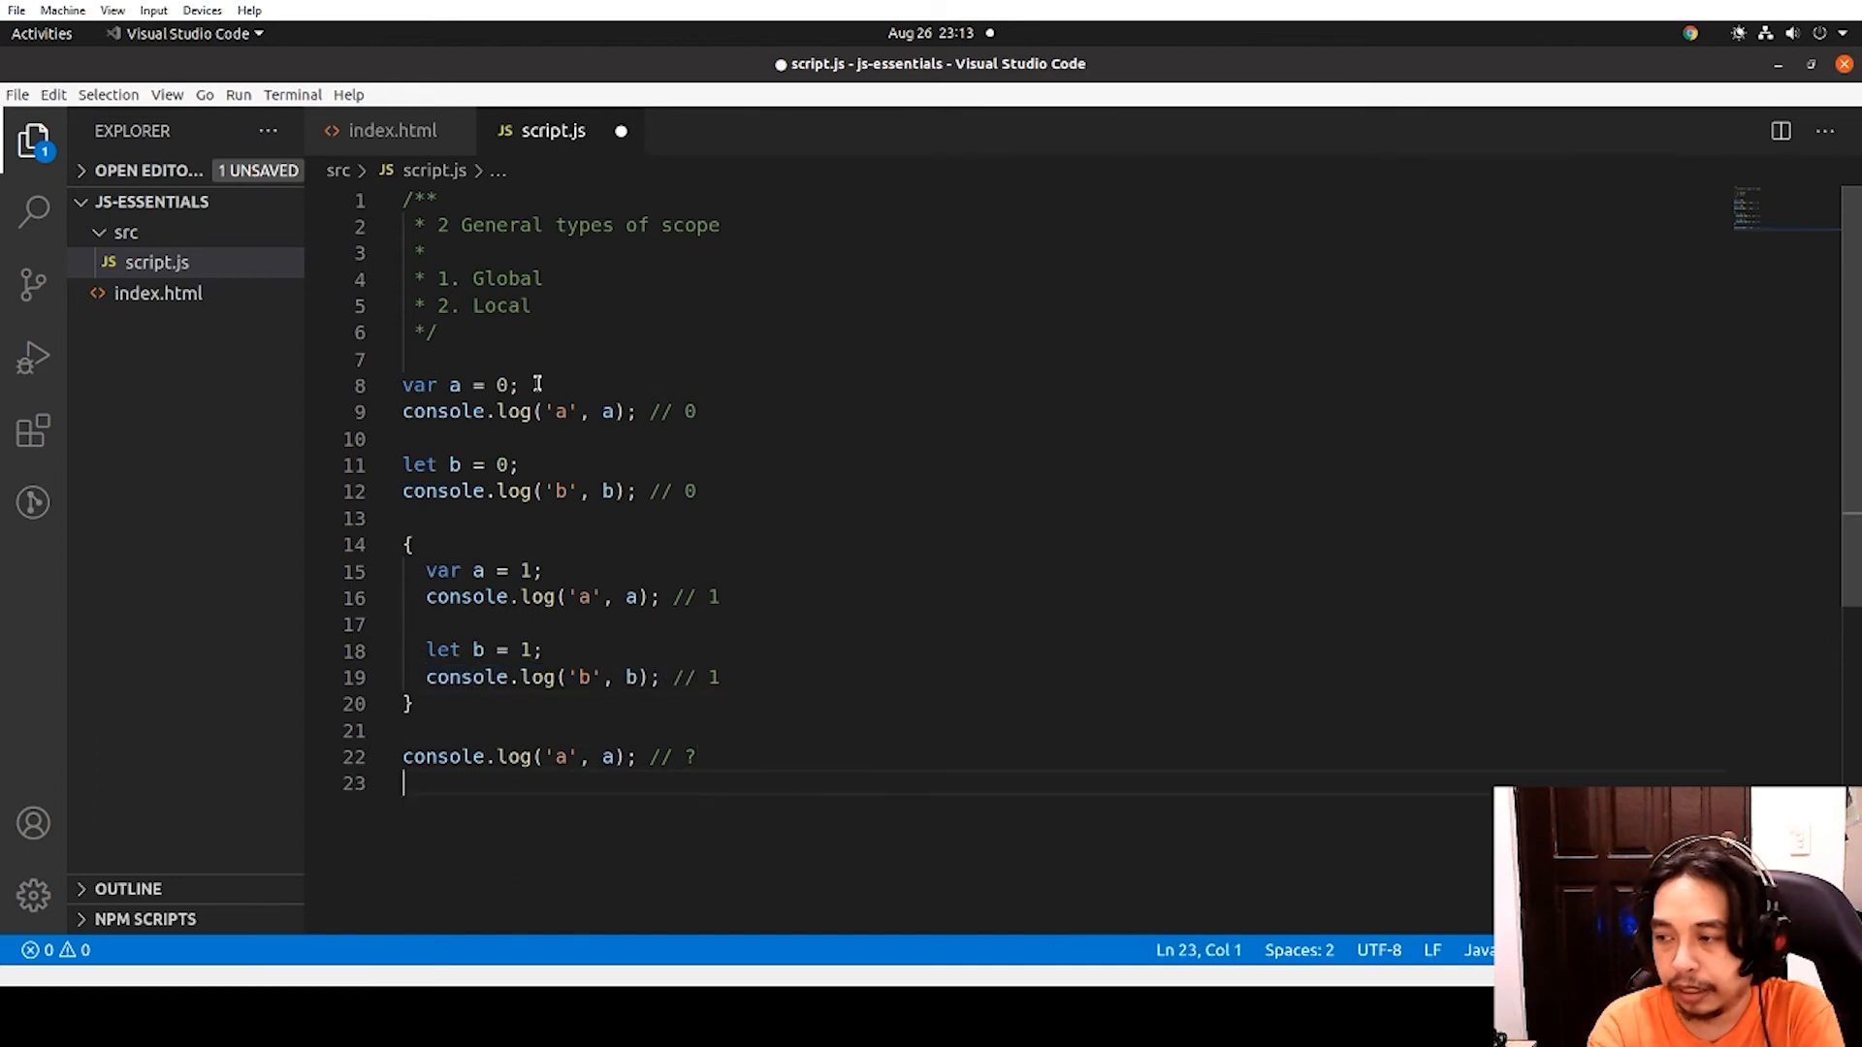
pyautogui.write("console.log('b', b); // ?")
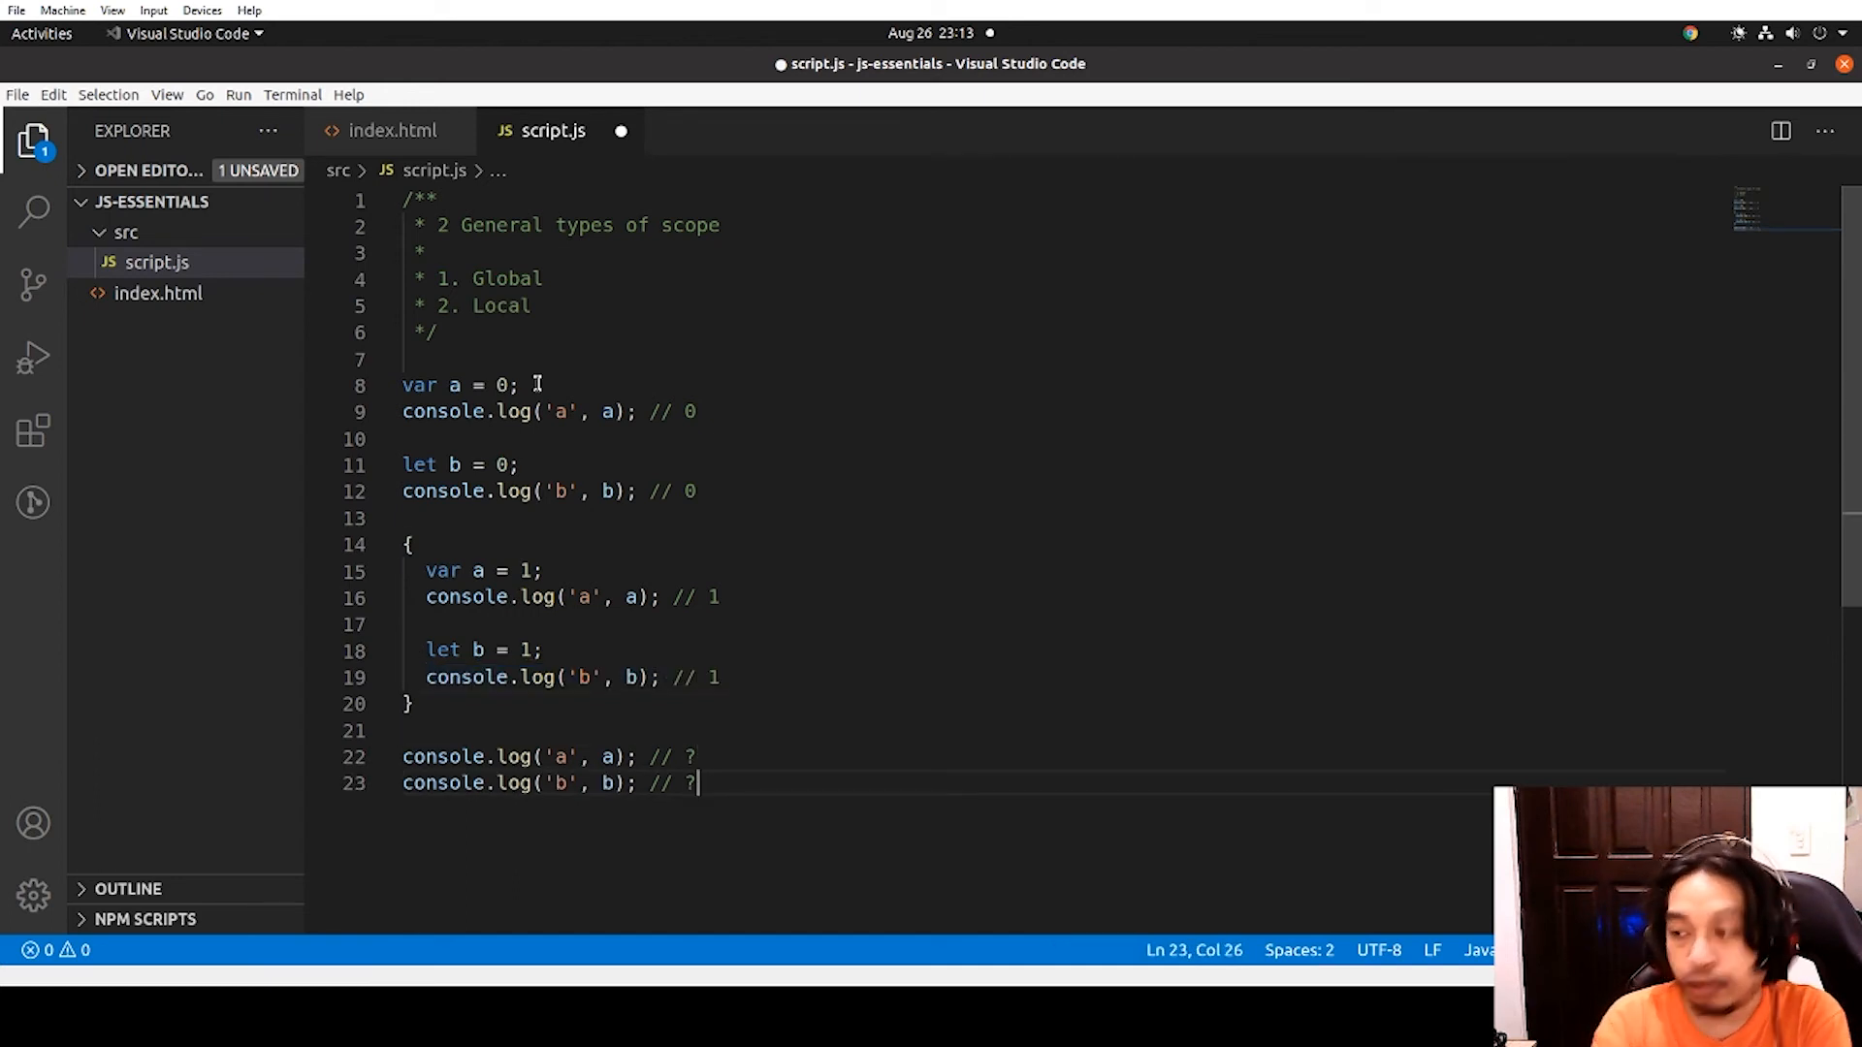
pyautogui.write('1')
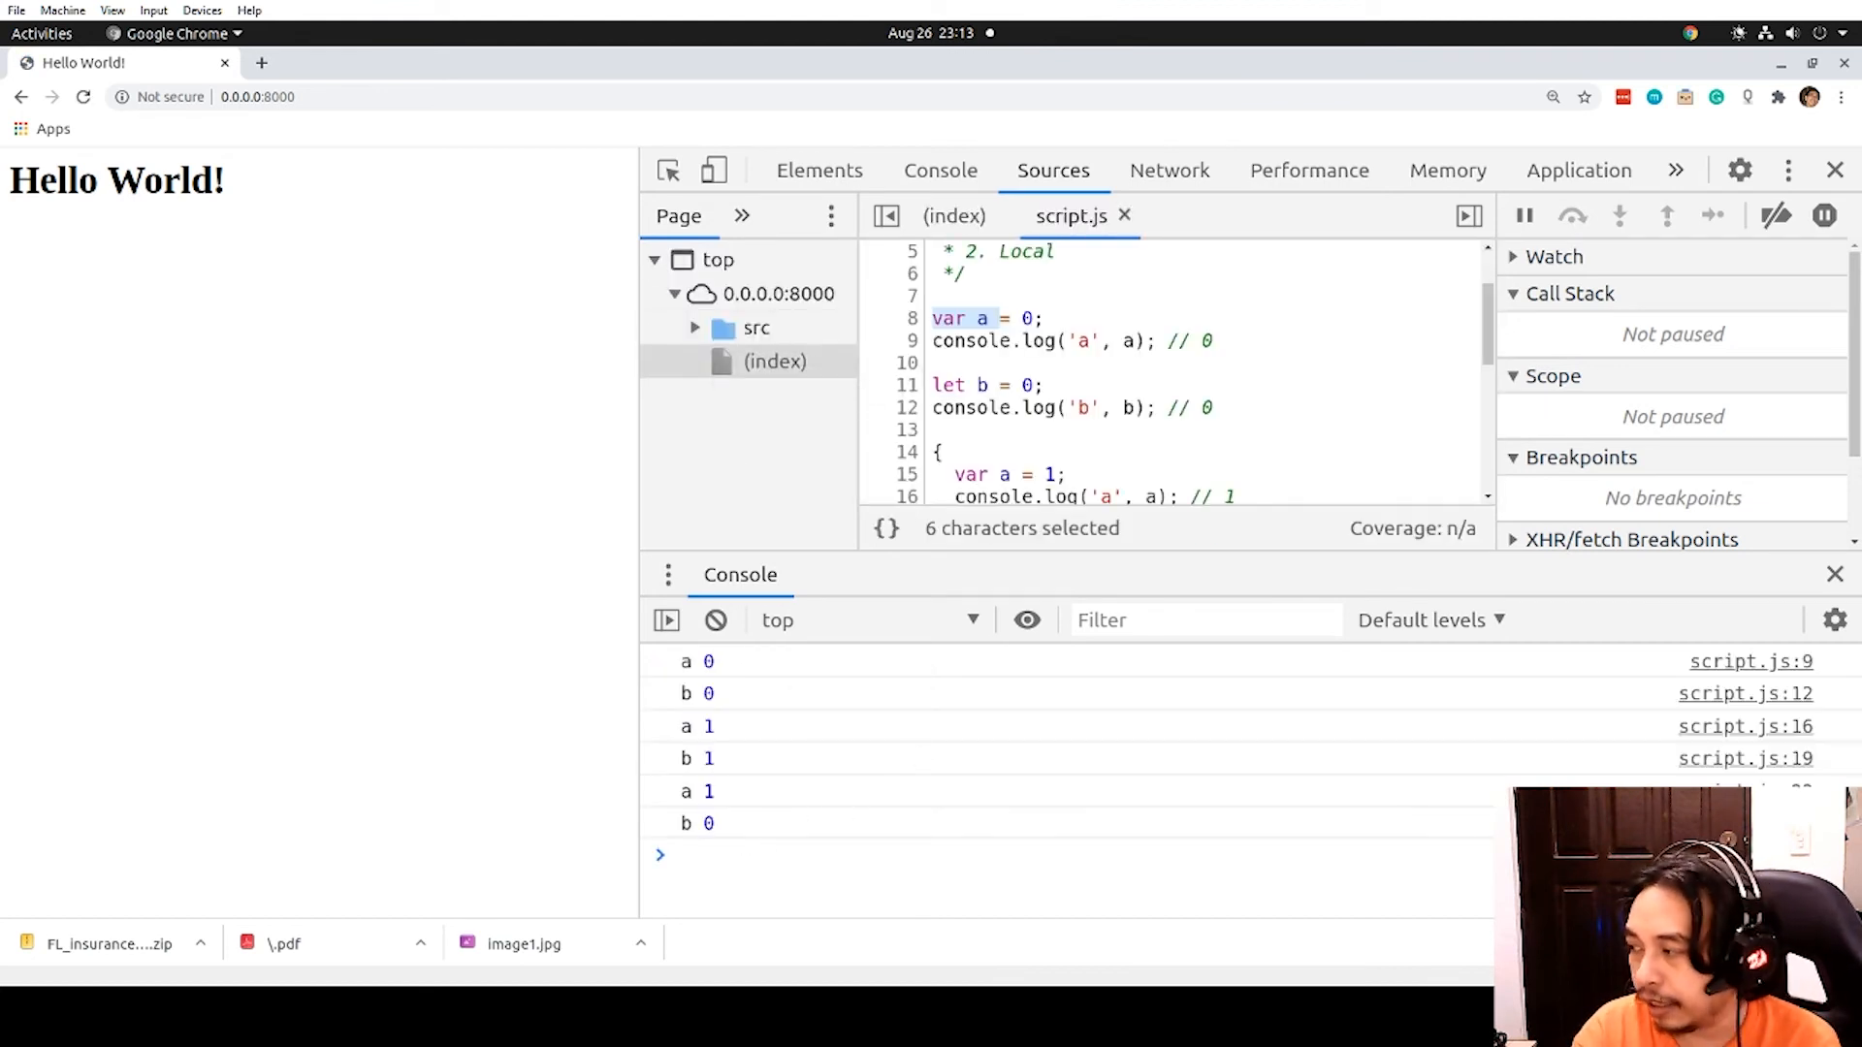
# Read the reloaded console: a logs 1 after the block while b logs 0
pyautogui.scroll(-3)
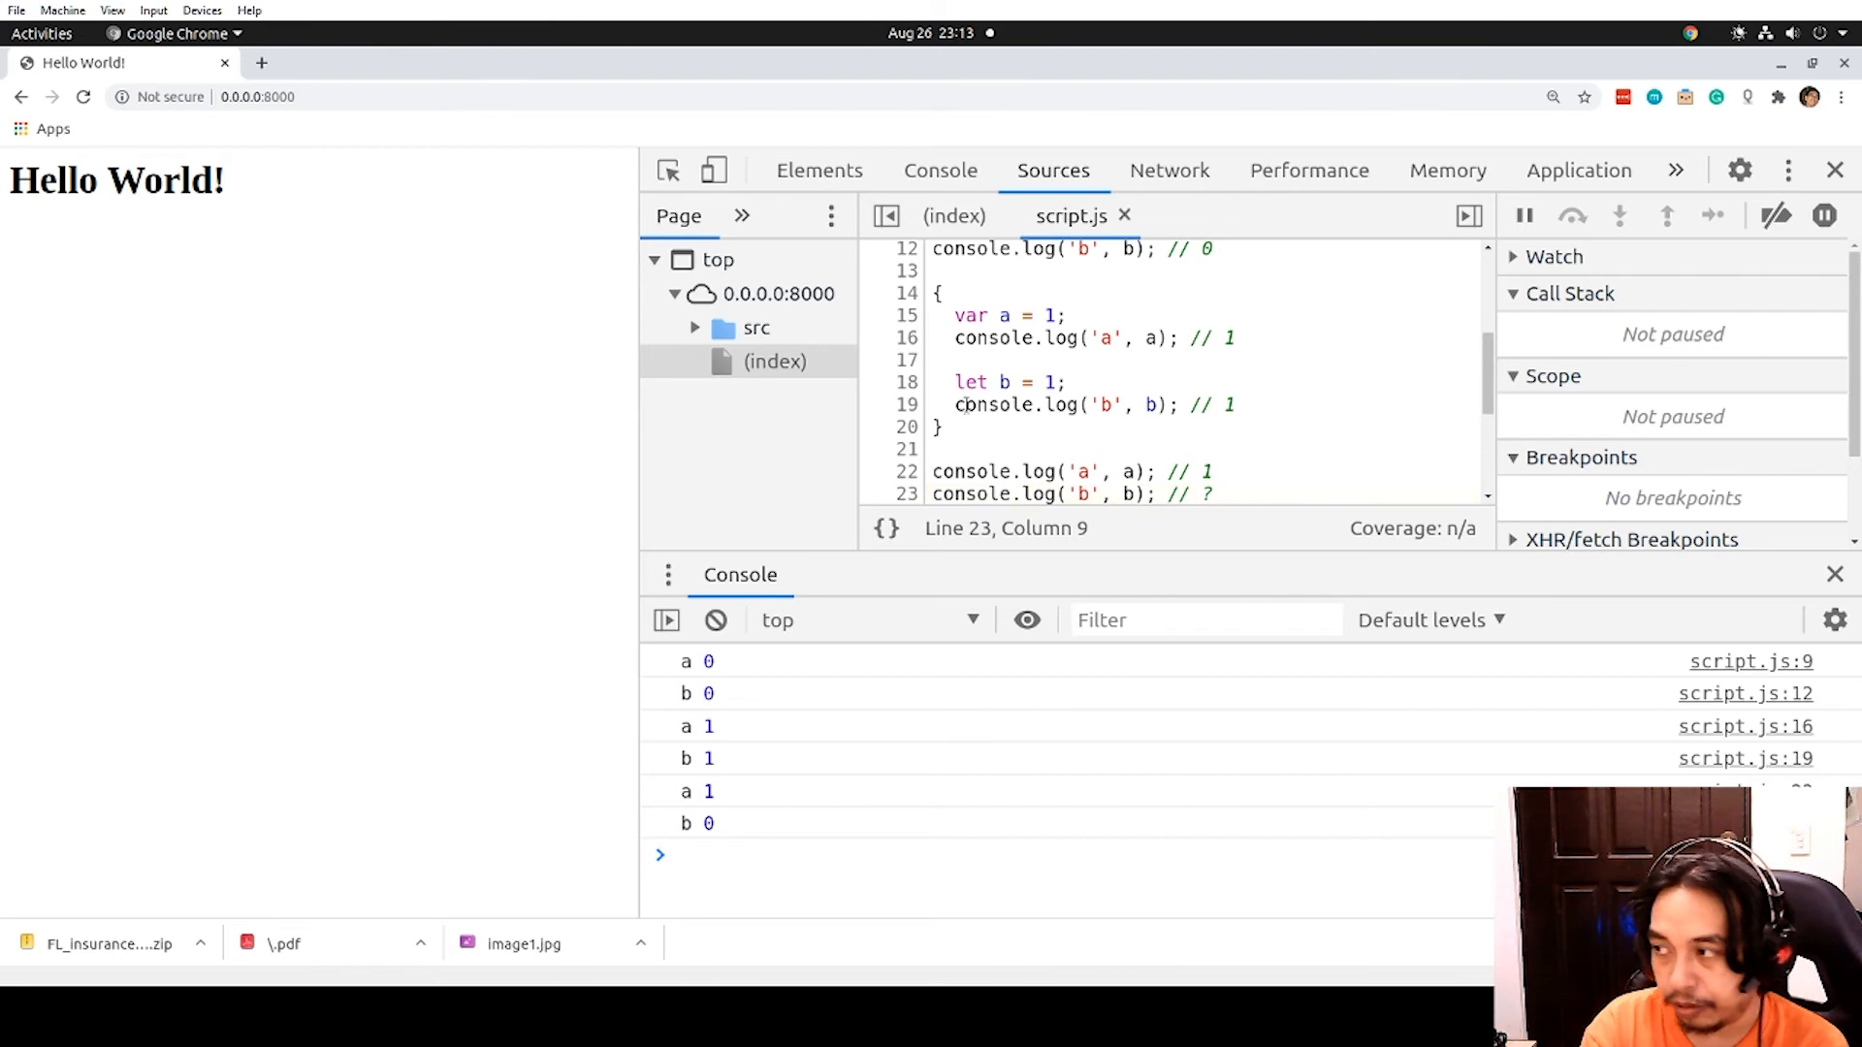
pyautogui.click(1235, 403)
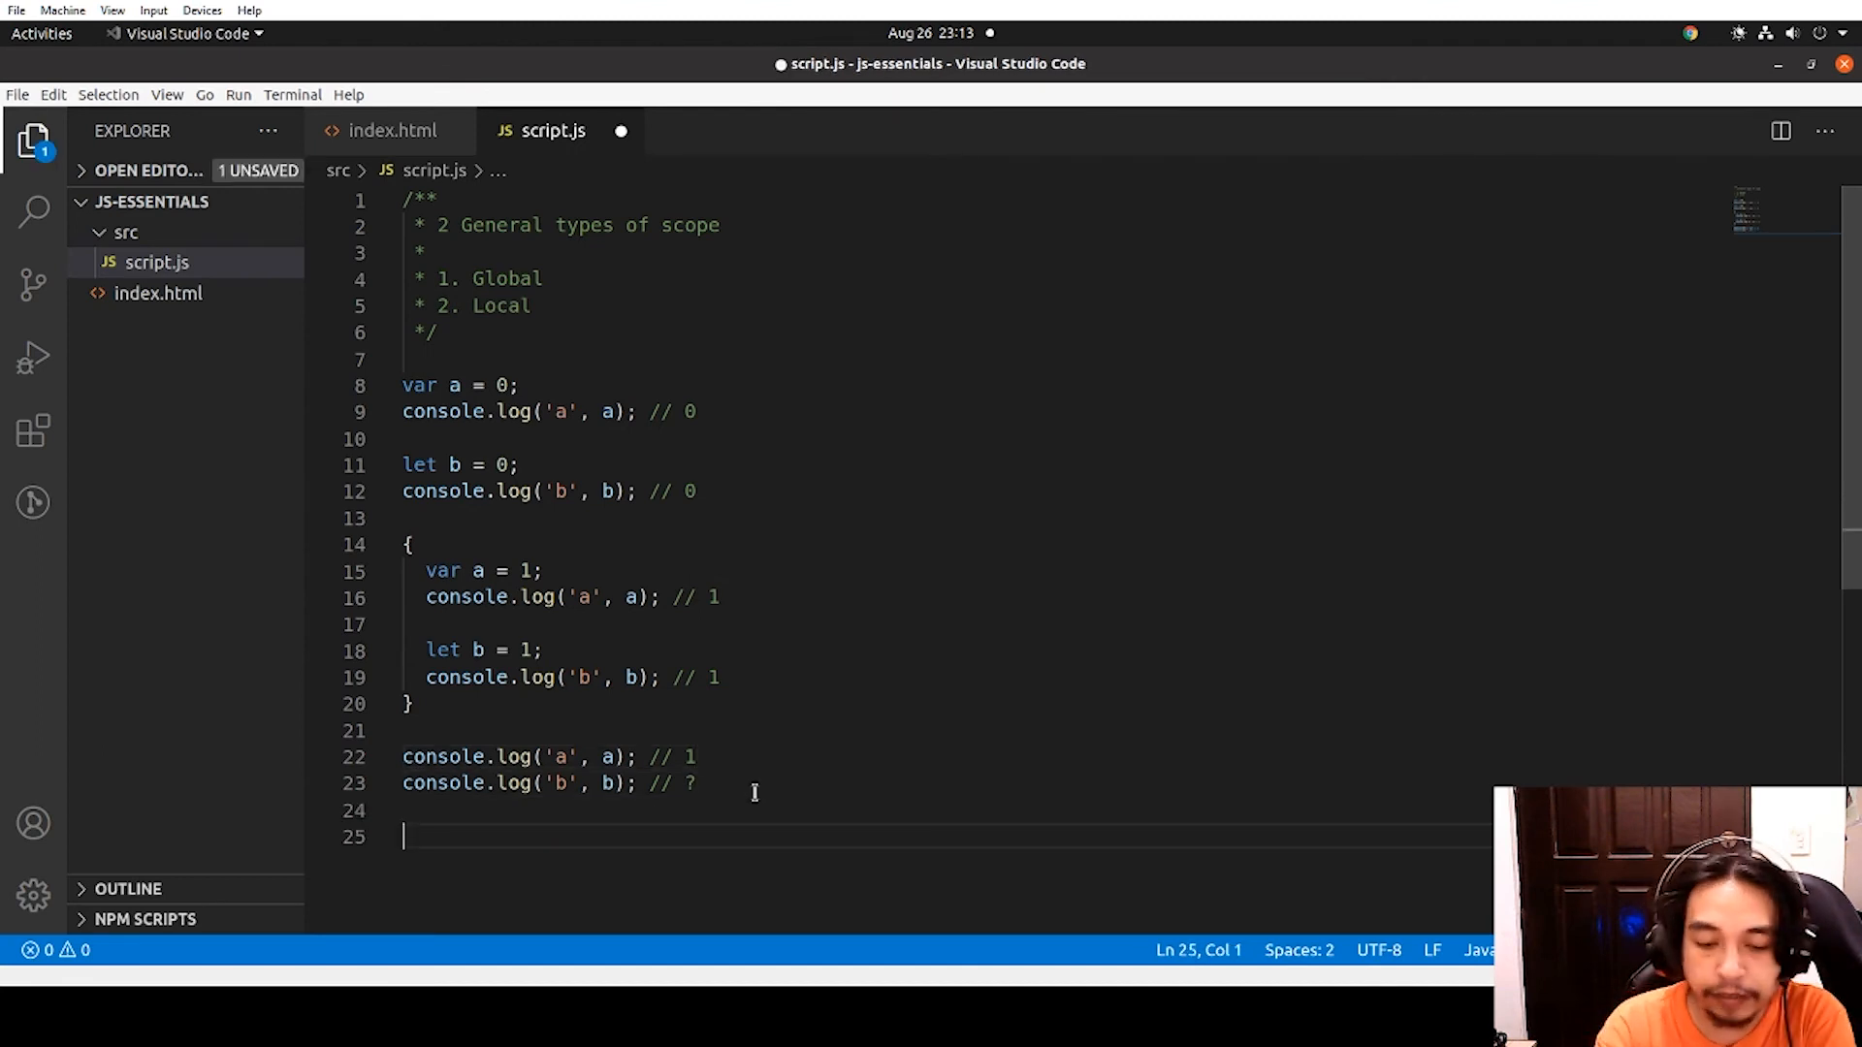
# Reassign b = 5 at the bottom and log it with console.log('b', b)
pyautogui.write('b =')
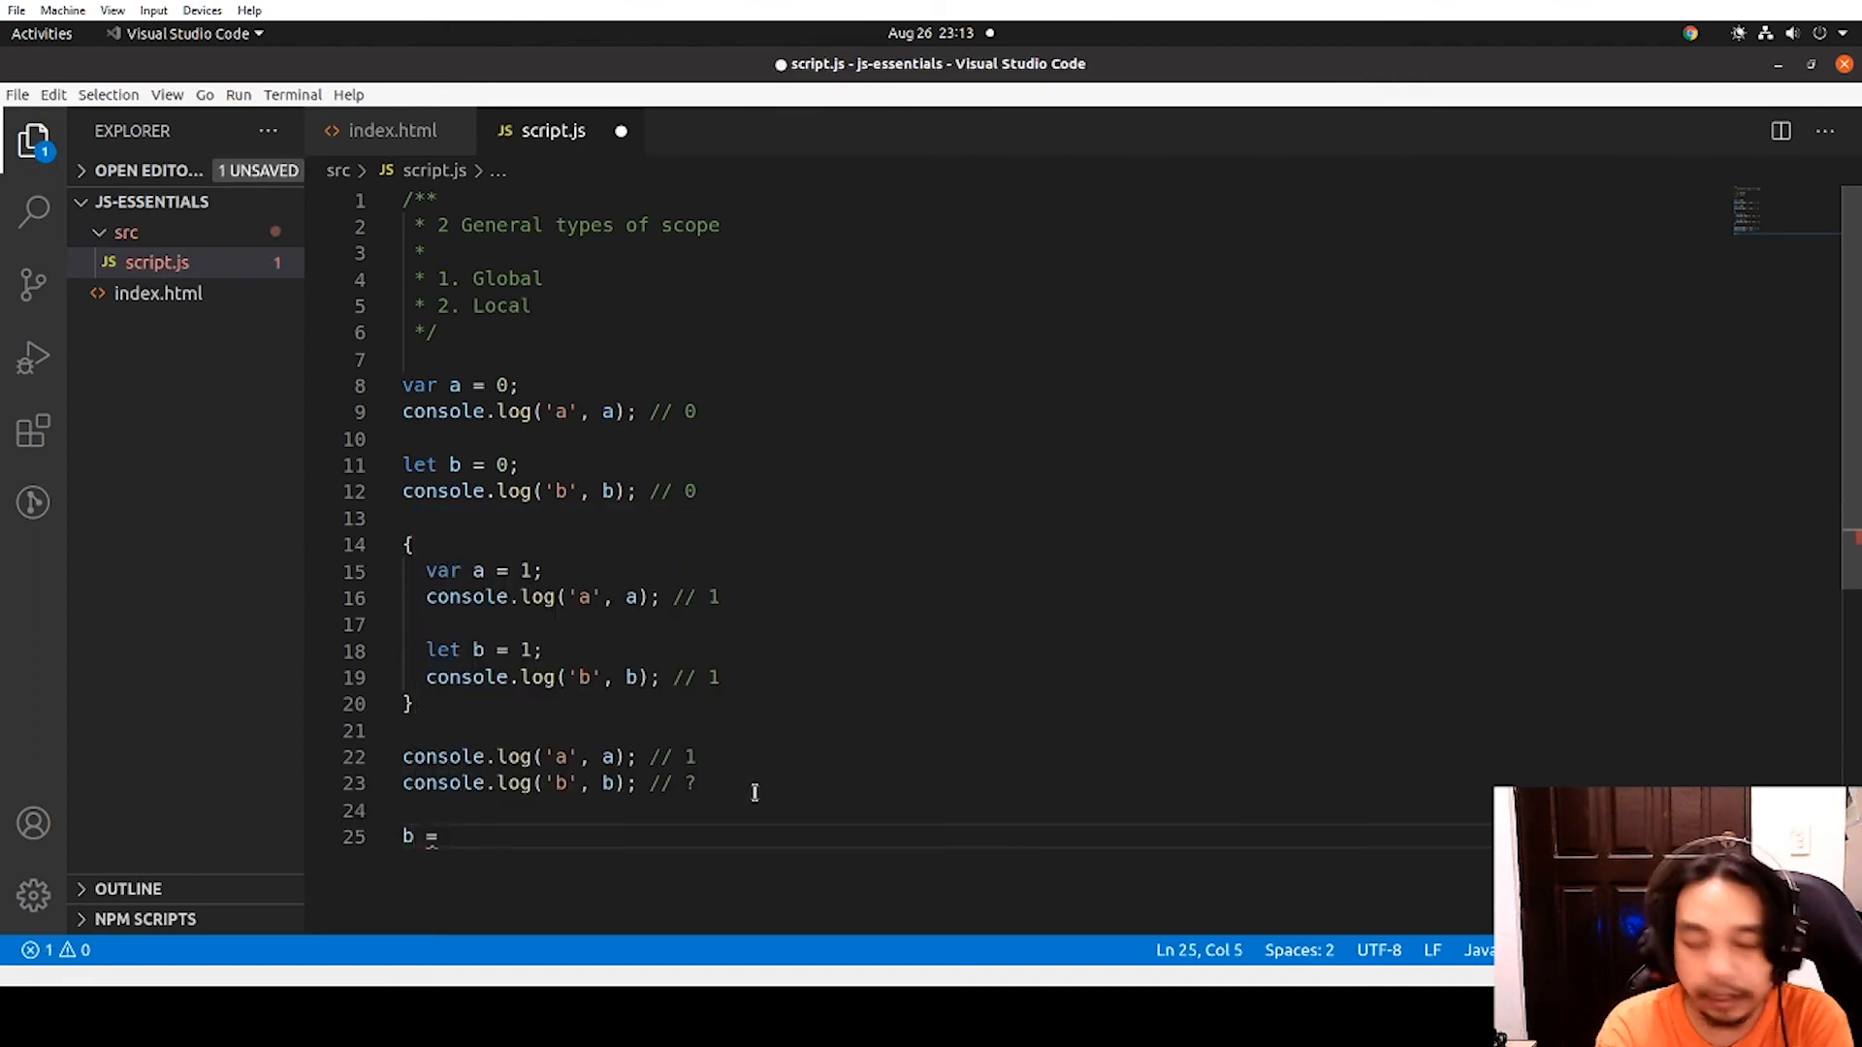
pyautogui.write('5;')
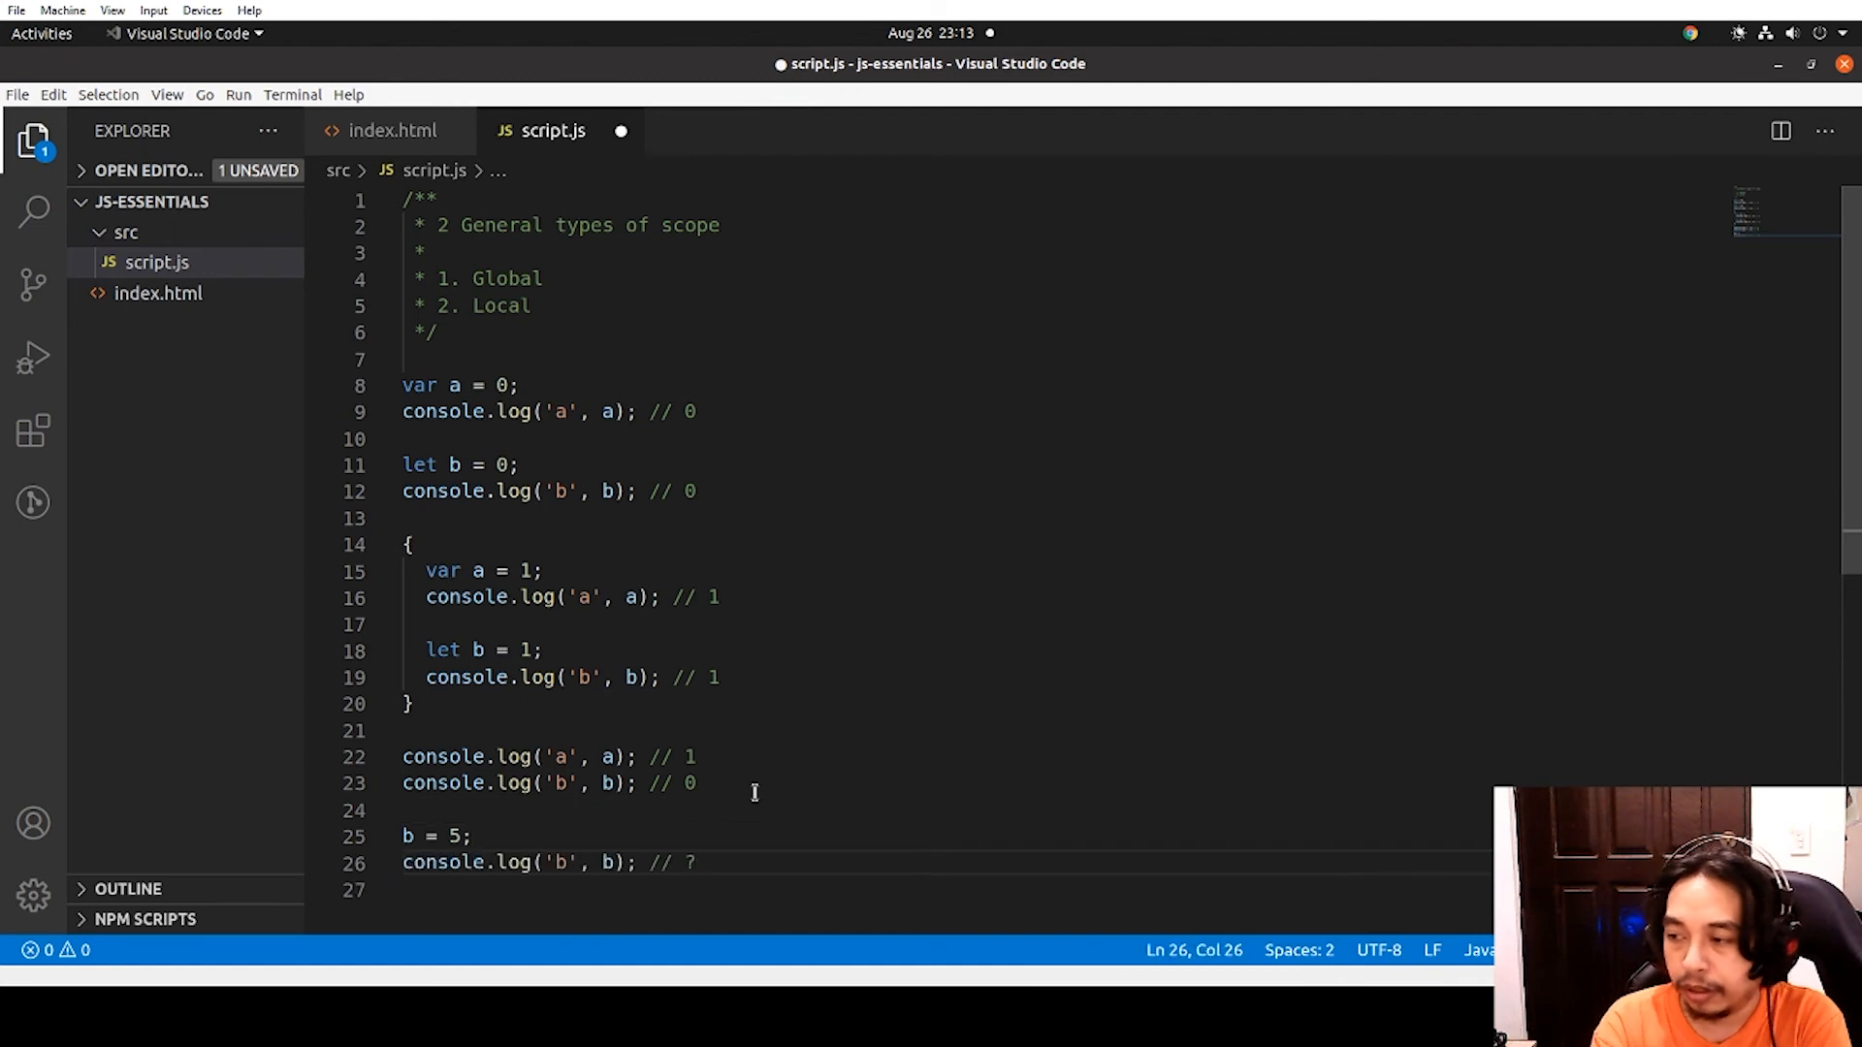
pyautogui.write('5')
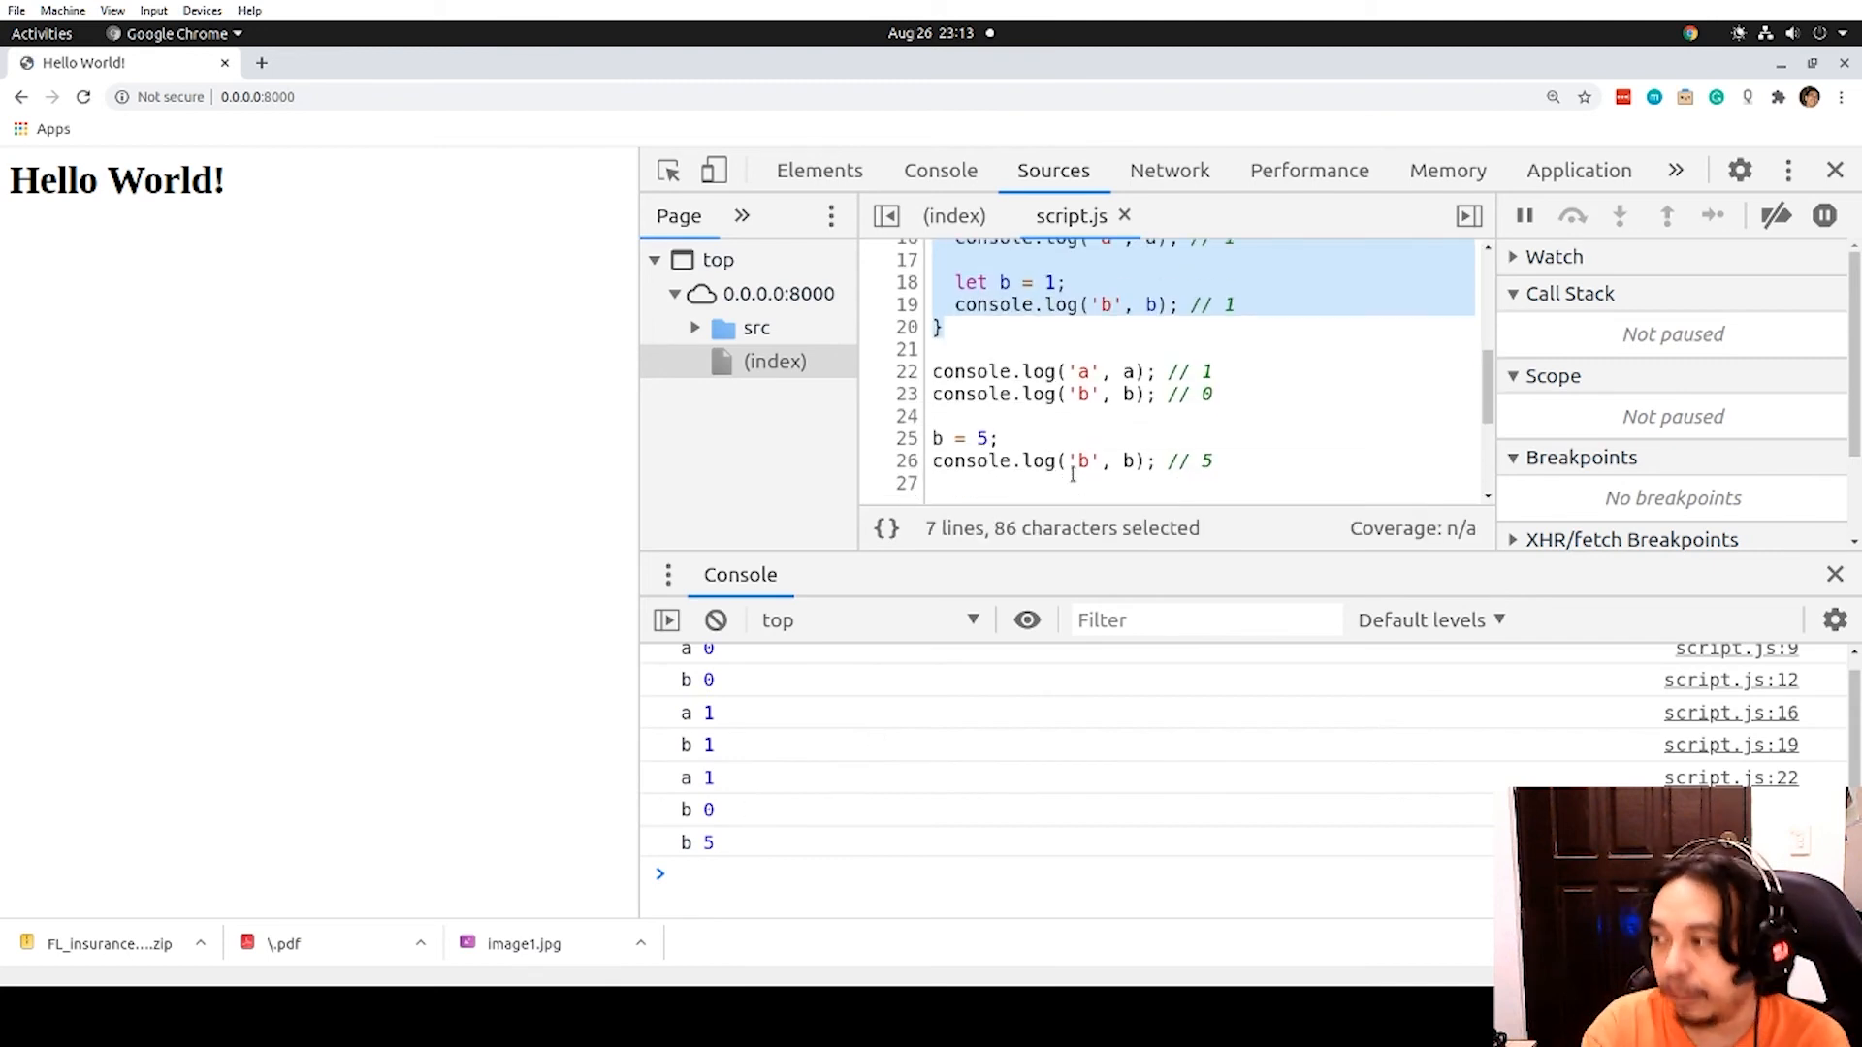
# Check the reloaded console's last line shows b 5
pyautogui.scroll(3)
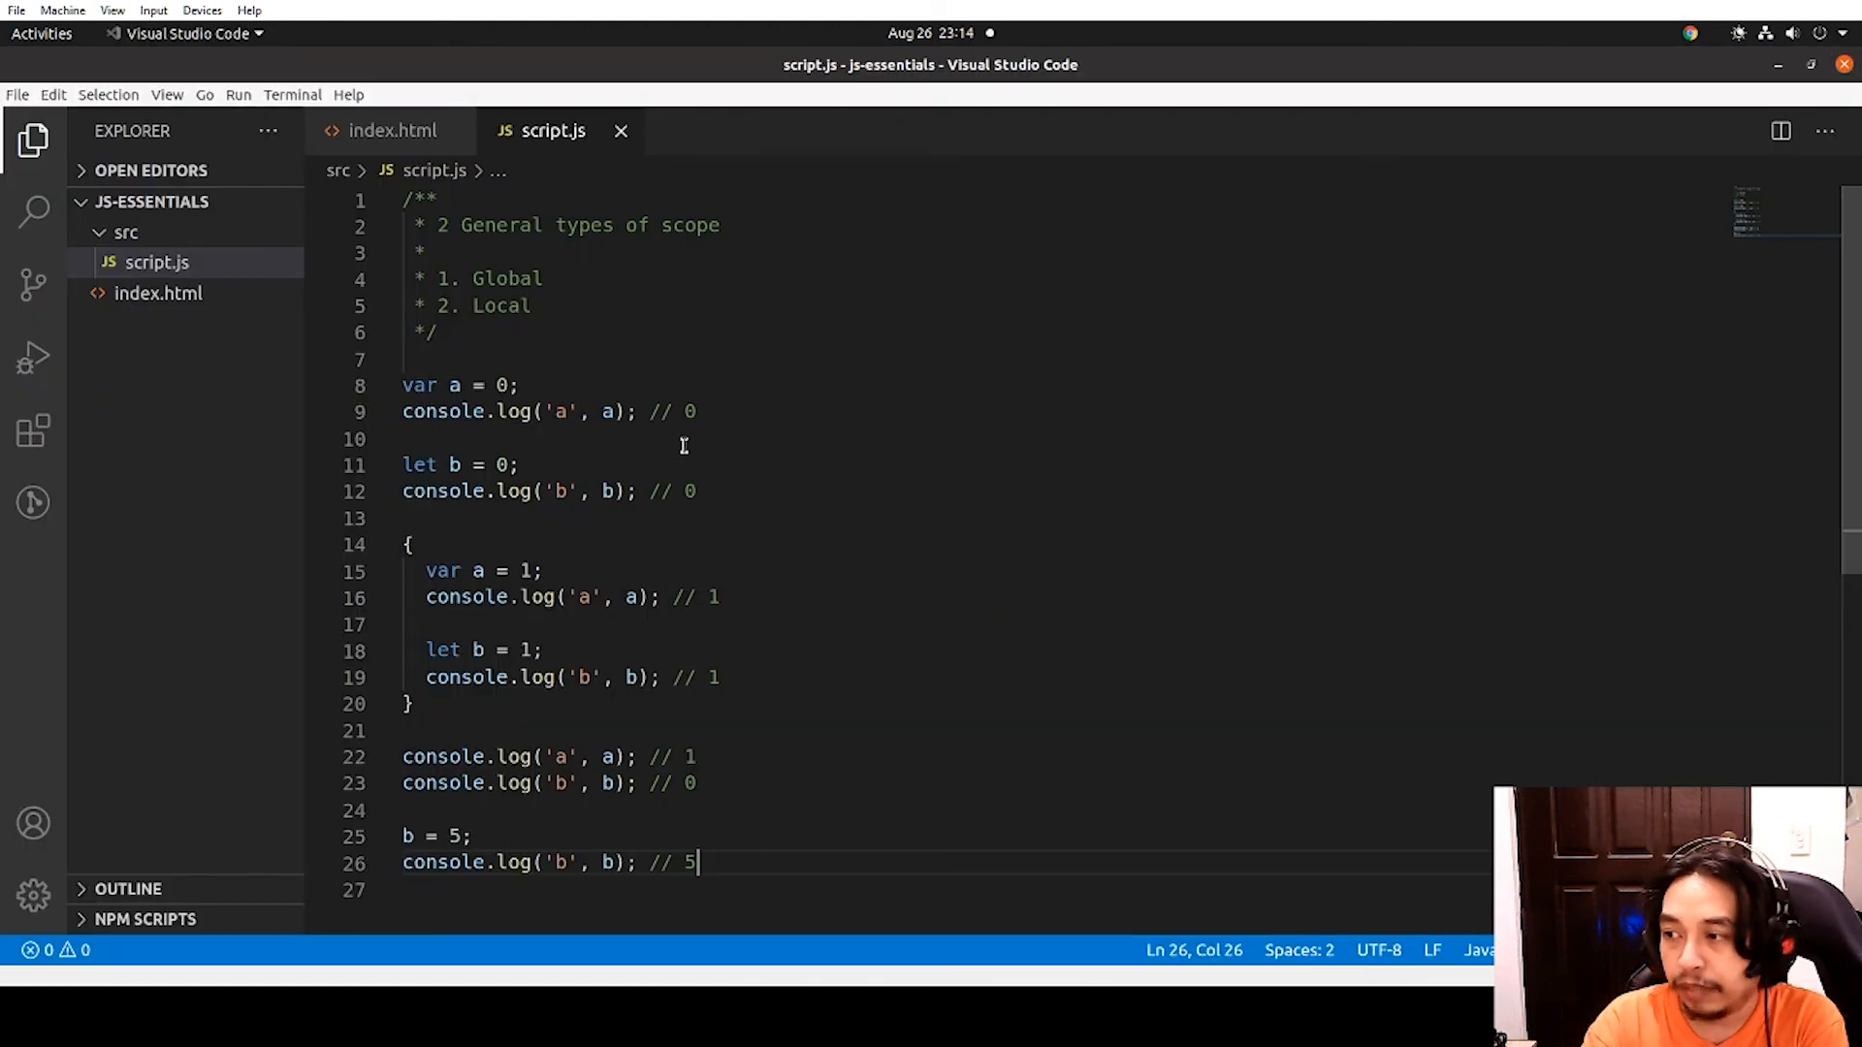
# Declare const c = 0 above the block with a console.log line for it
pyautogui.write('co')
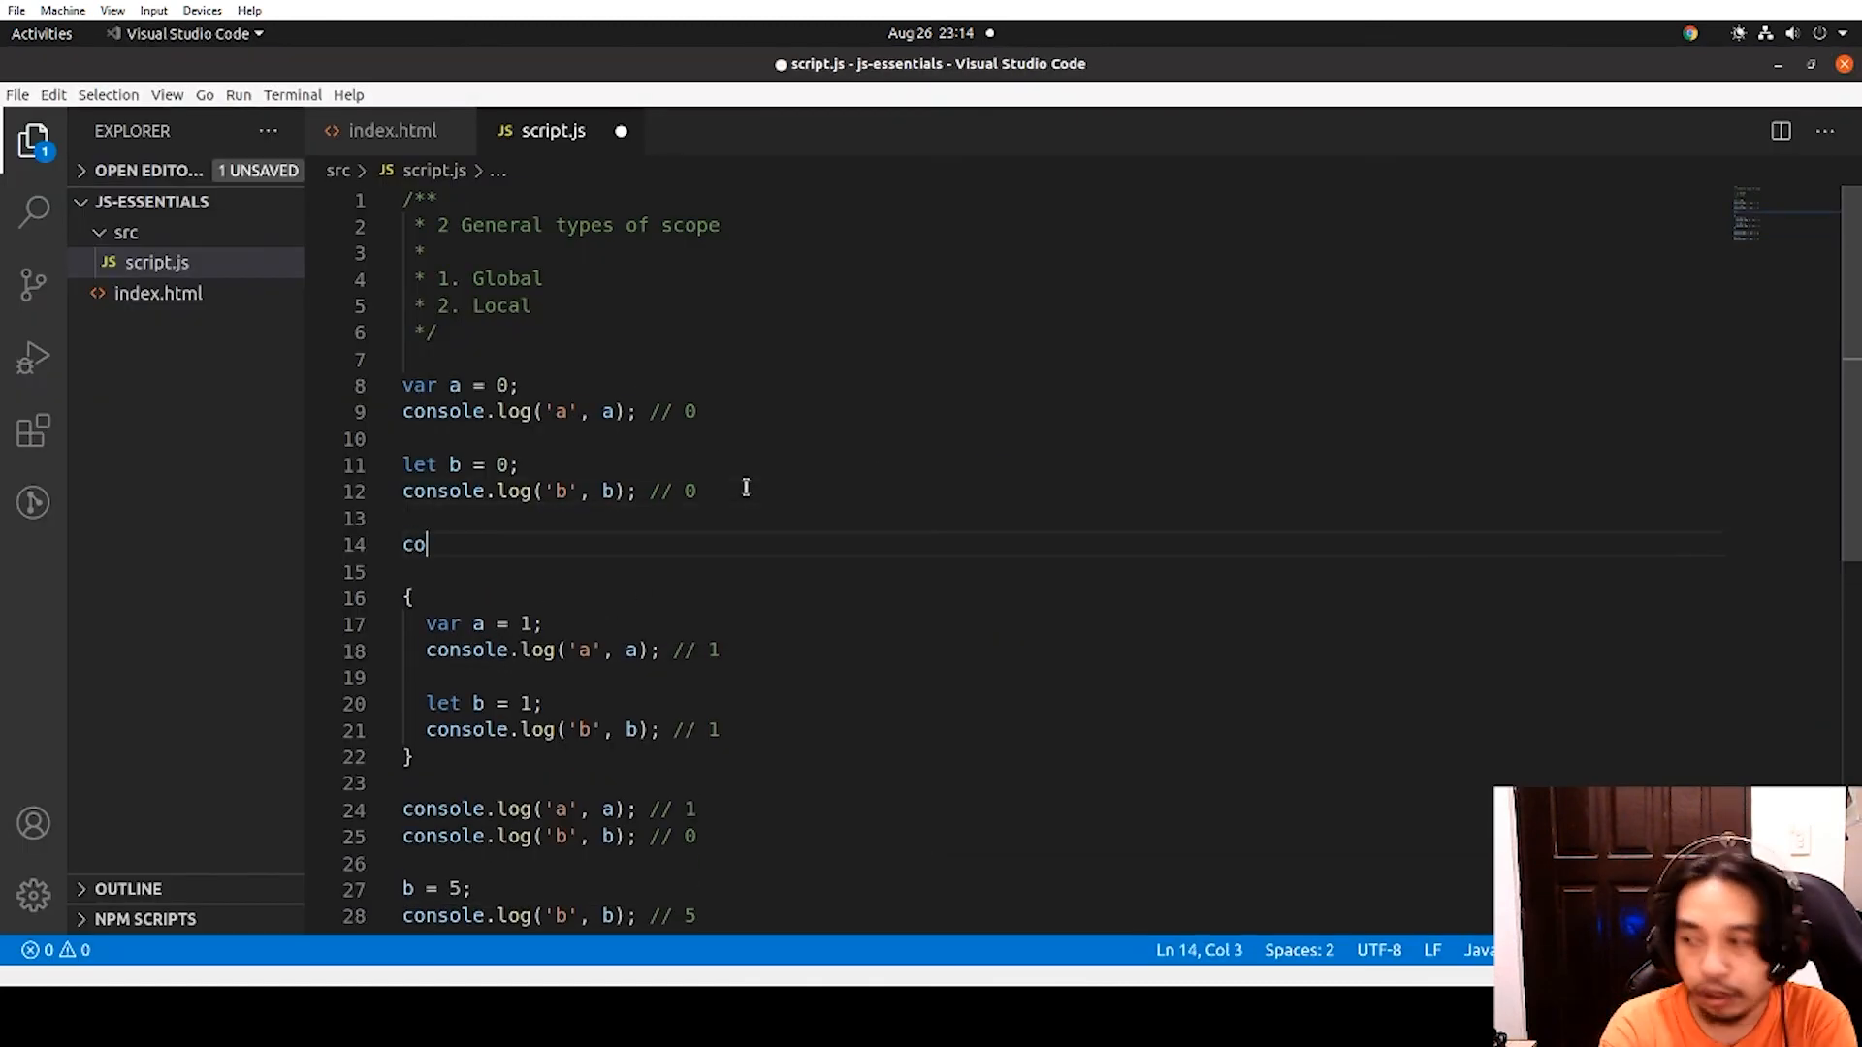
pyautogui.write('nst c = 0;')
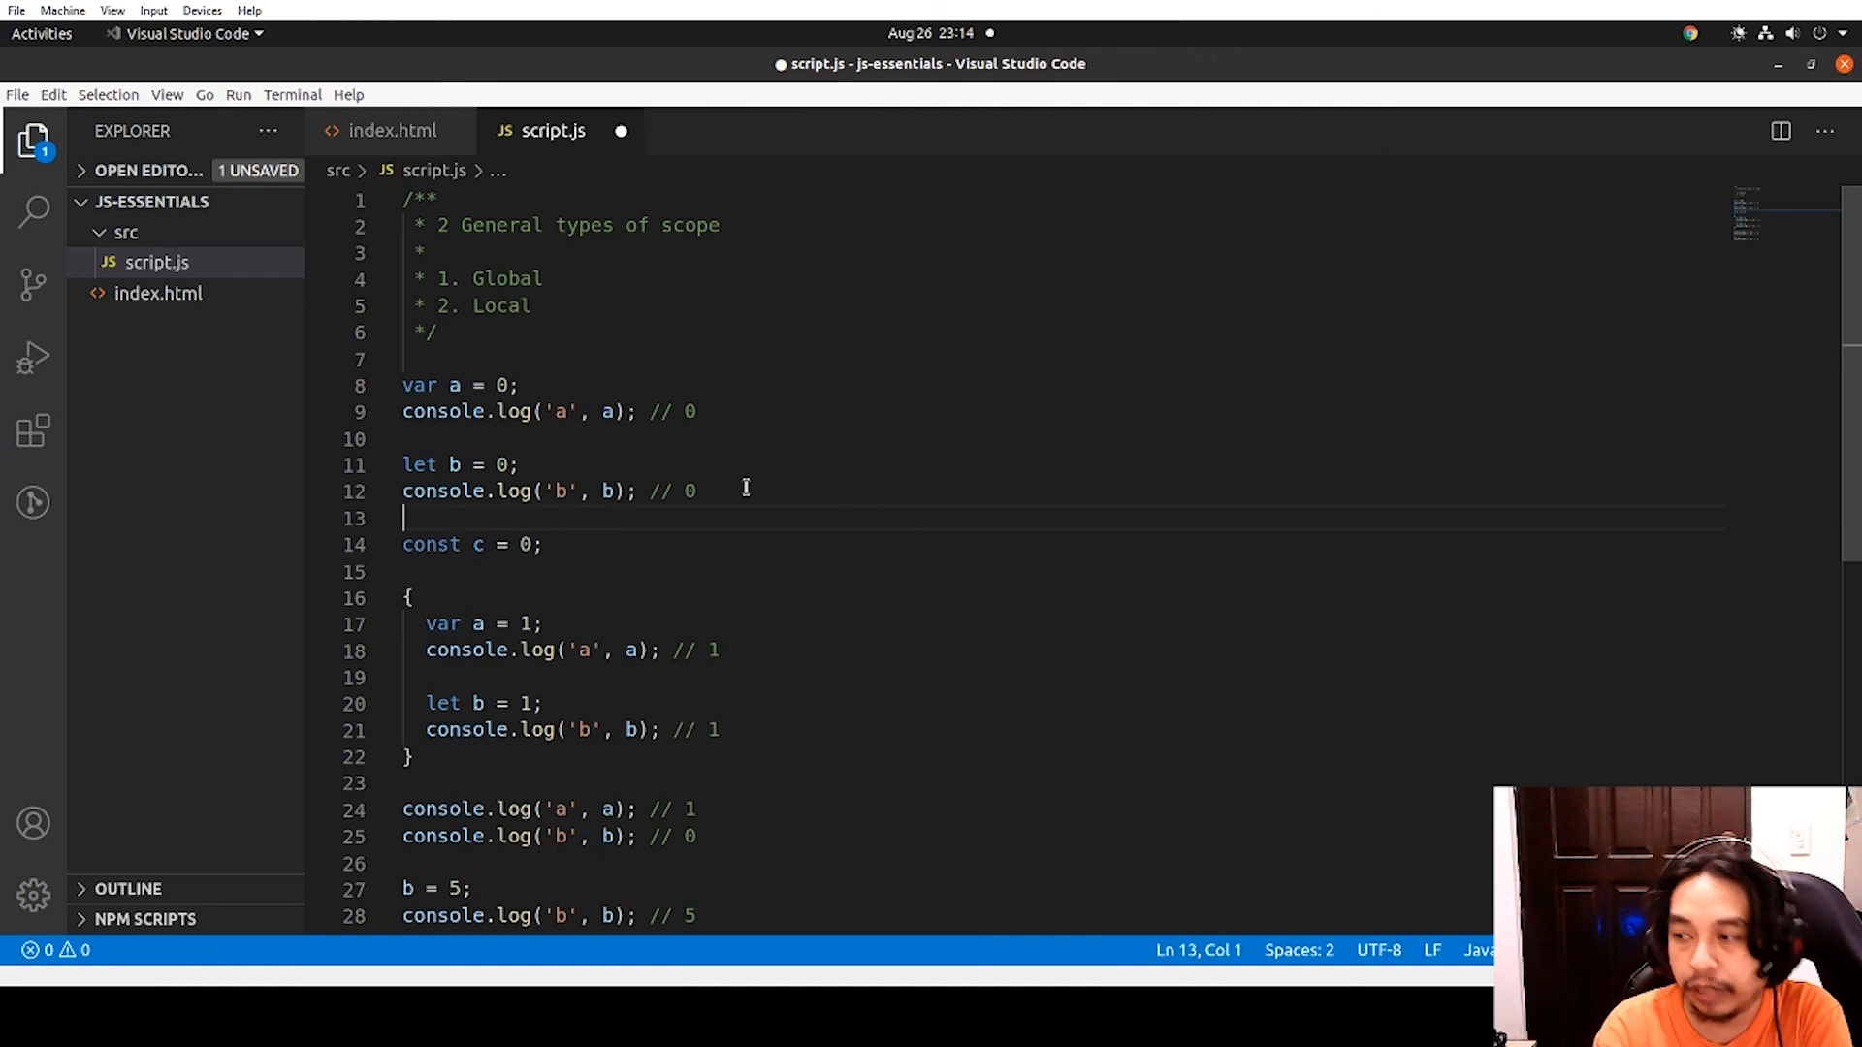
pyautogui.write("console.log('b', b); // 0")
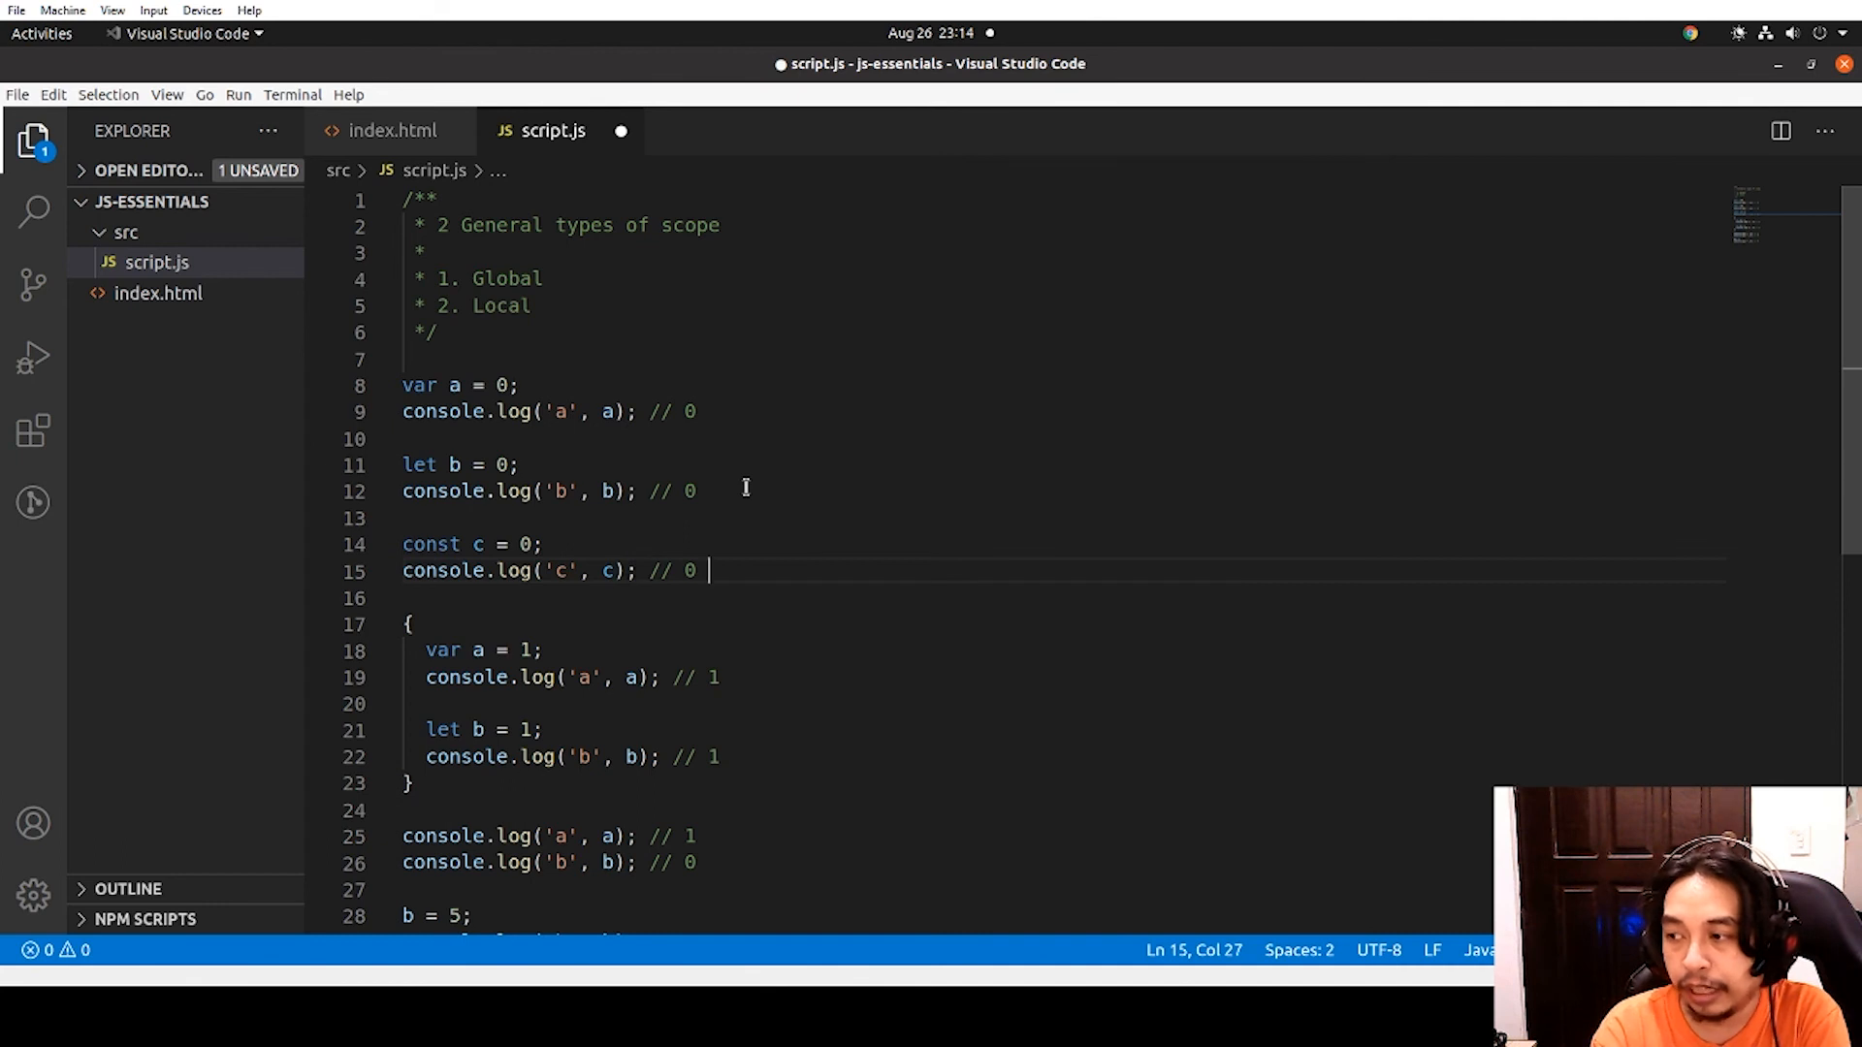
# Inside the block, declare const c = 1 with its own log
pyautogui.click(409, 625)
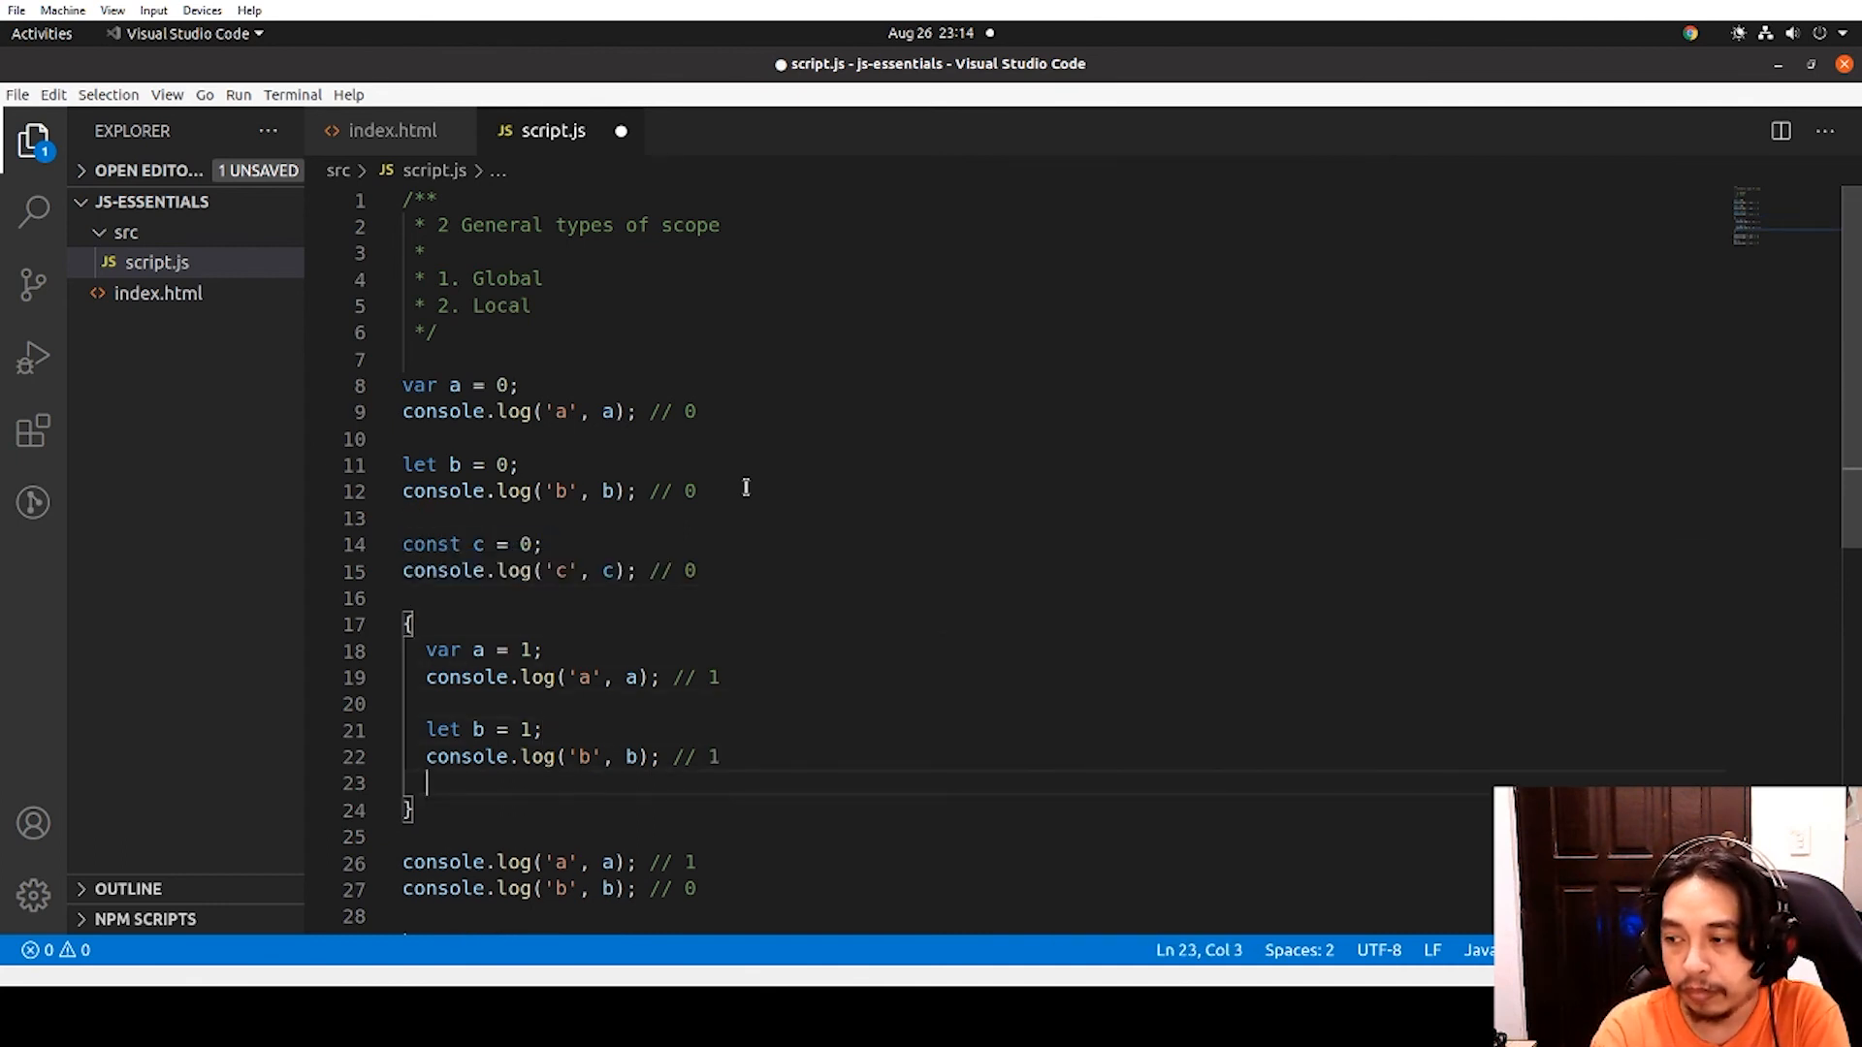
pyautogui.write('const c = 0;')
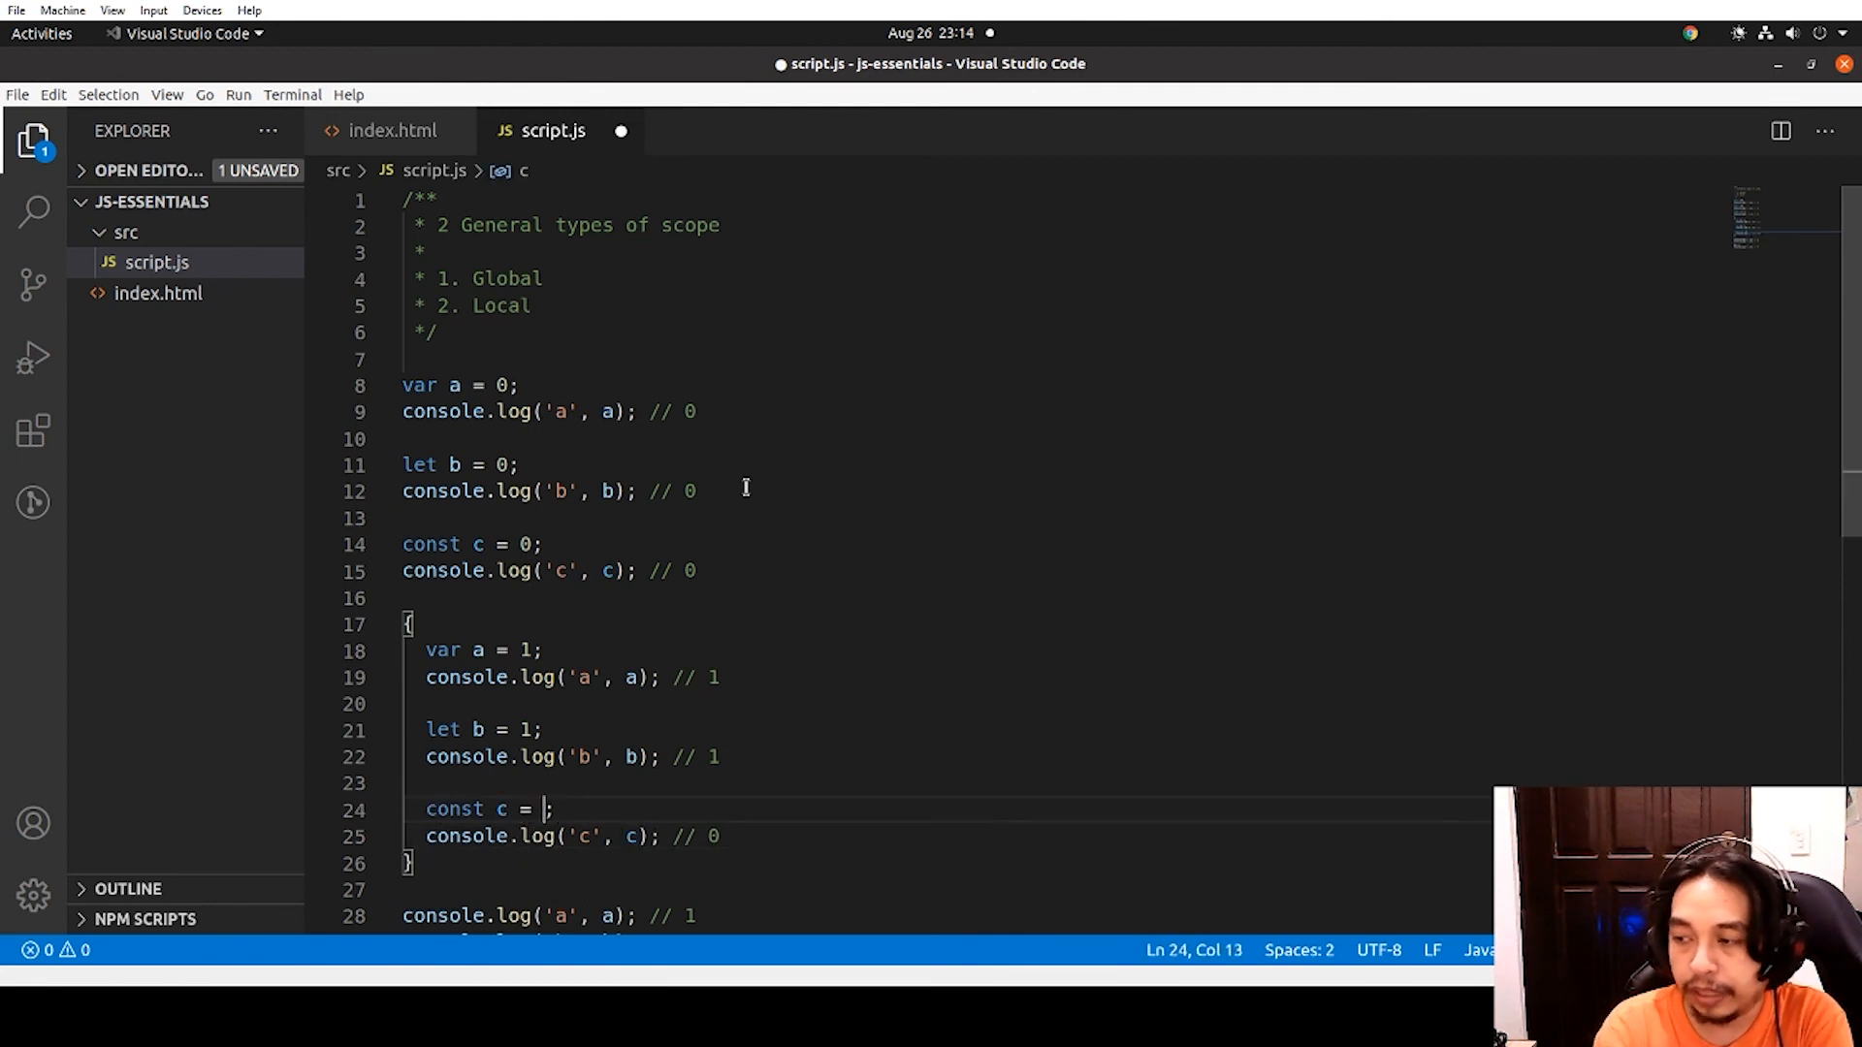
pyautogui.write('1')
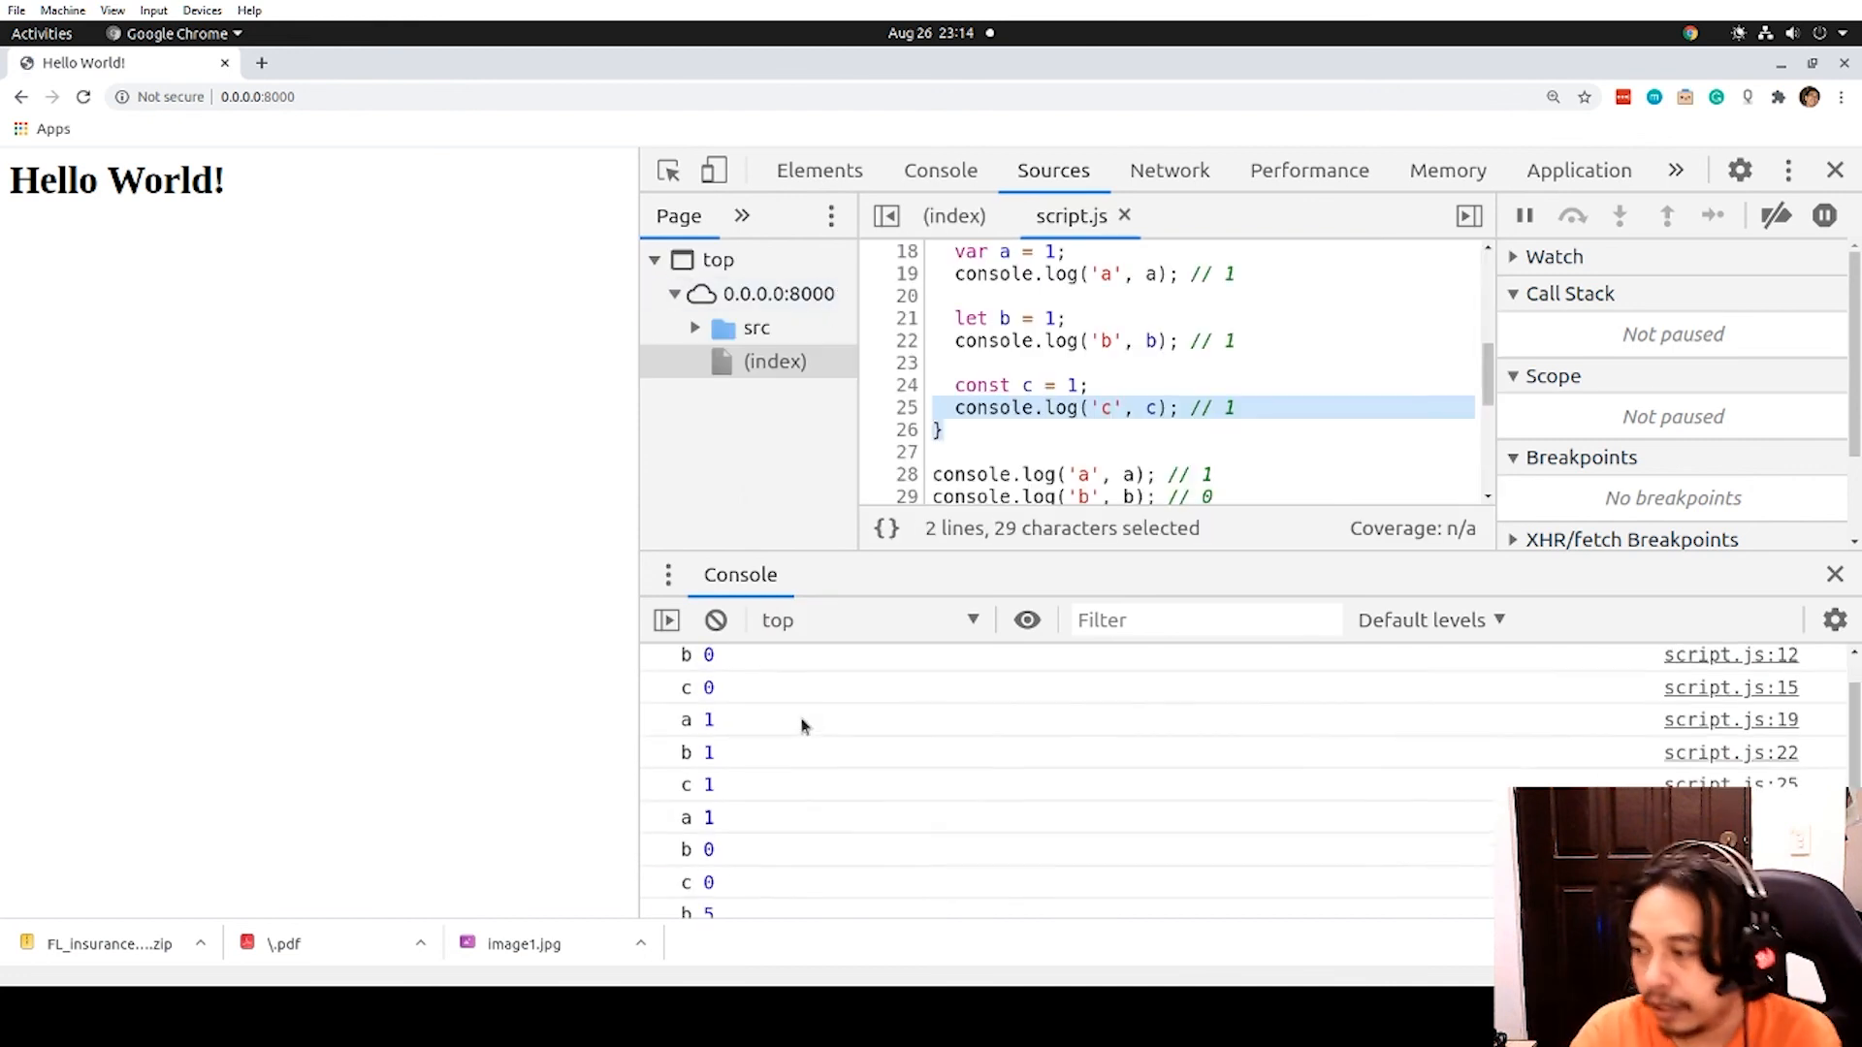
# Scroll the DevTools Console to compare the c outputs 0, 1, 0
pyautogui.scroll(-3)
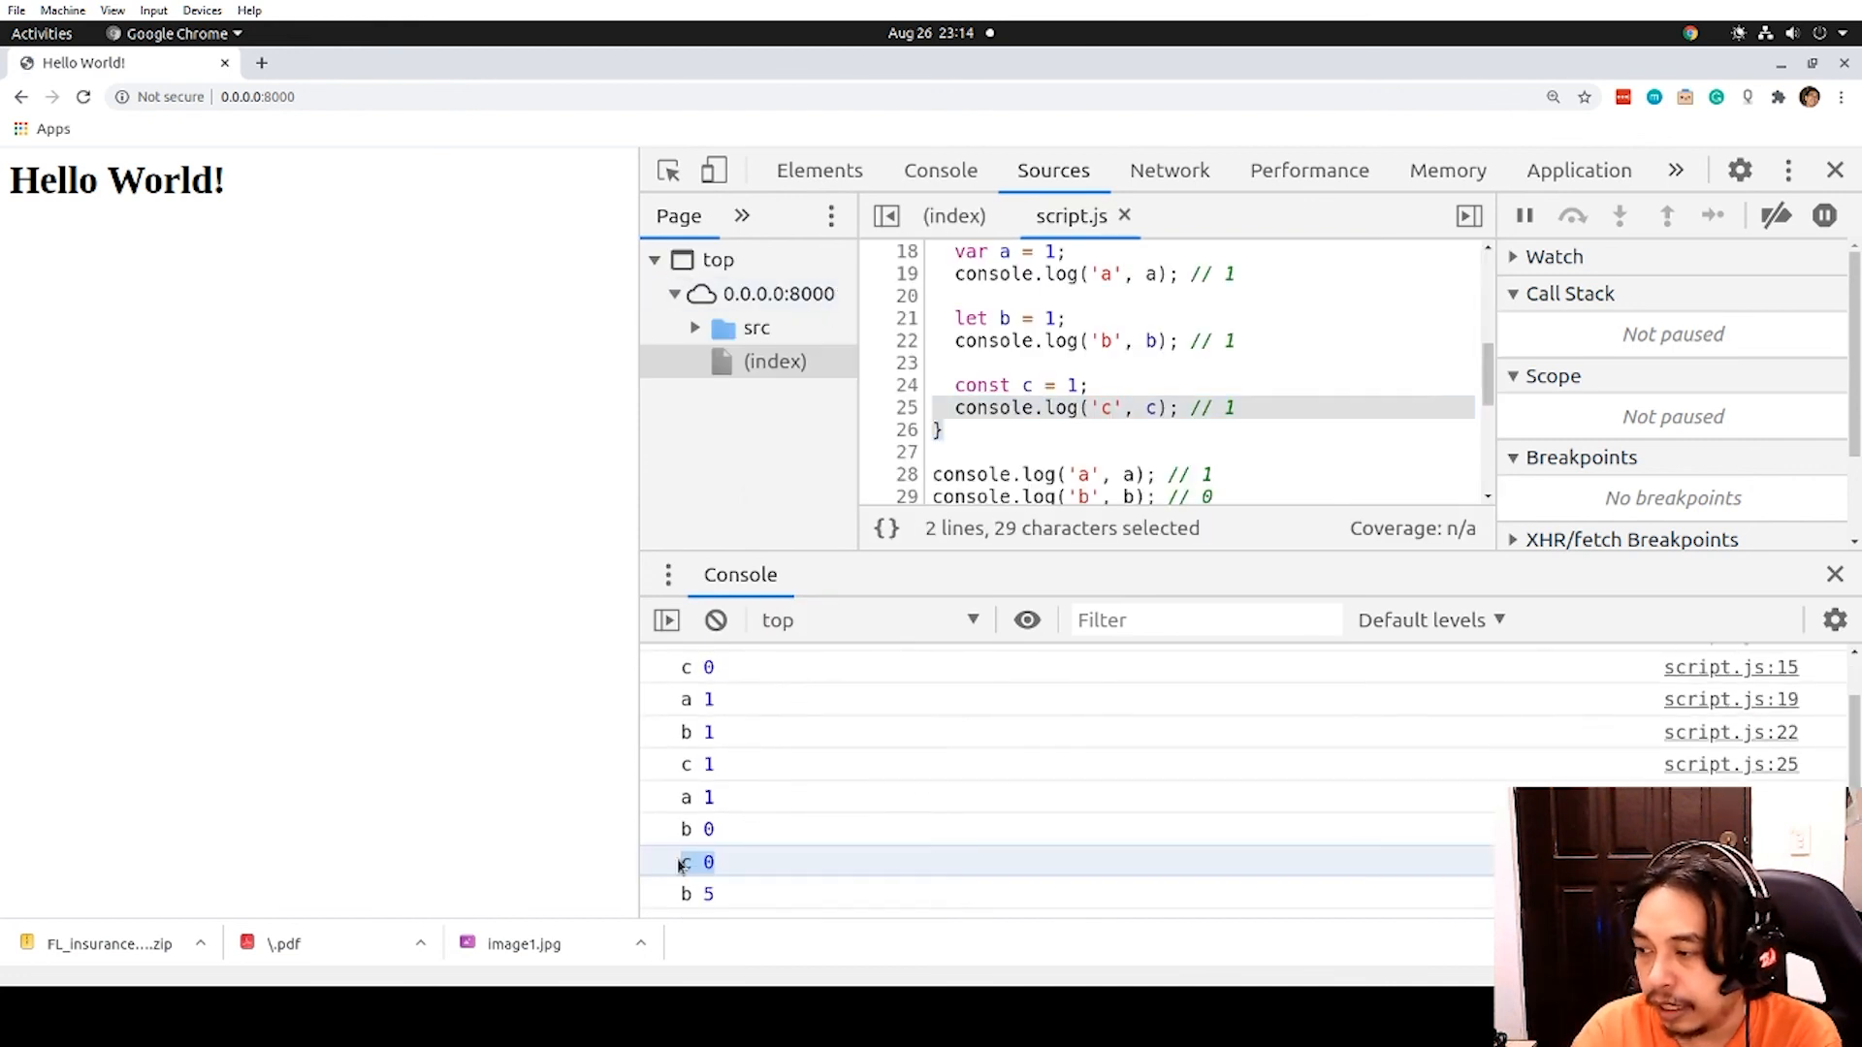
pyautogui.scroll(-3)
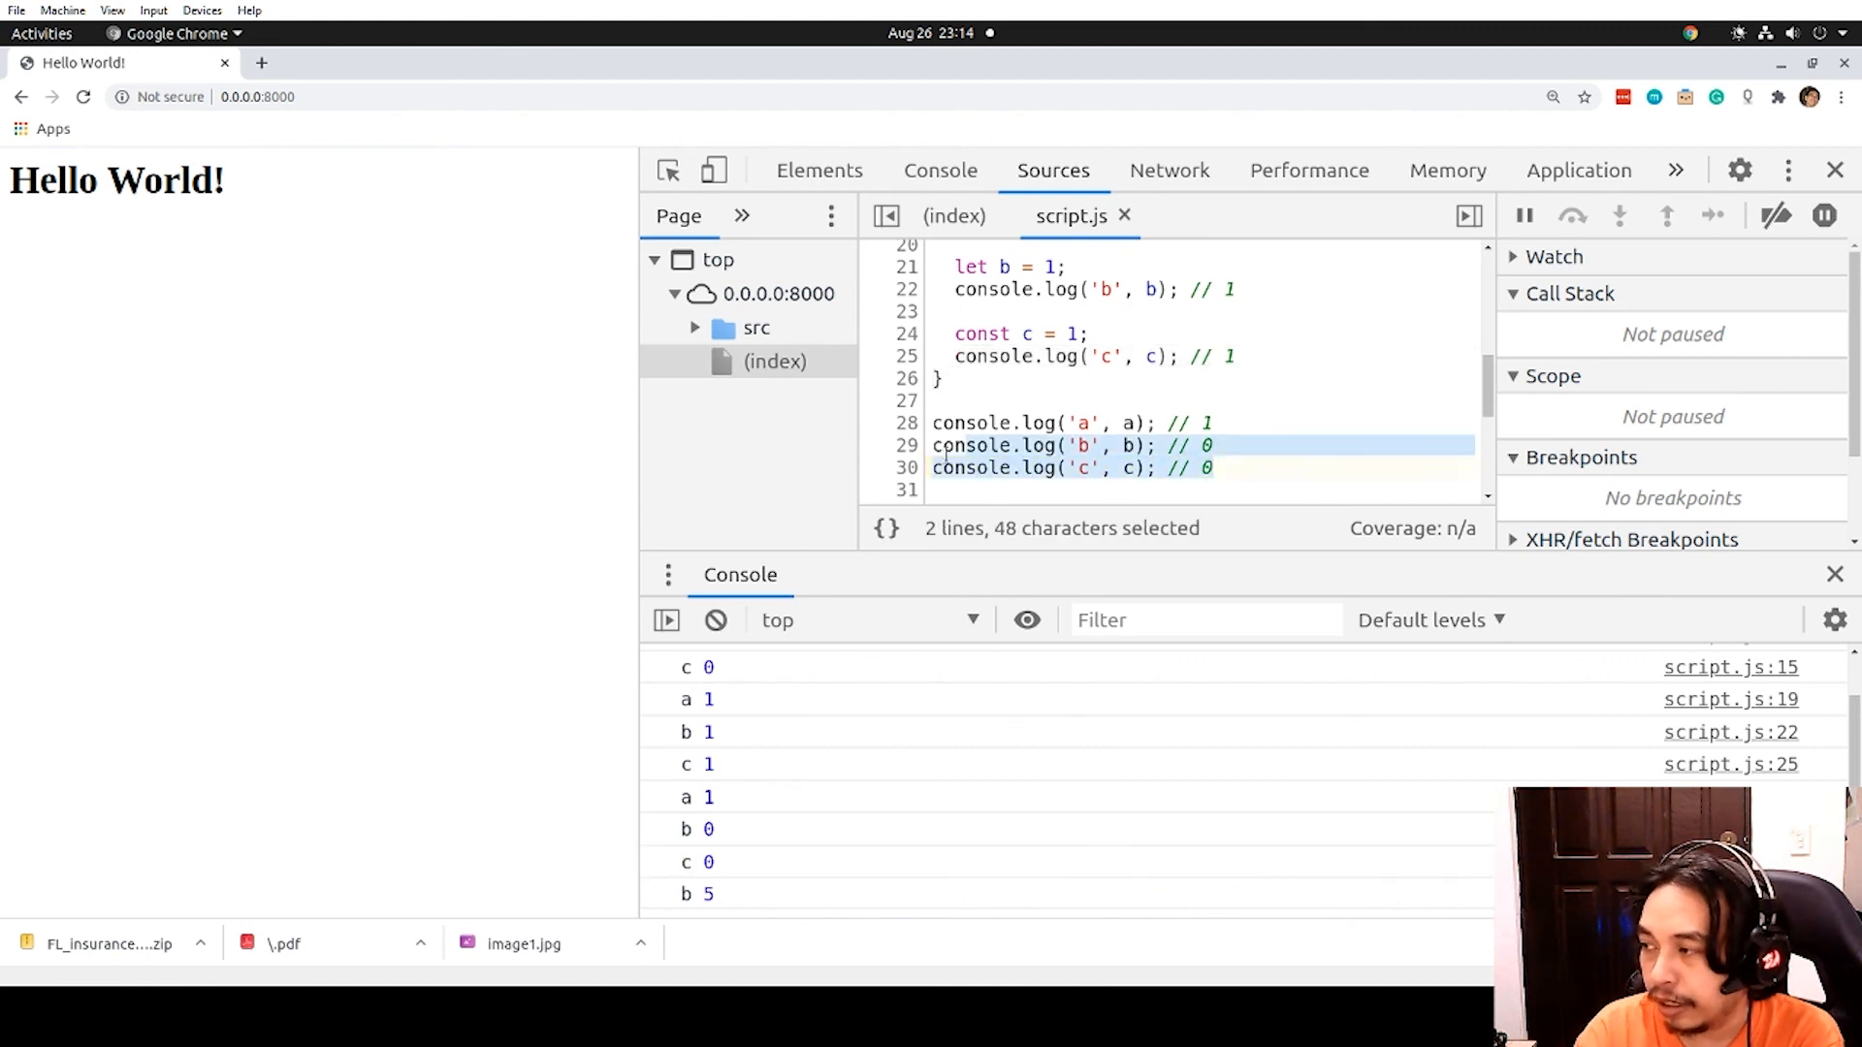
pyautogui.click(914, 468)
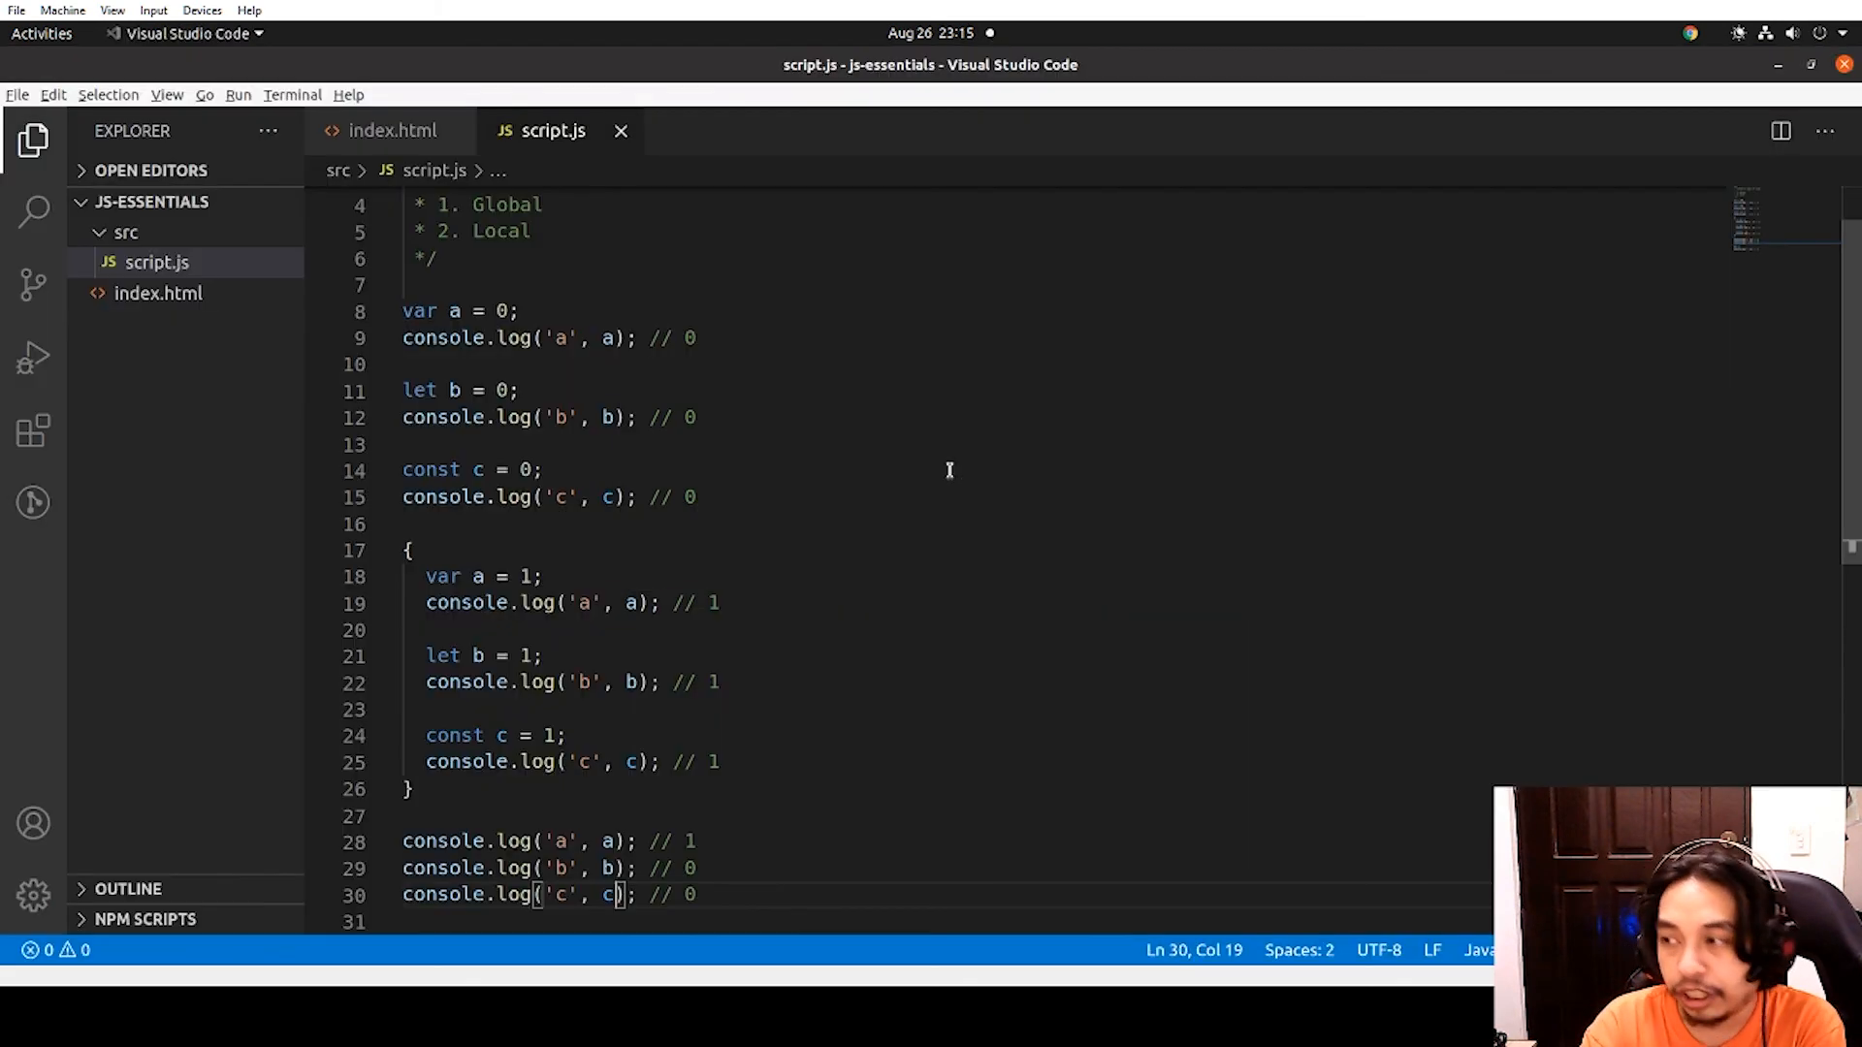
# Add c = 5; as a new line at the end of script.js and save
pyautogui.scroll(-3)
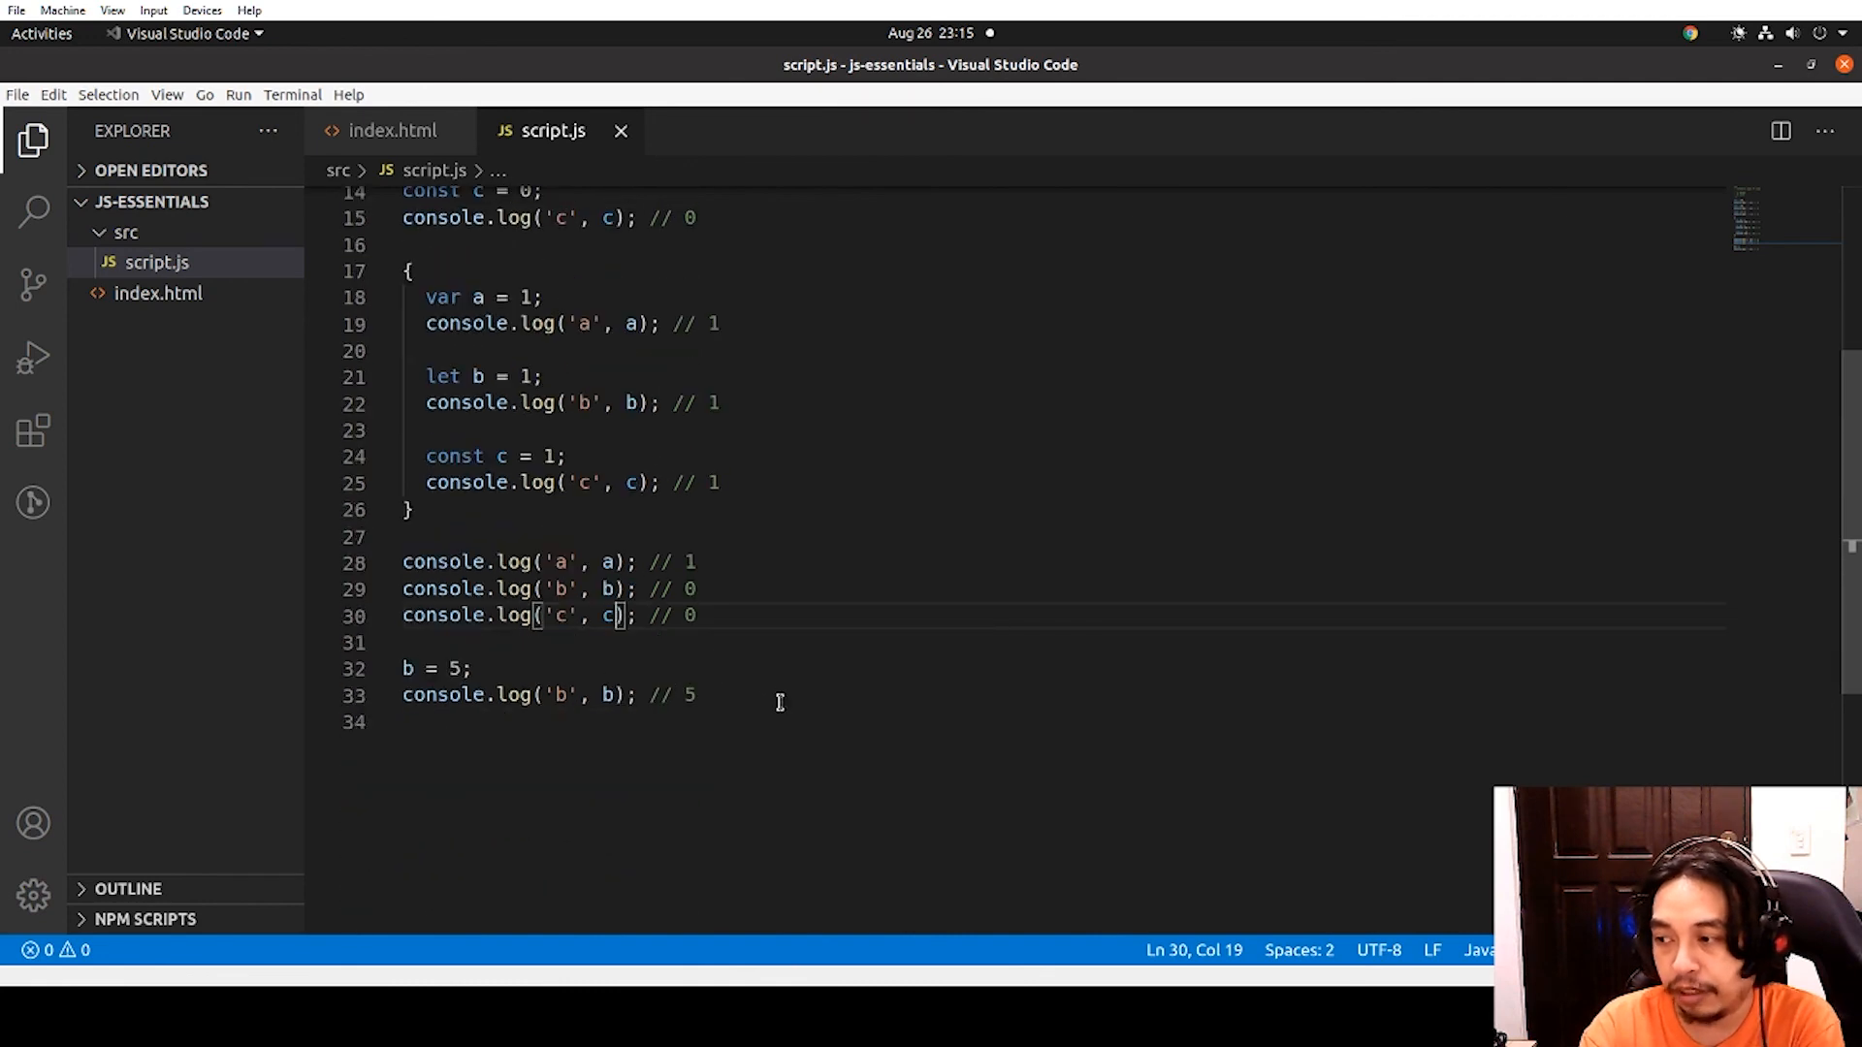
pyautogui.write('c =')
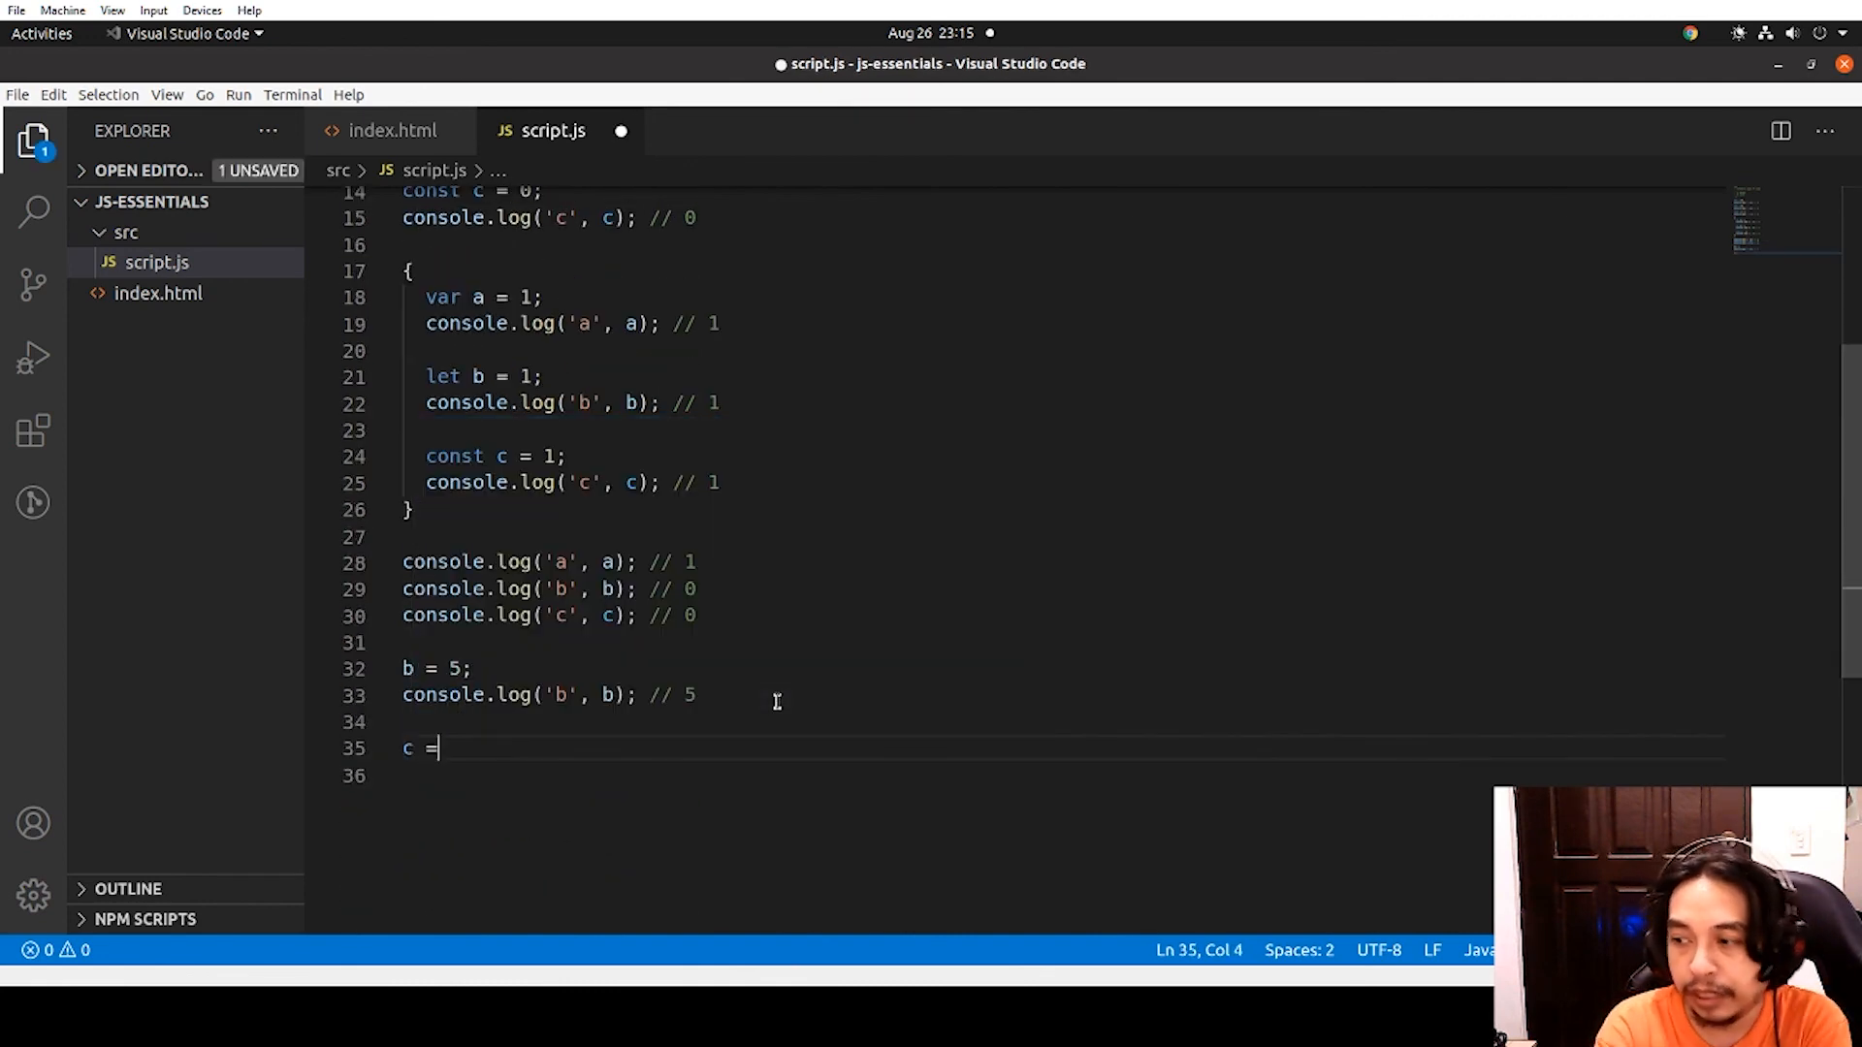
pyautogui.write('5;')
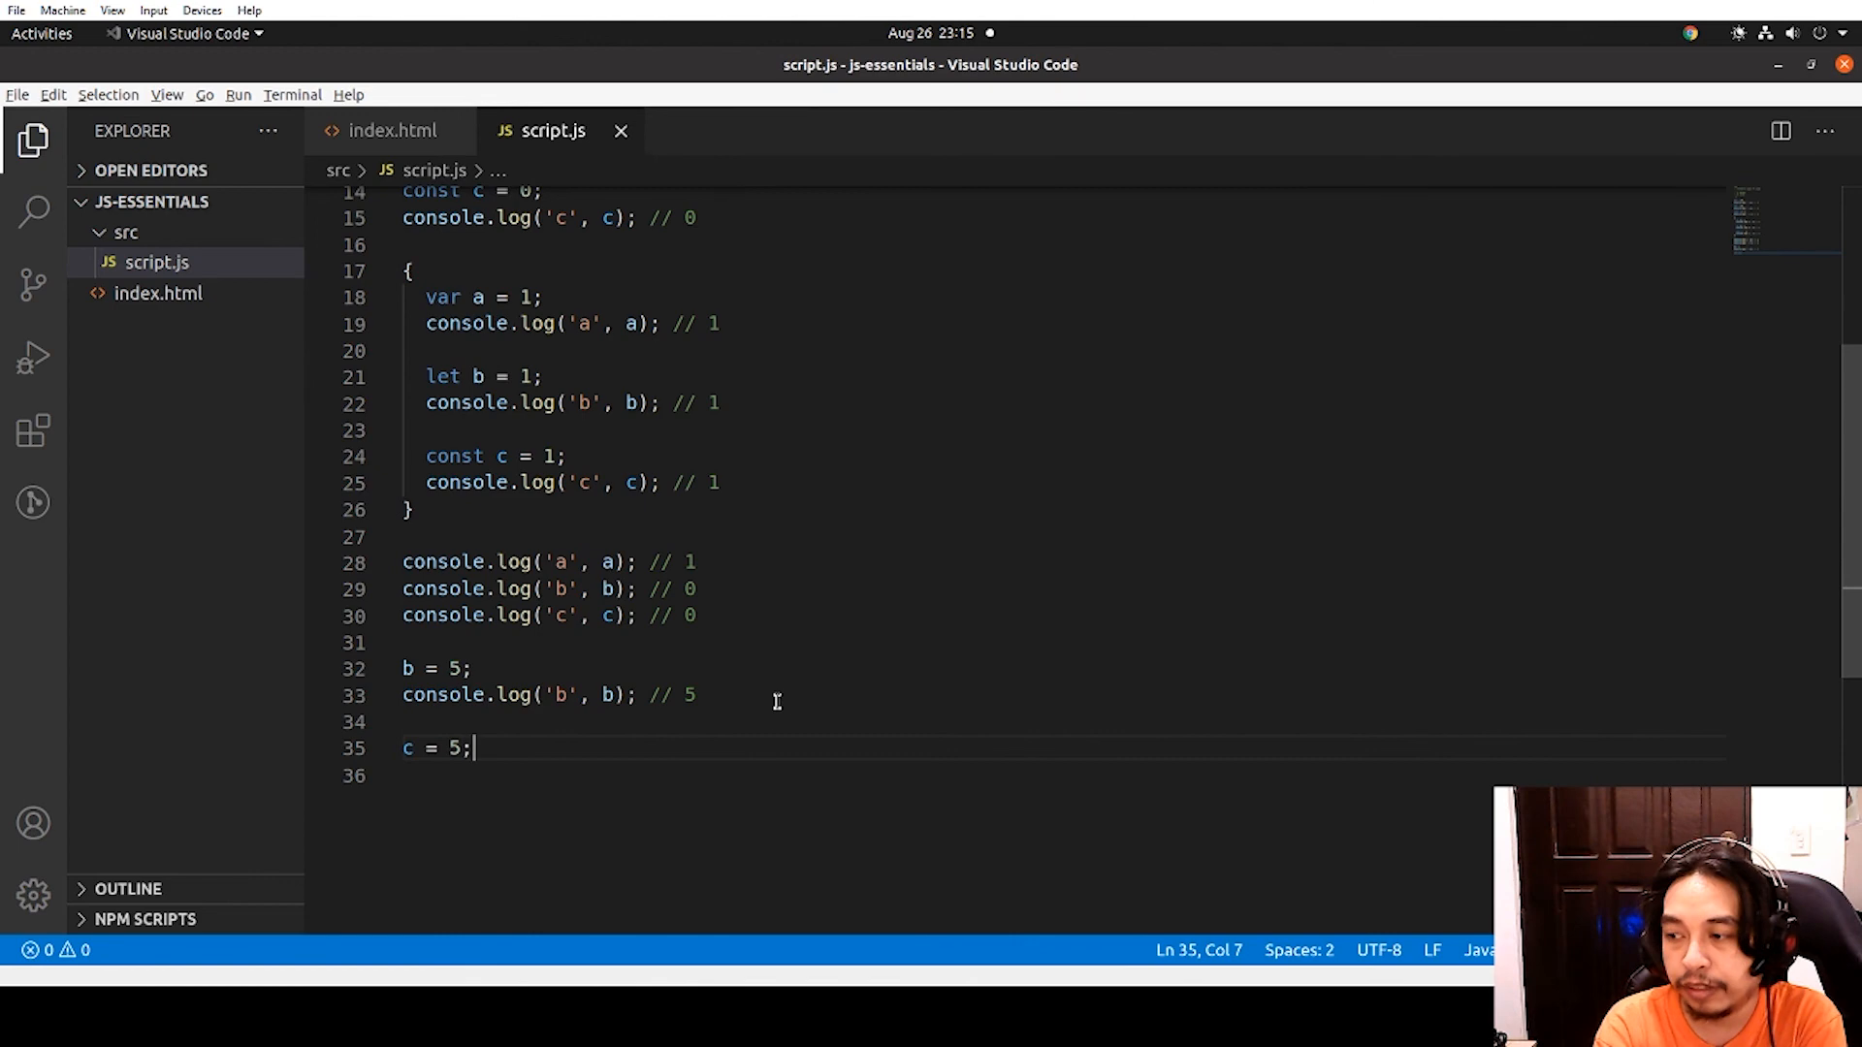